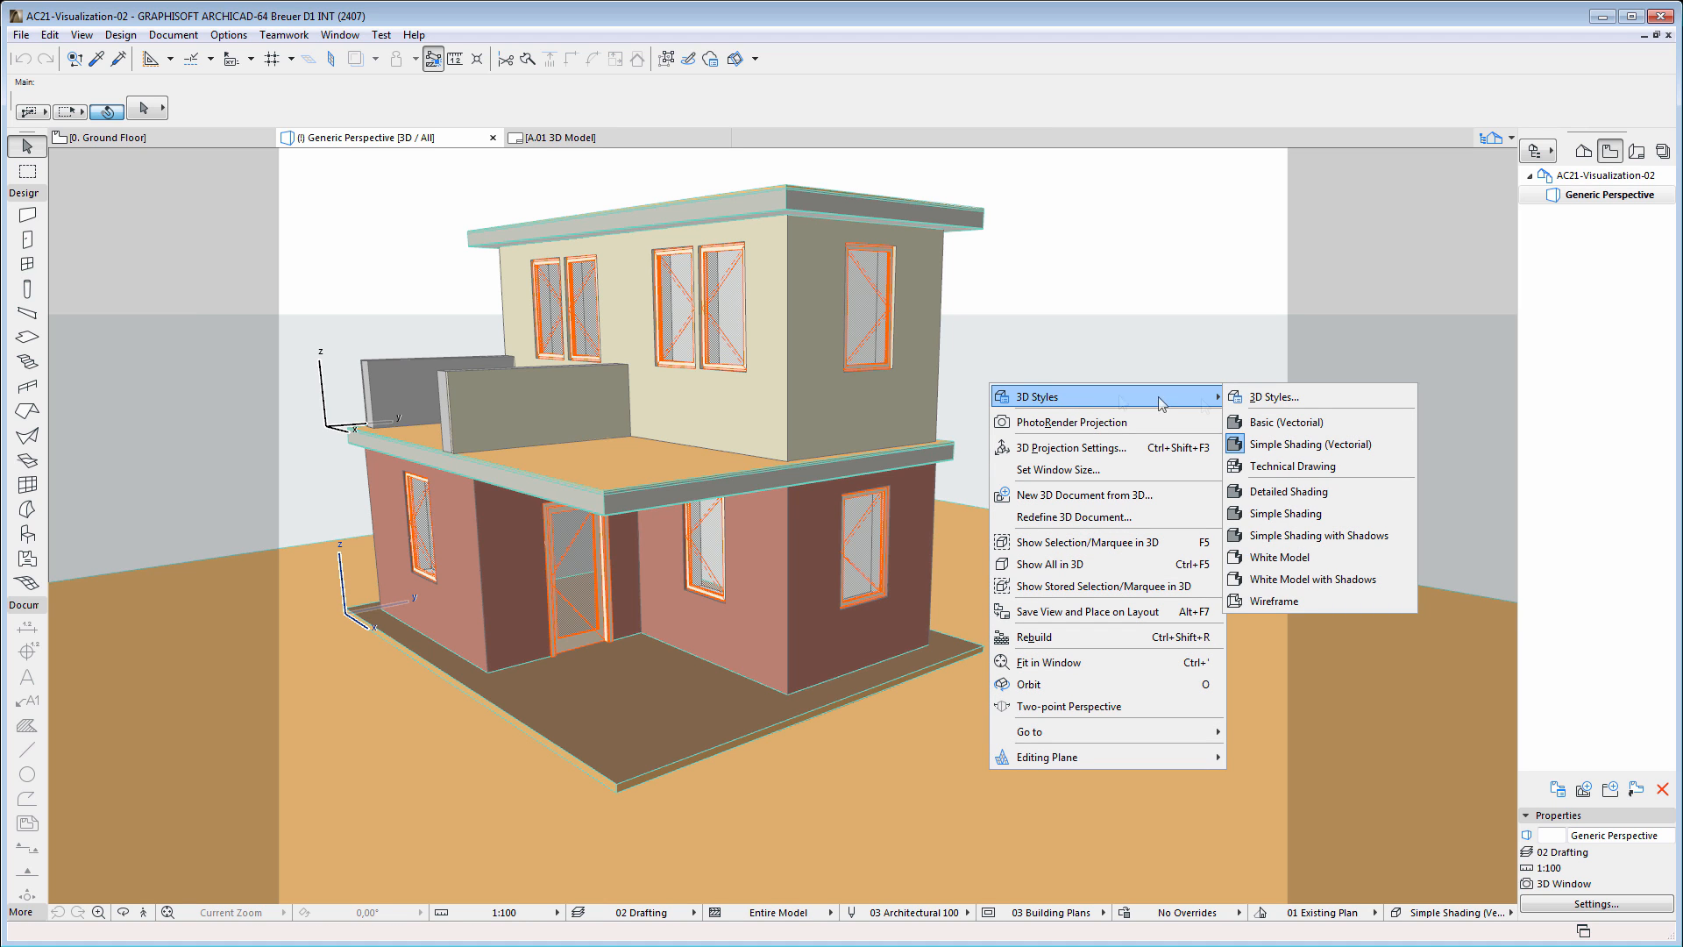
# - Open the 3D Styles dialog for the Simple Shading (Vectorial) style from the 3D window
pyautogui.click(1270, 396)
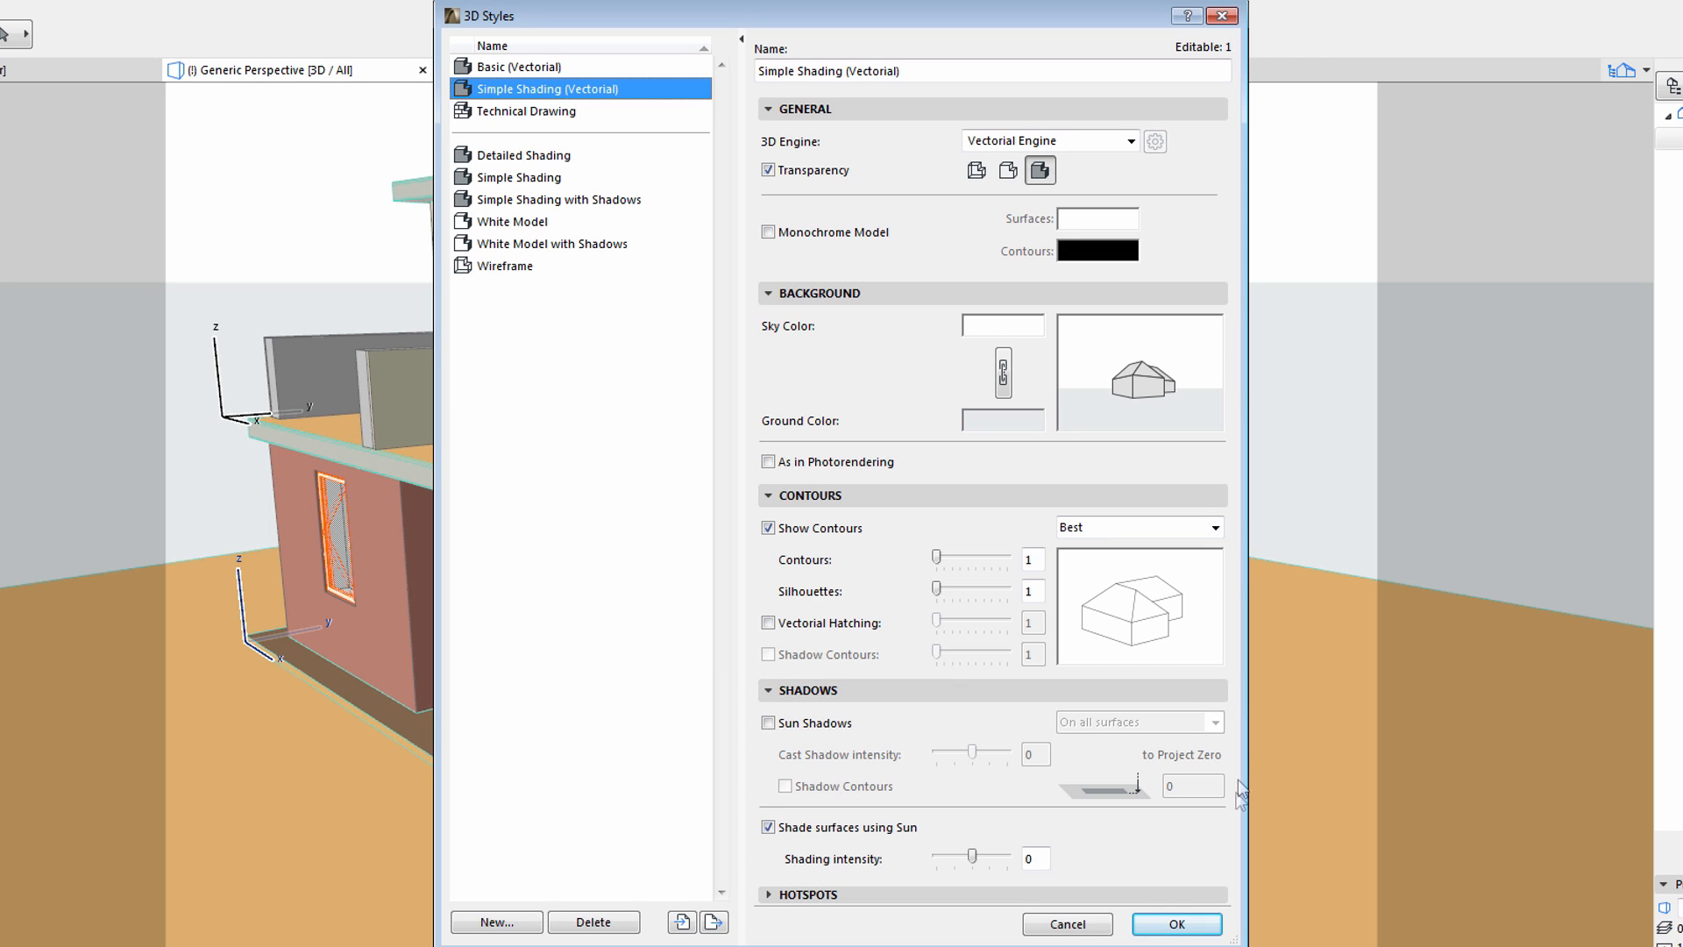
pyautogui.moveTo(1237, 716)
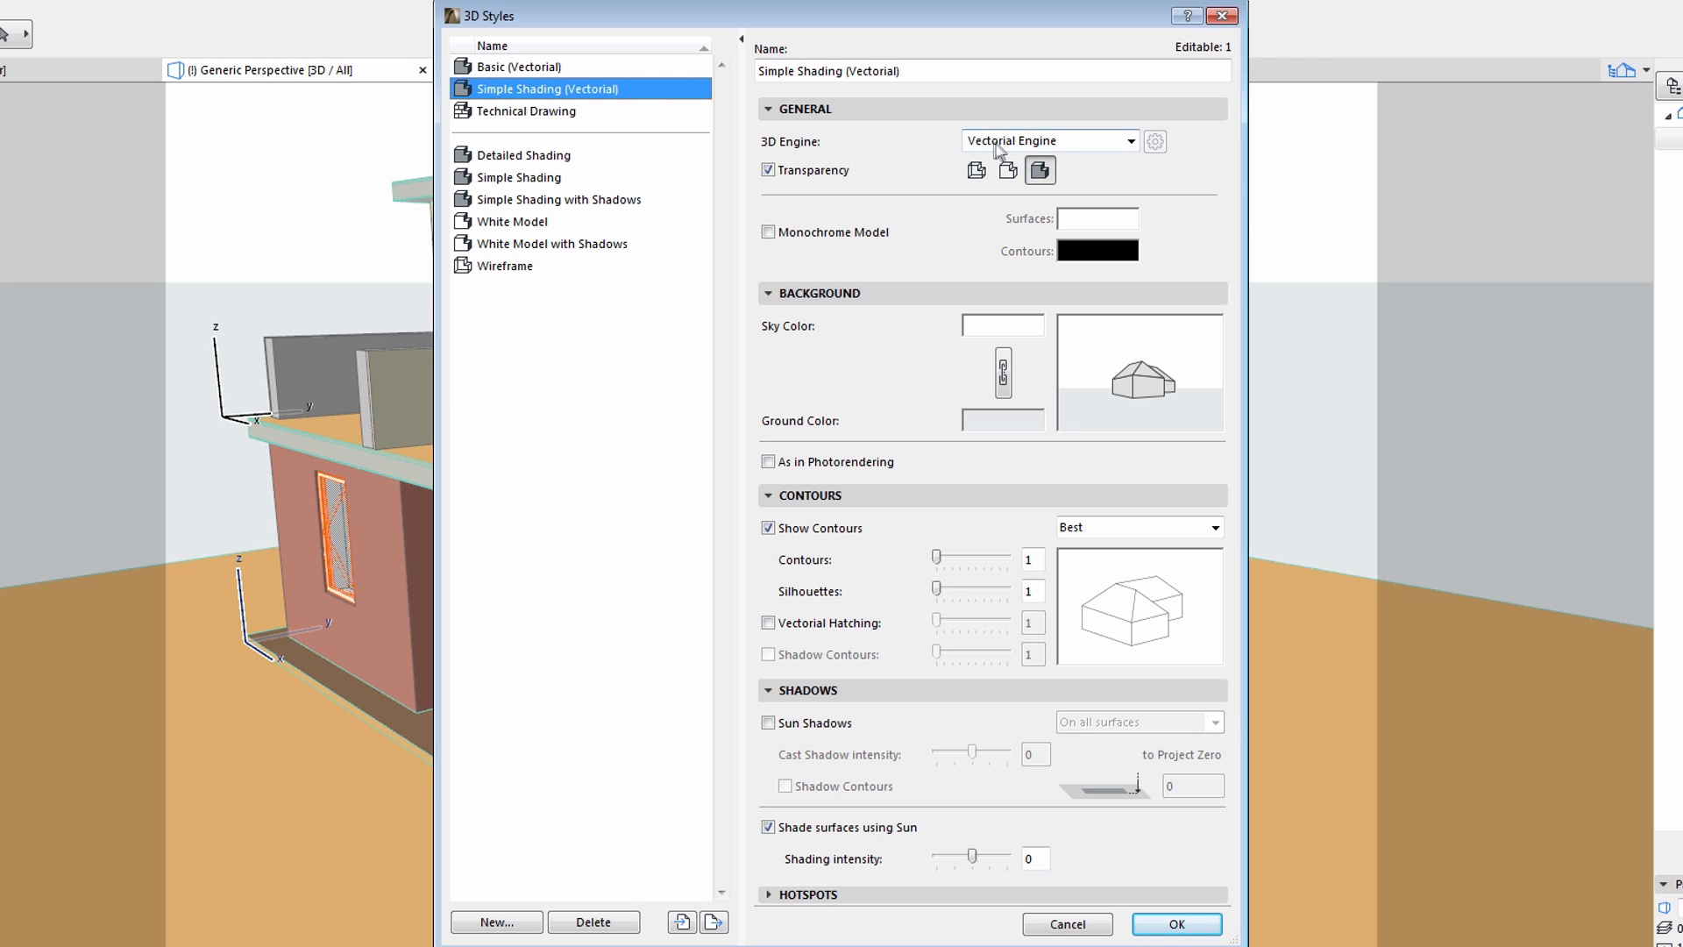
# - Keep the Vectorial engine, enable Monochrome Model with pale peach surfaces, and apply
pyautogui.click(1129, 140)
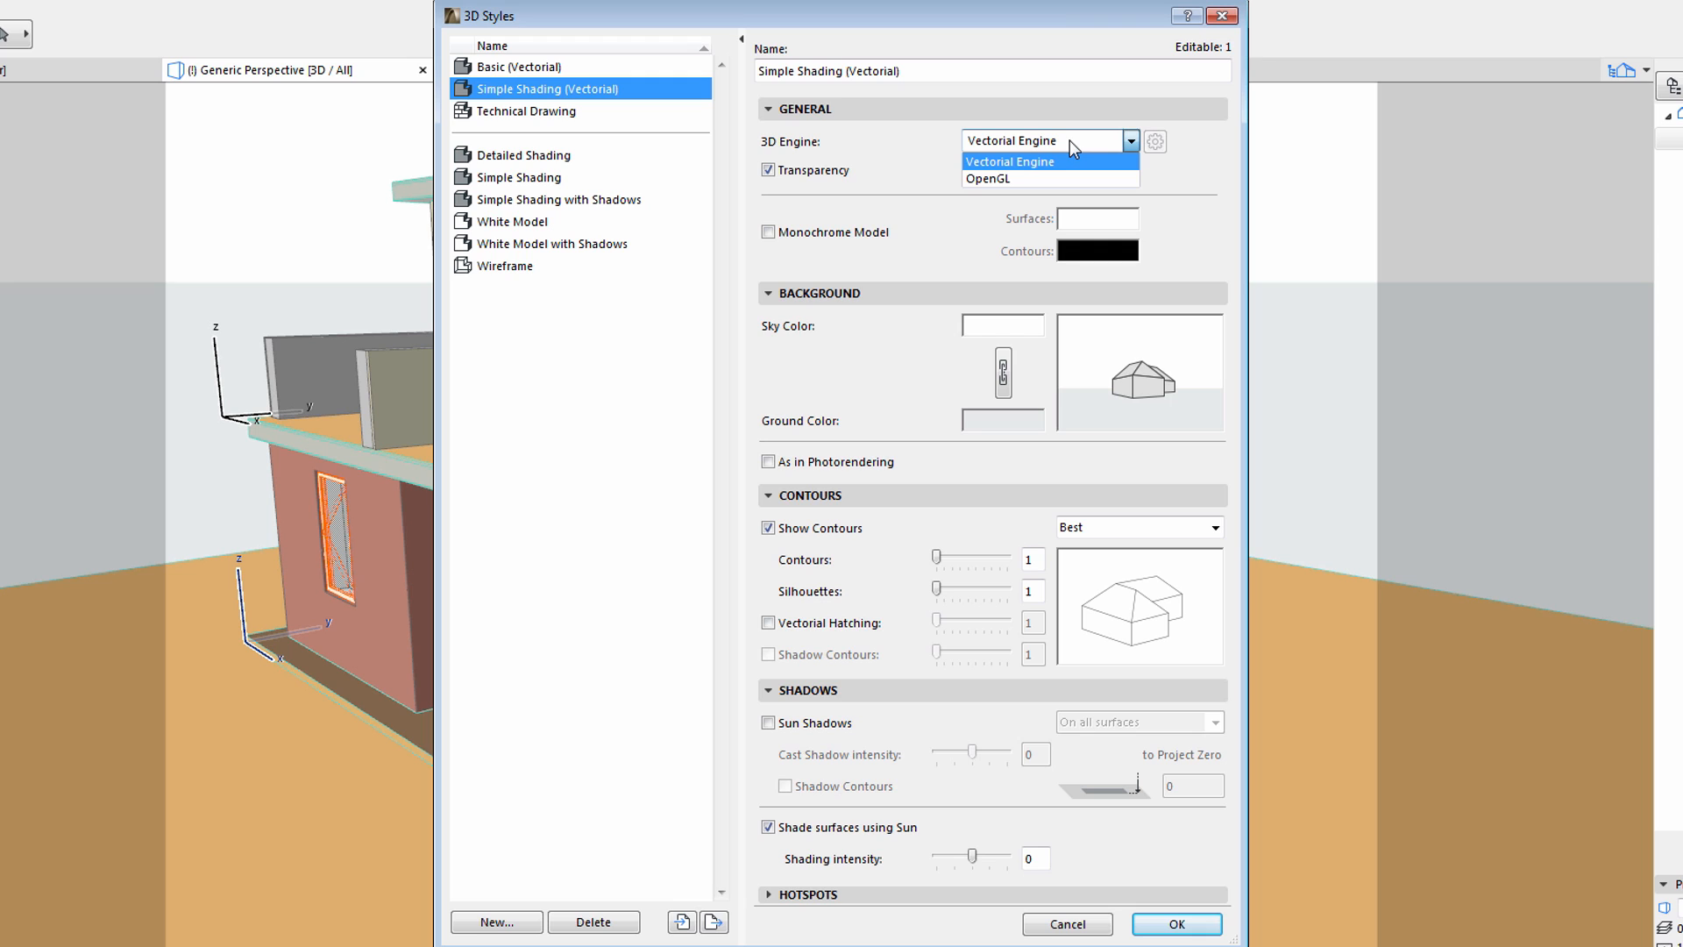
pyautogui.click(1009, 161)
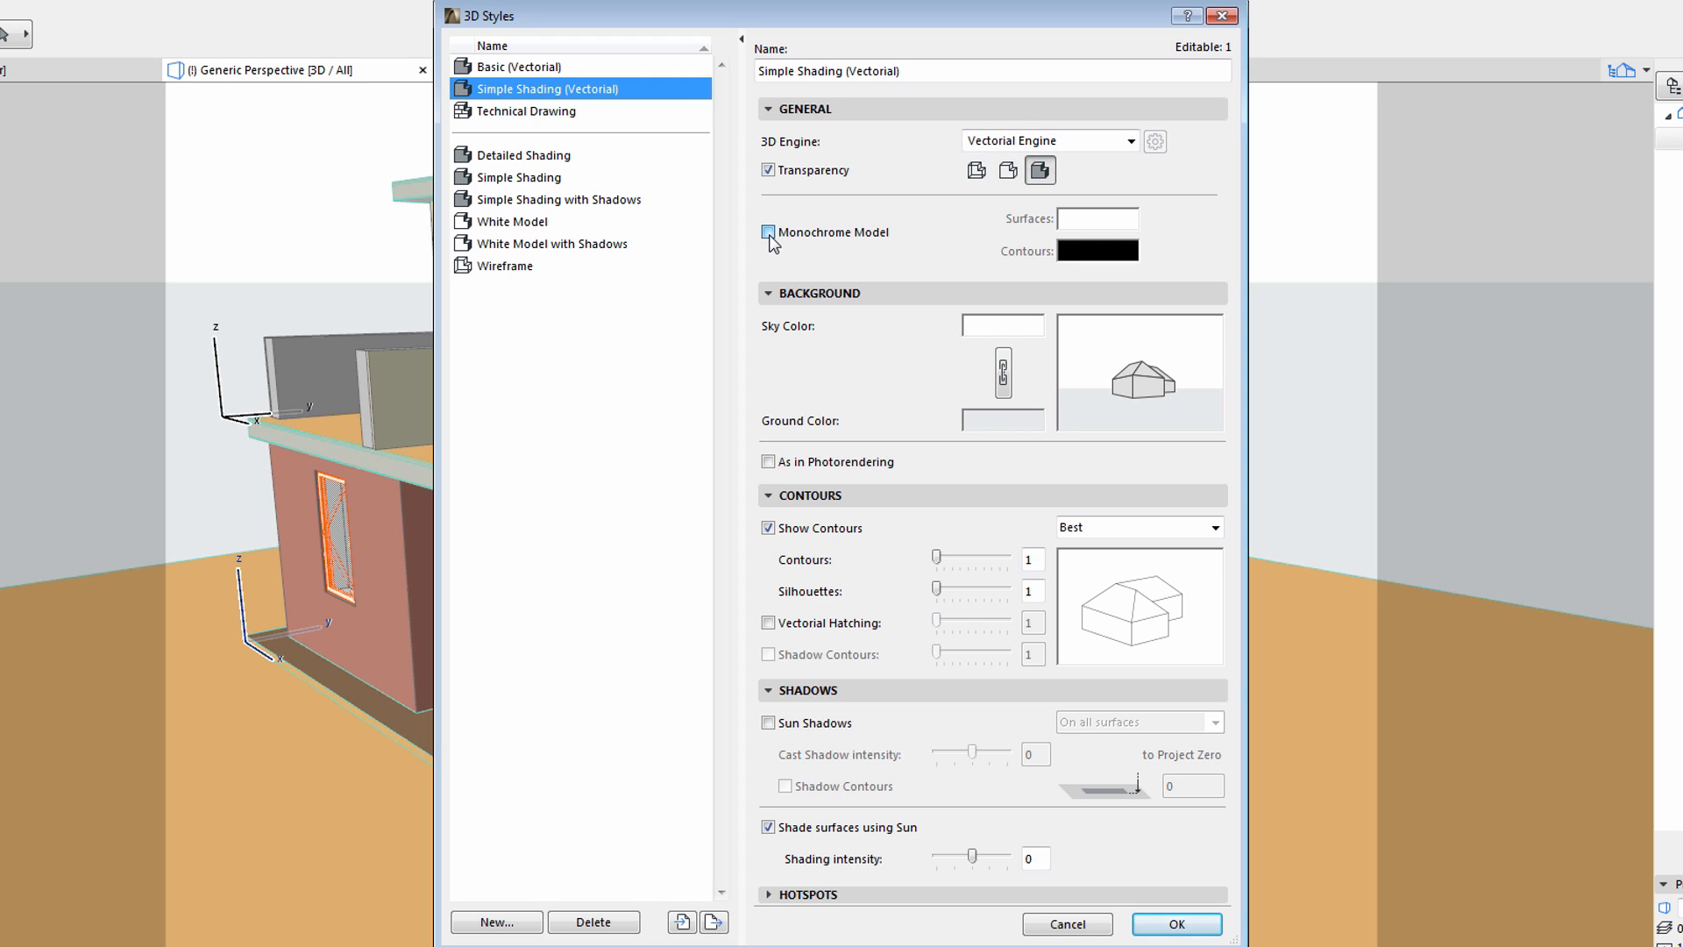
pyautogui.click(768, 232)
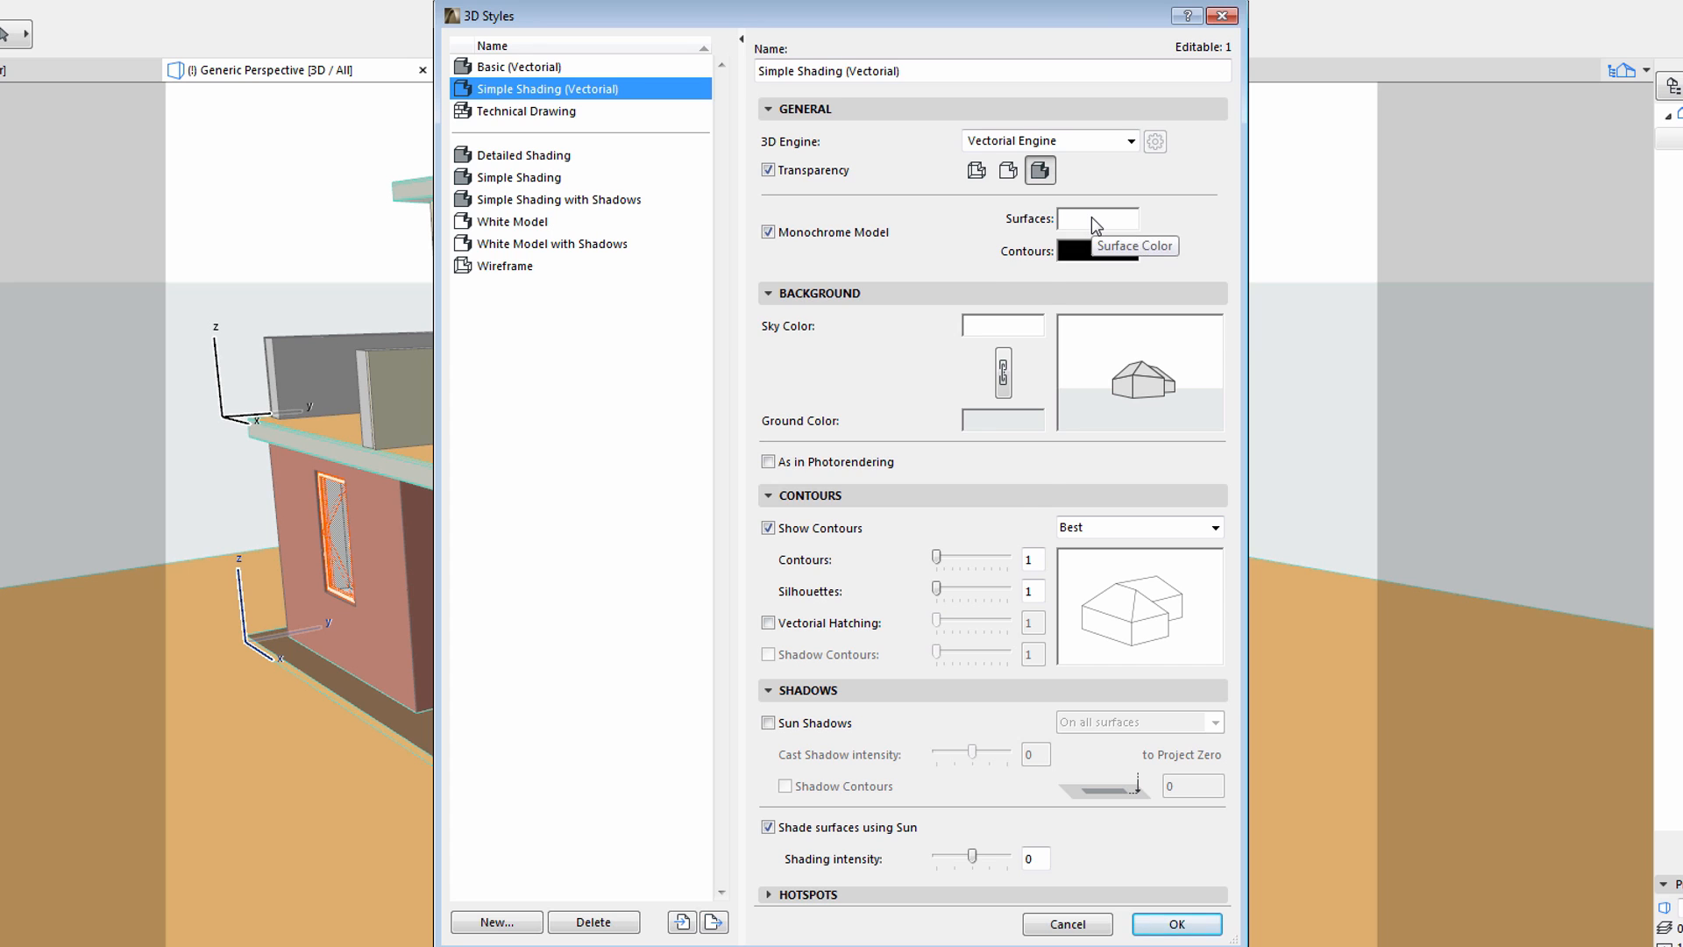
pyautogui.click(1098, 219)
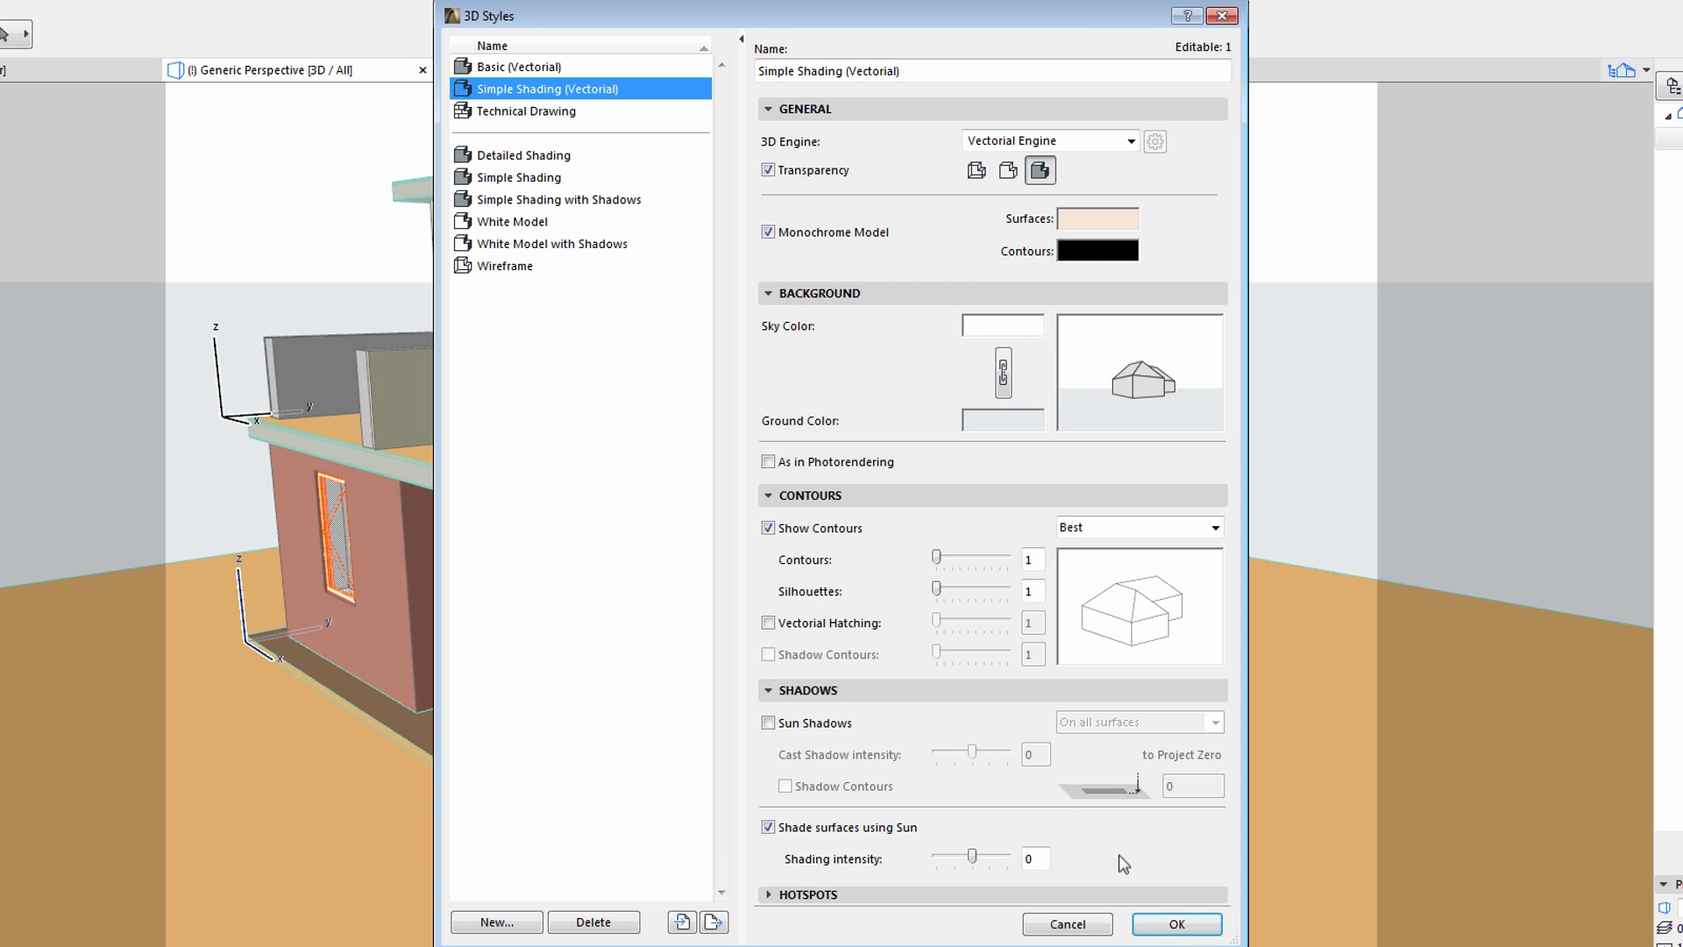
pyautogui.click(1174, 923)
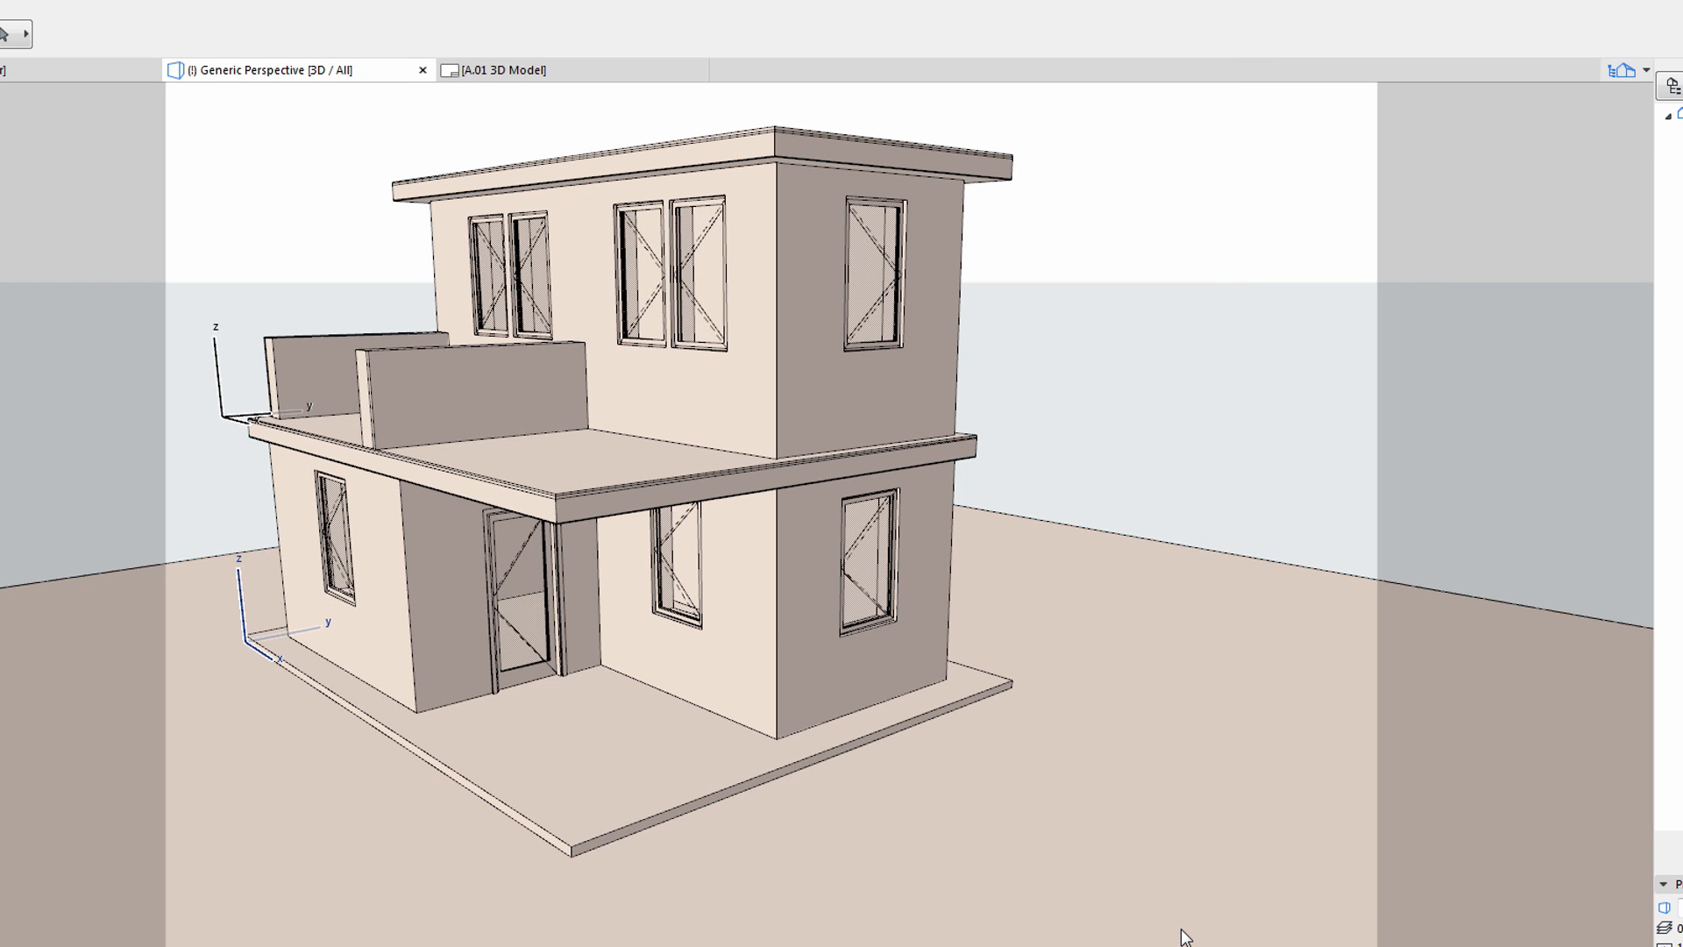
pyautogui.moveTo(1067, 457)
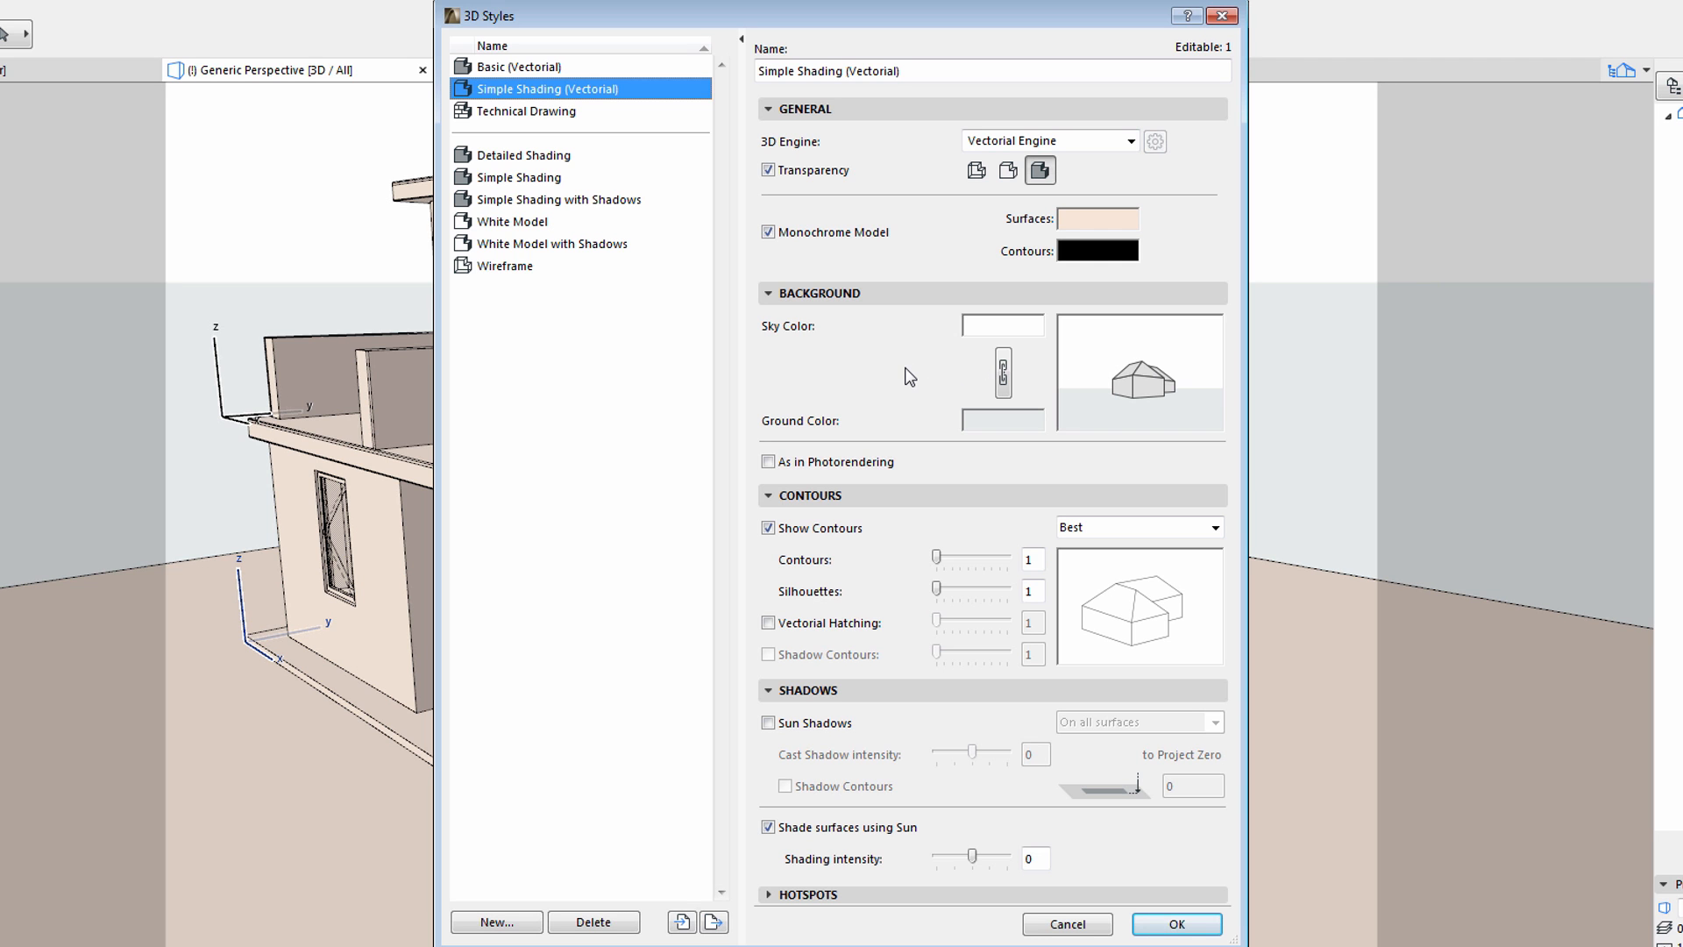
pyautogui.moveTo(1000, 376)
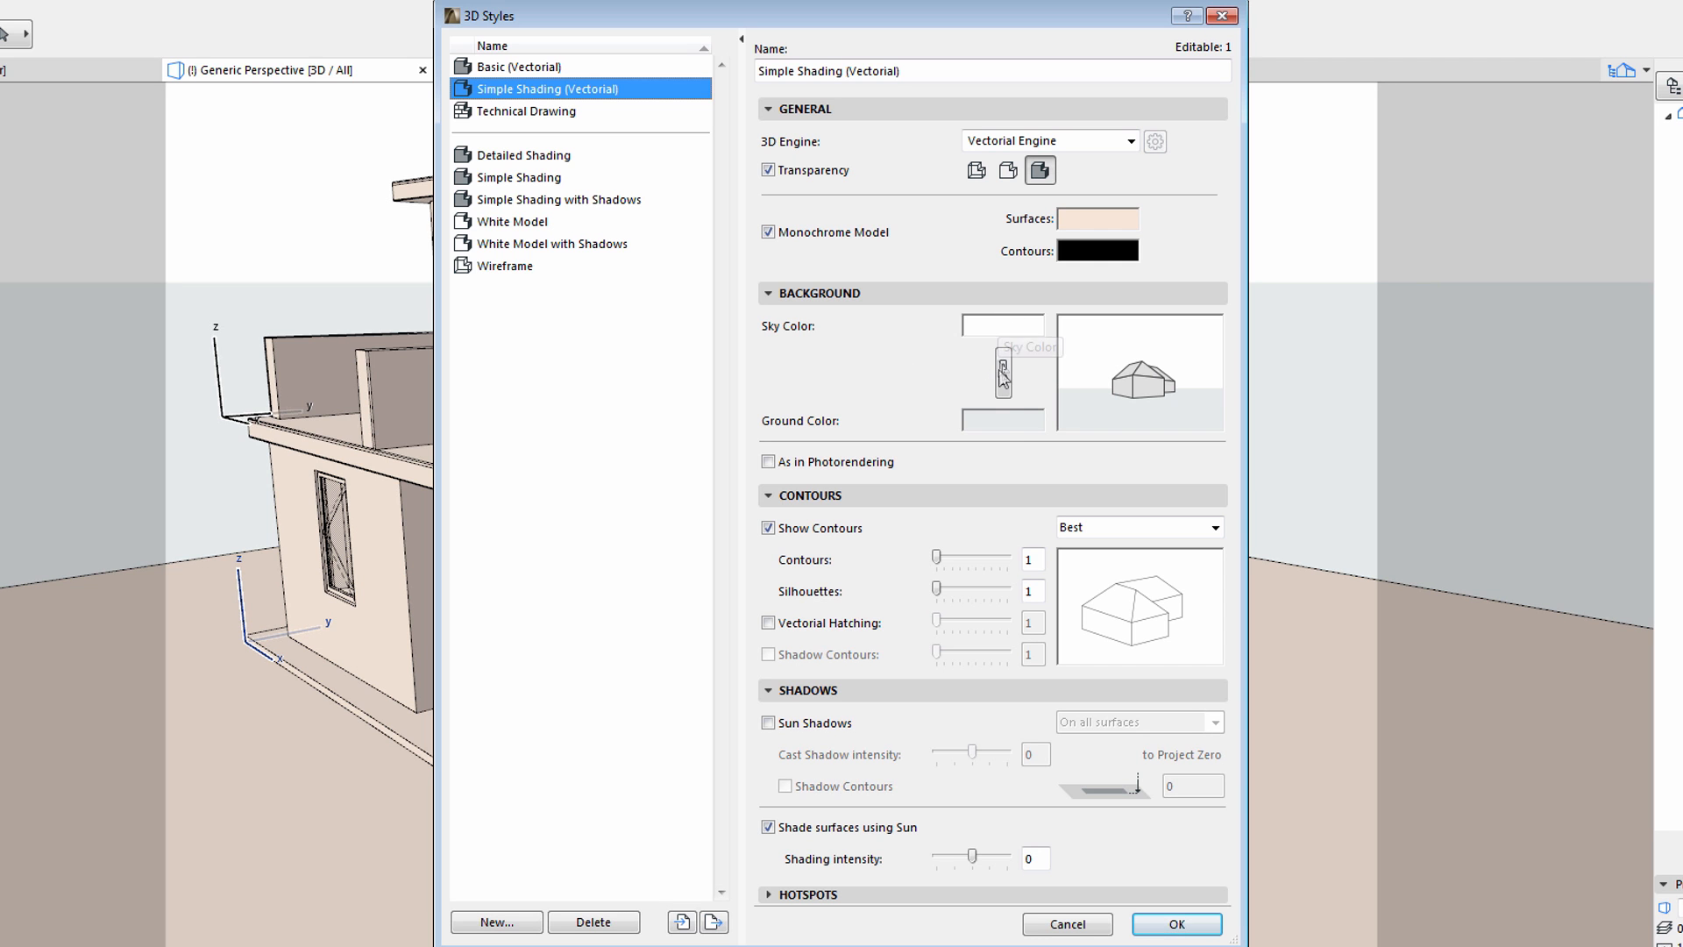
pyautogui.moveTo(1002, 421)
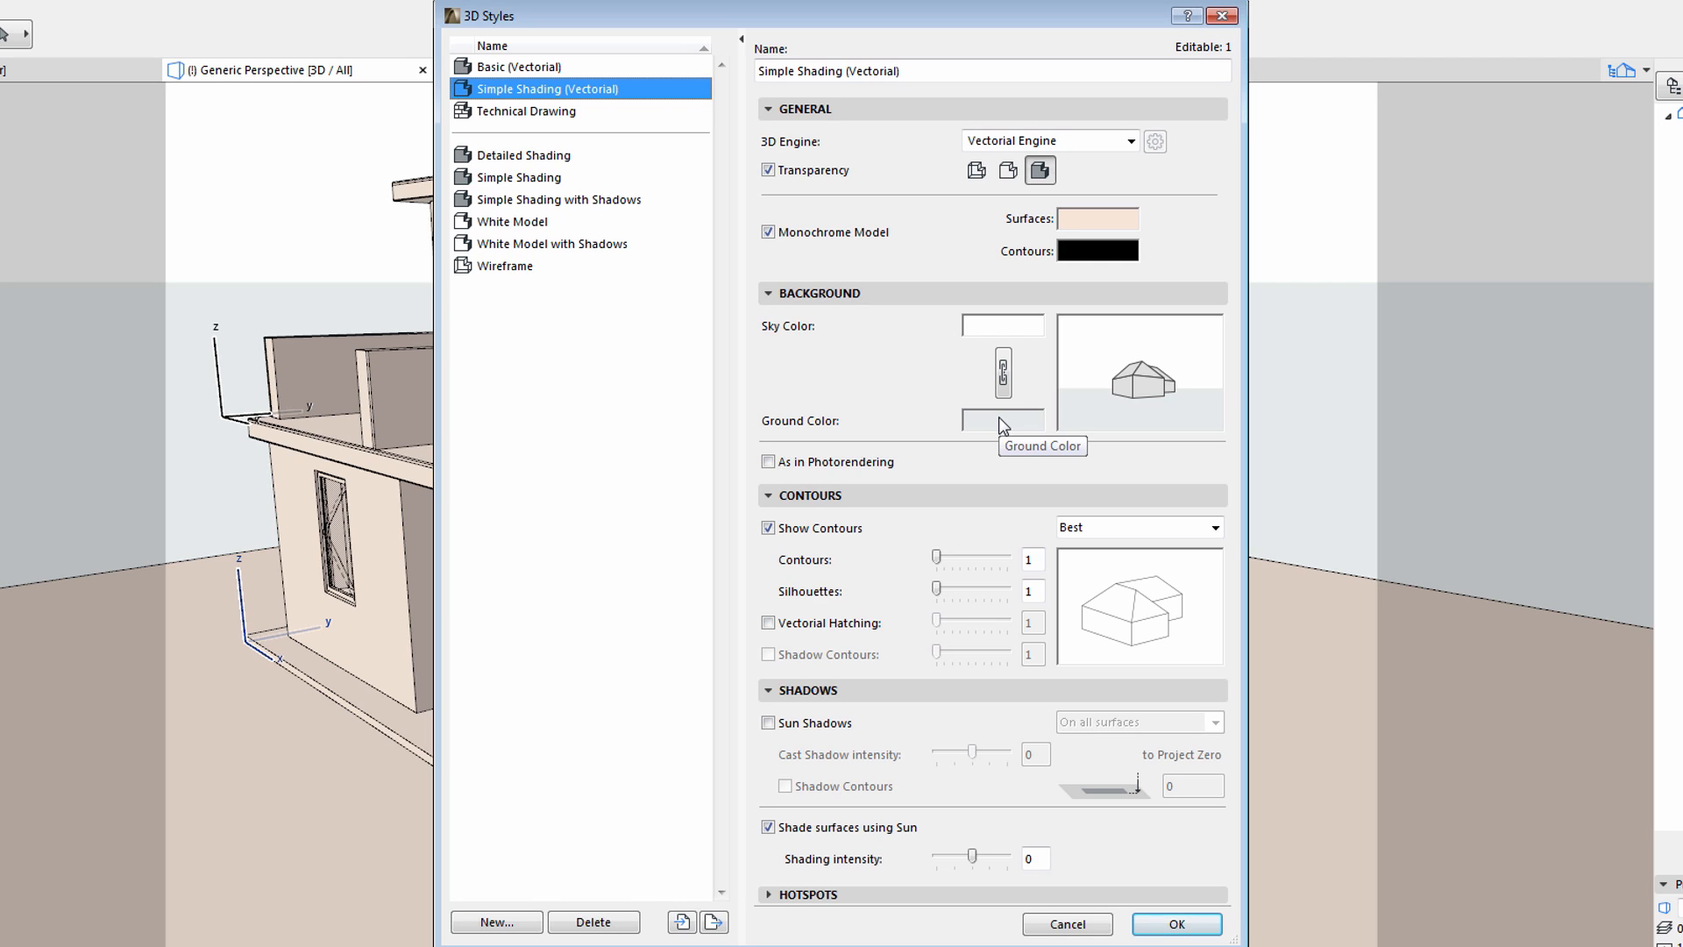
pyautogui.moveTo(1003, 372)
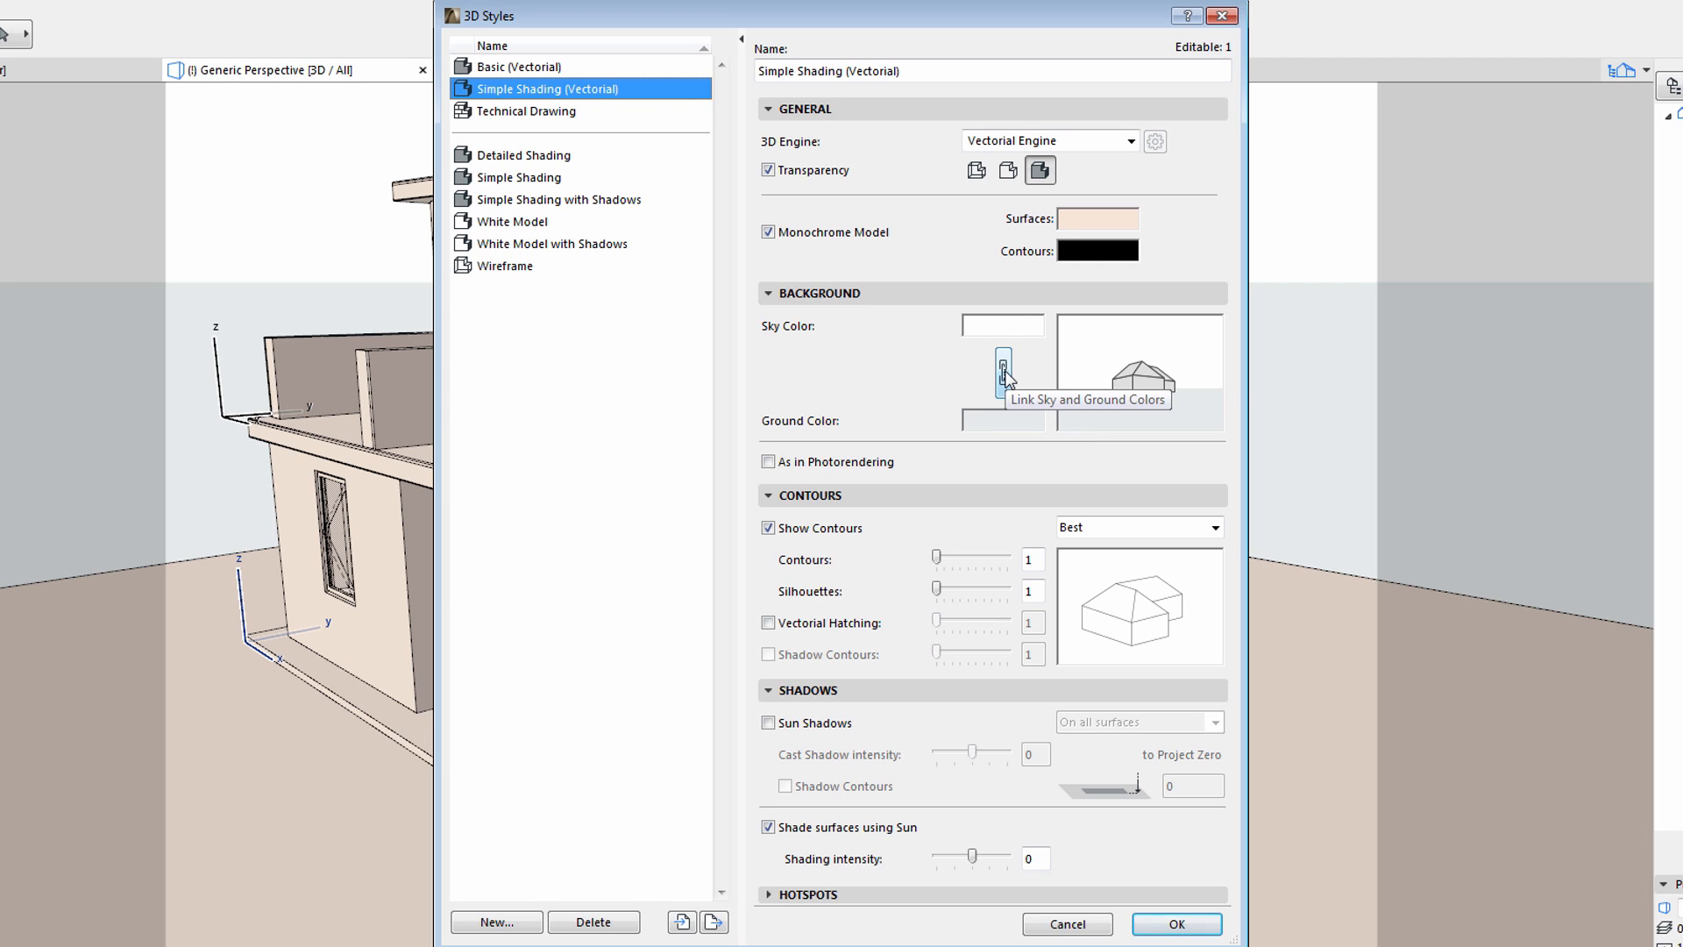
# - Link sky and ground colors, set the ground to a light warm grey, and apply
pyautogui.click(1005, 370)
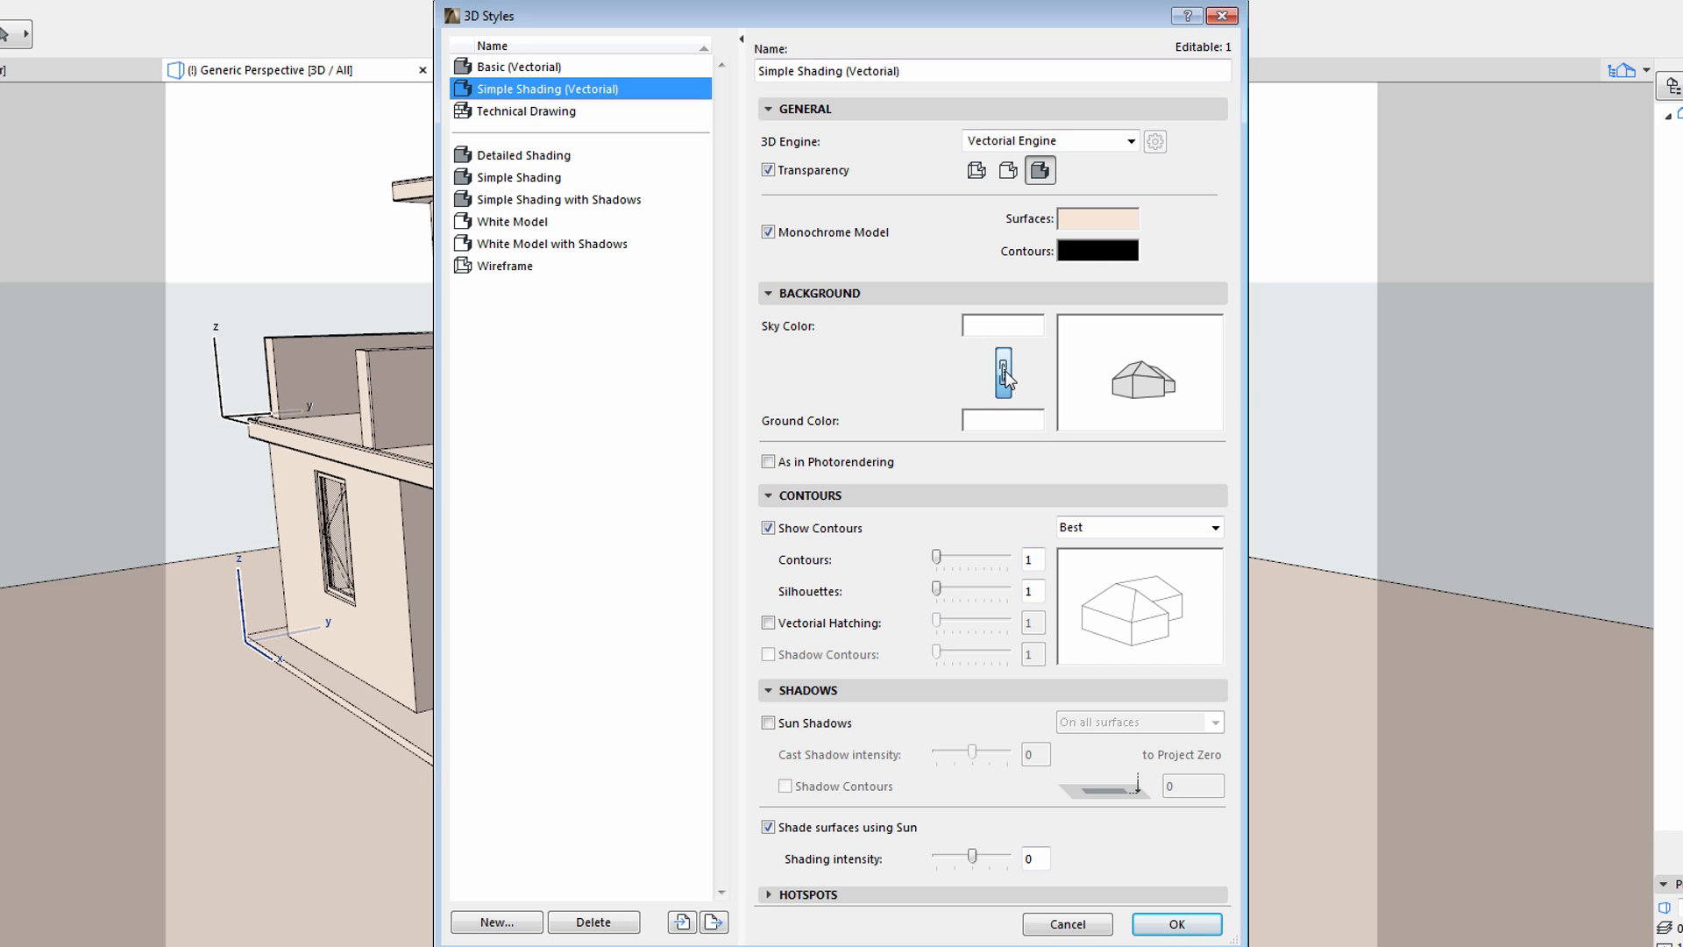
pyautogui.click(1002, 419)
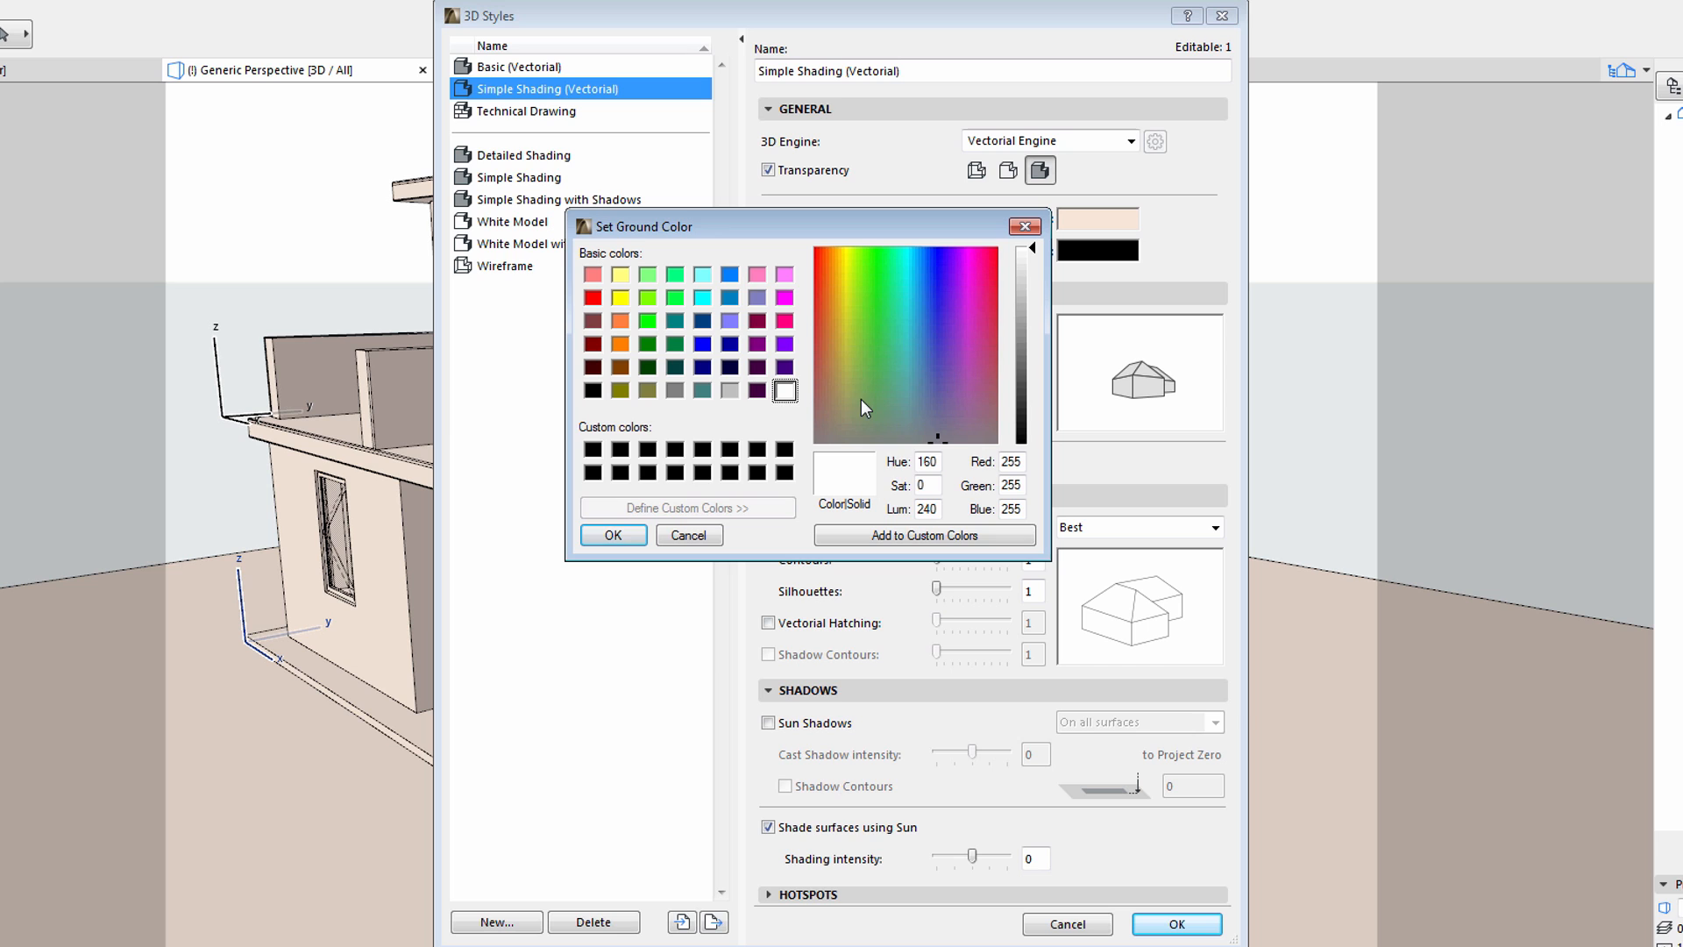
pyautogui.click(832, 430)
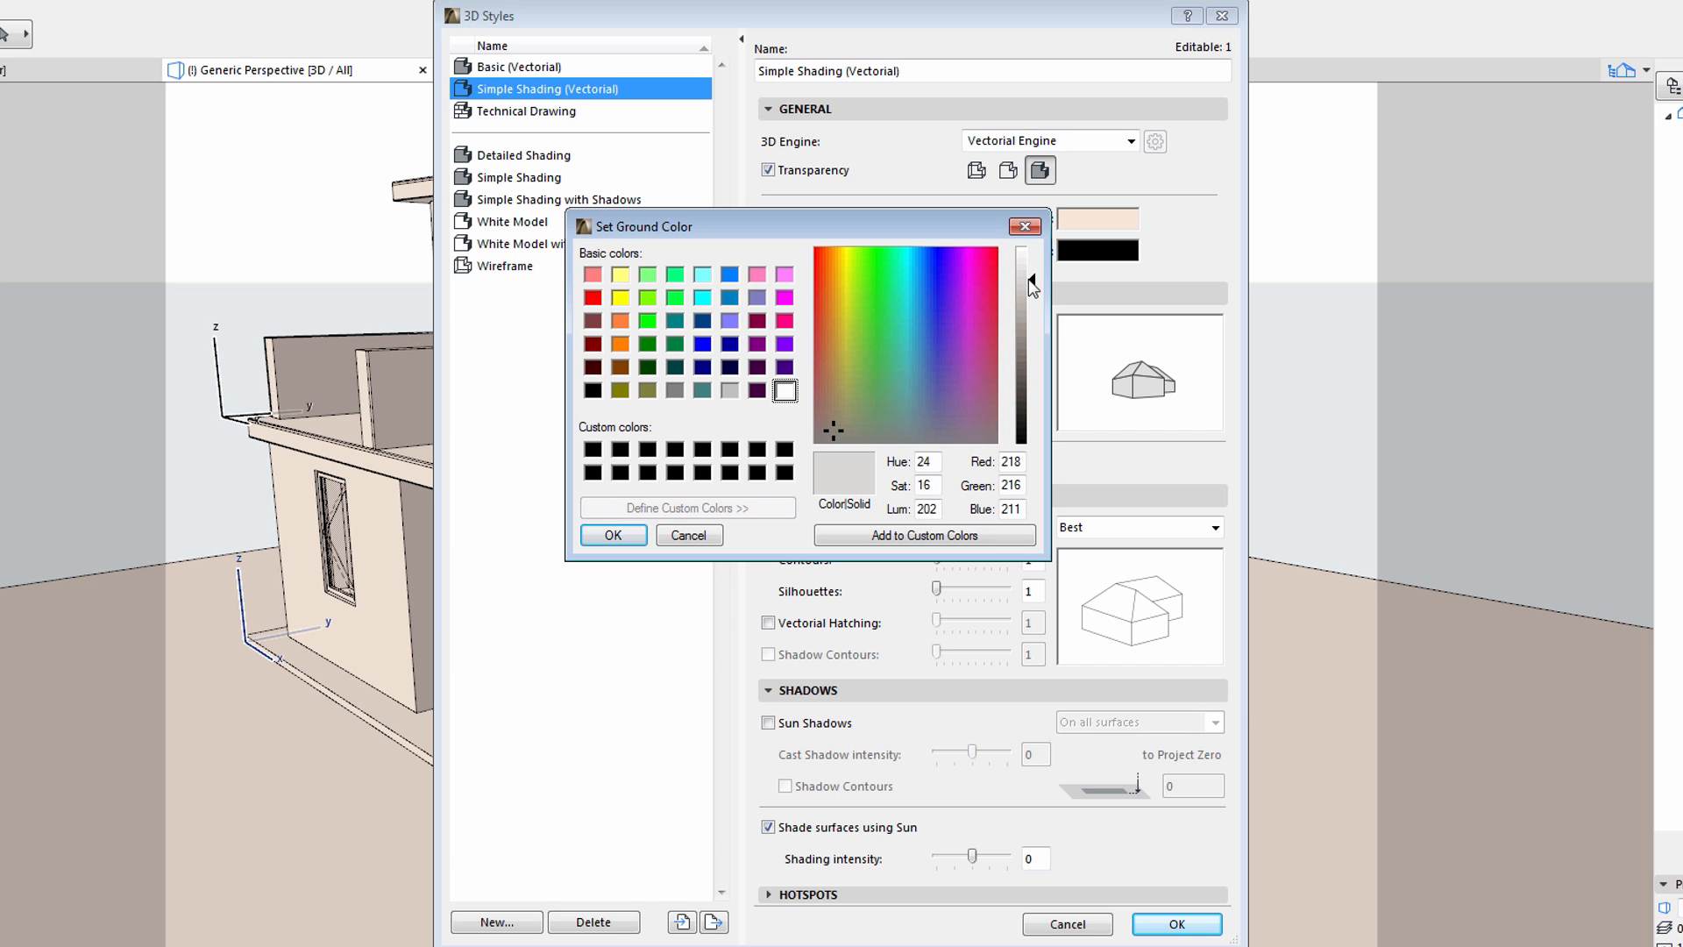
pyautogui.click(612, 535)
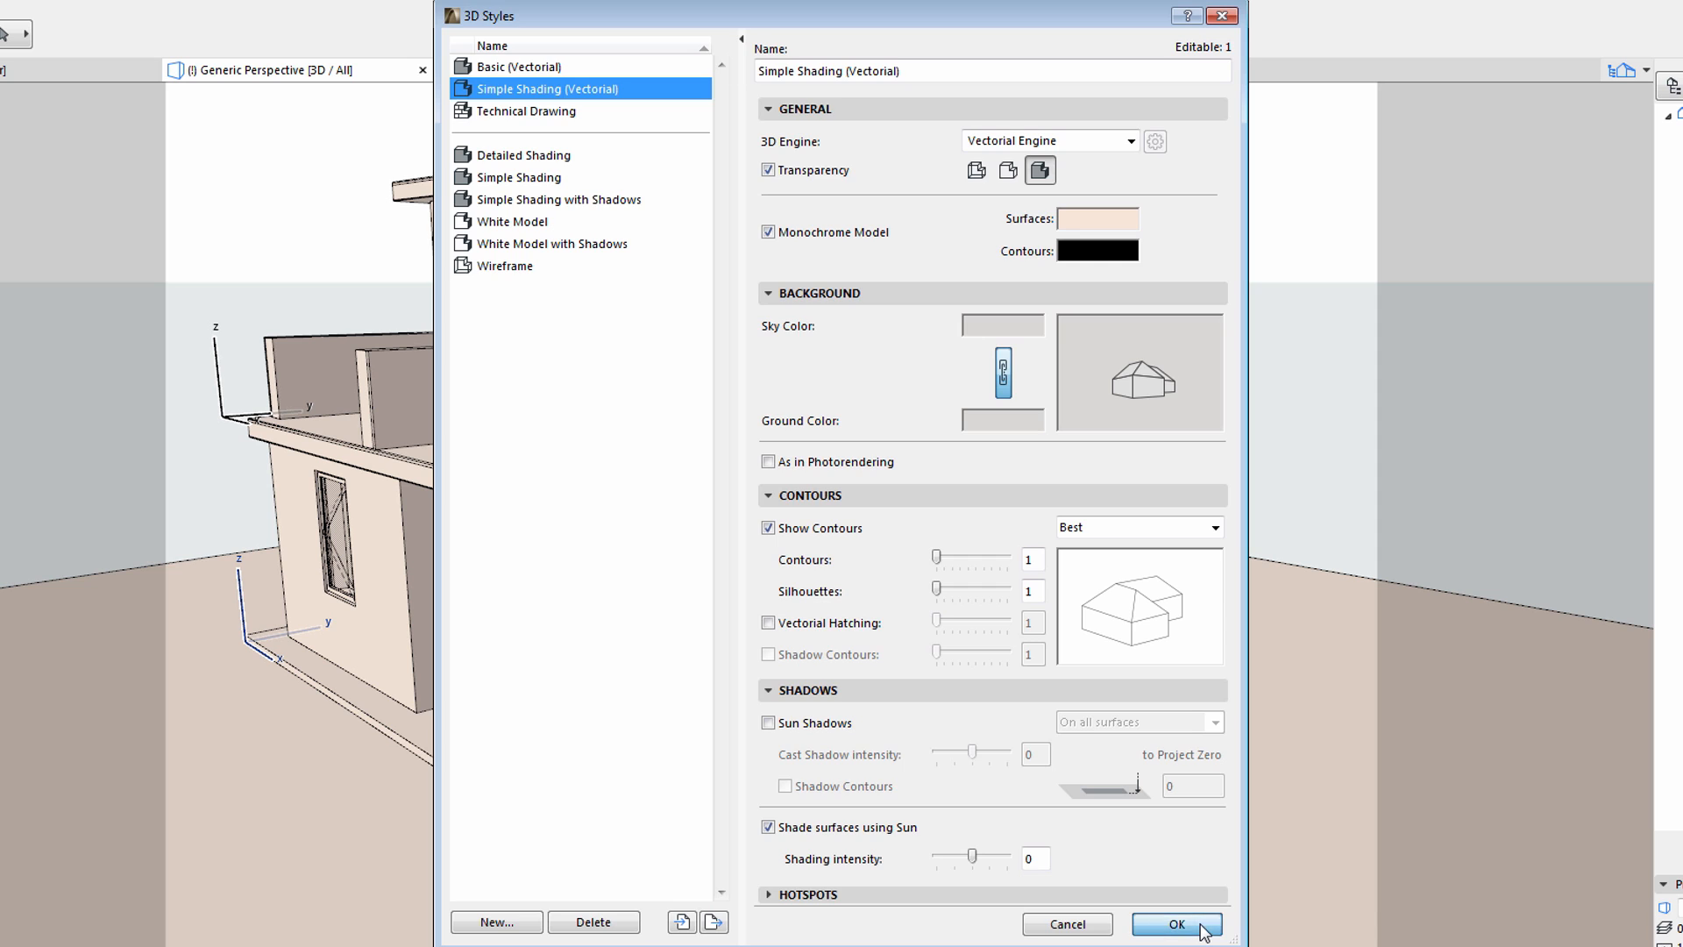
pyautogui.click(1175, 930)
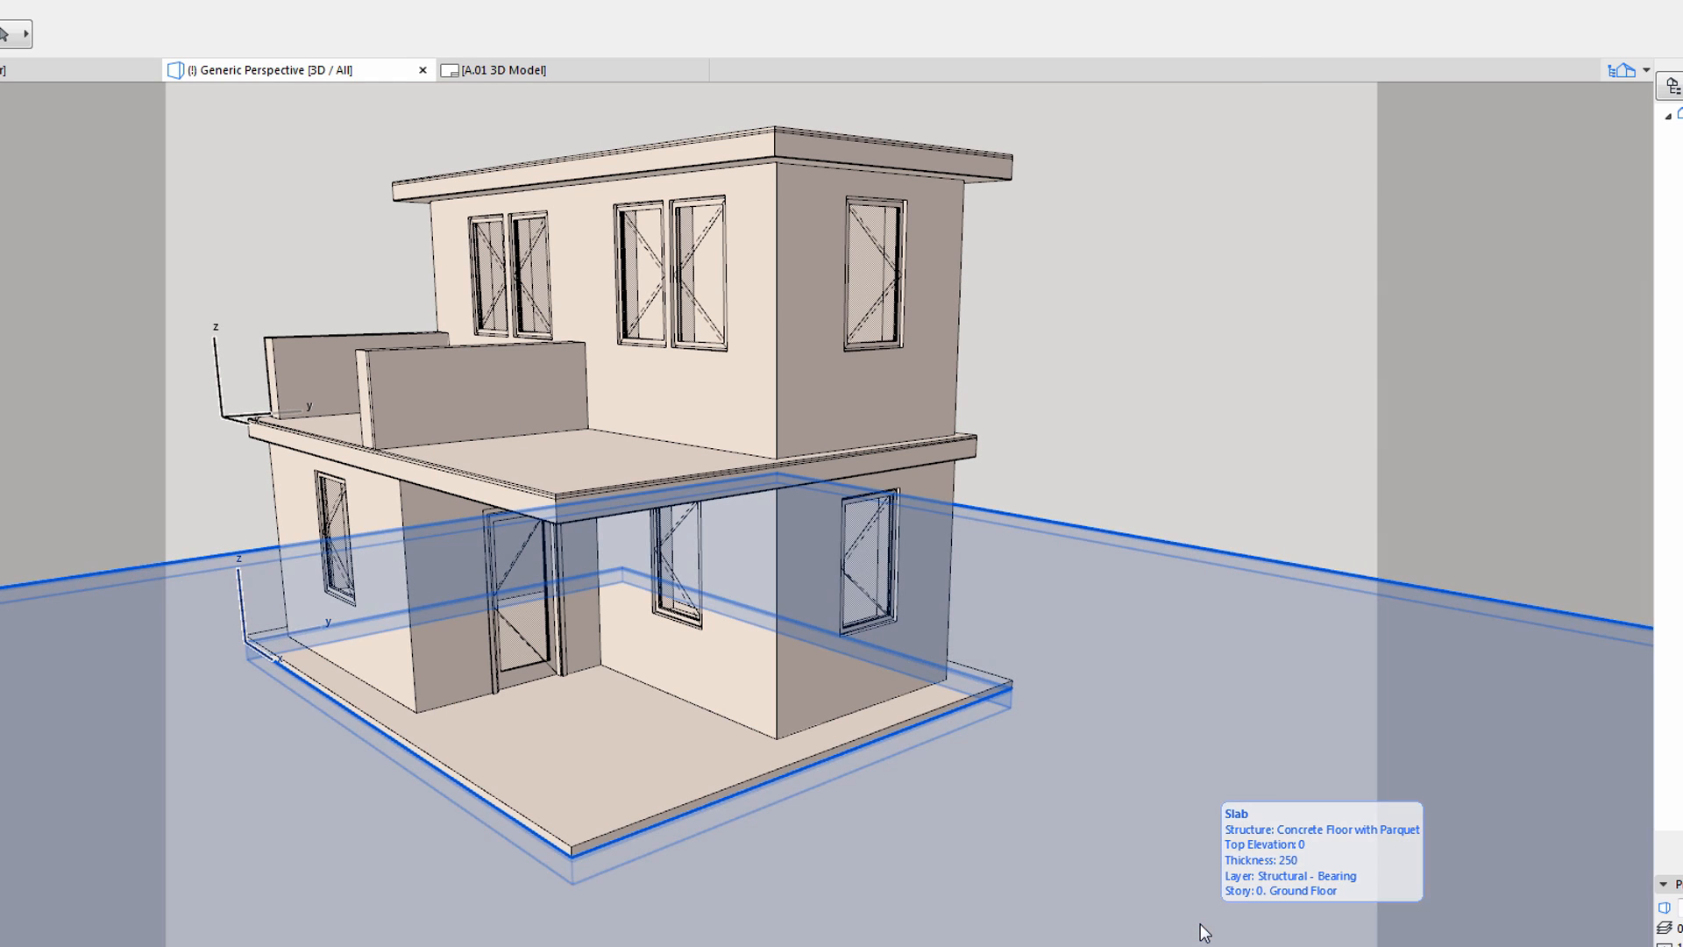
pyautogui.moveTo(1138, 369)
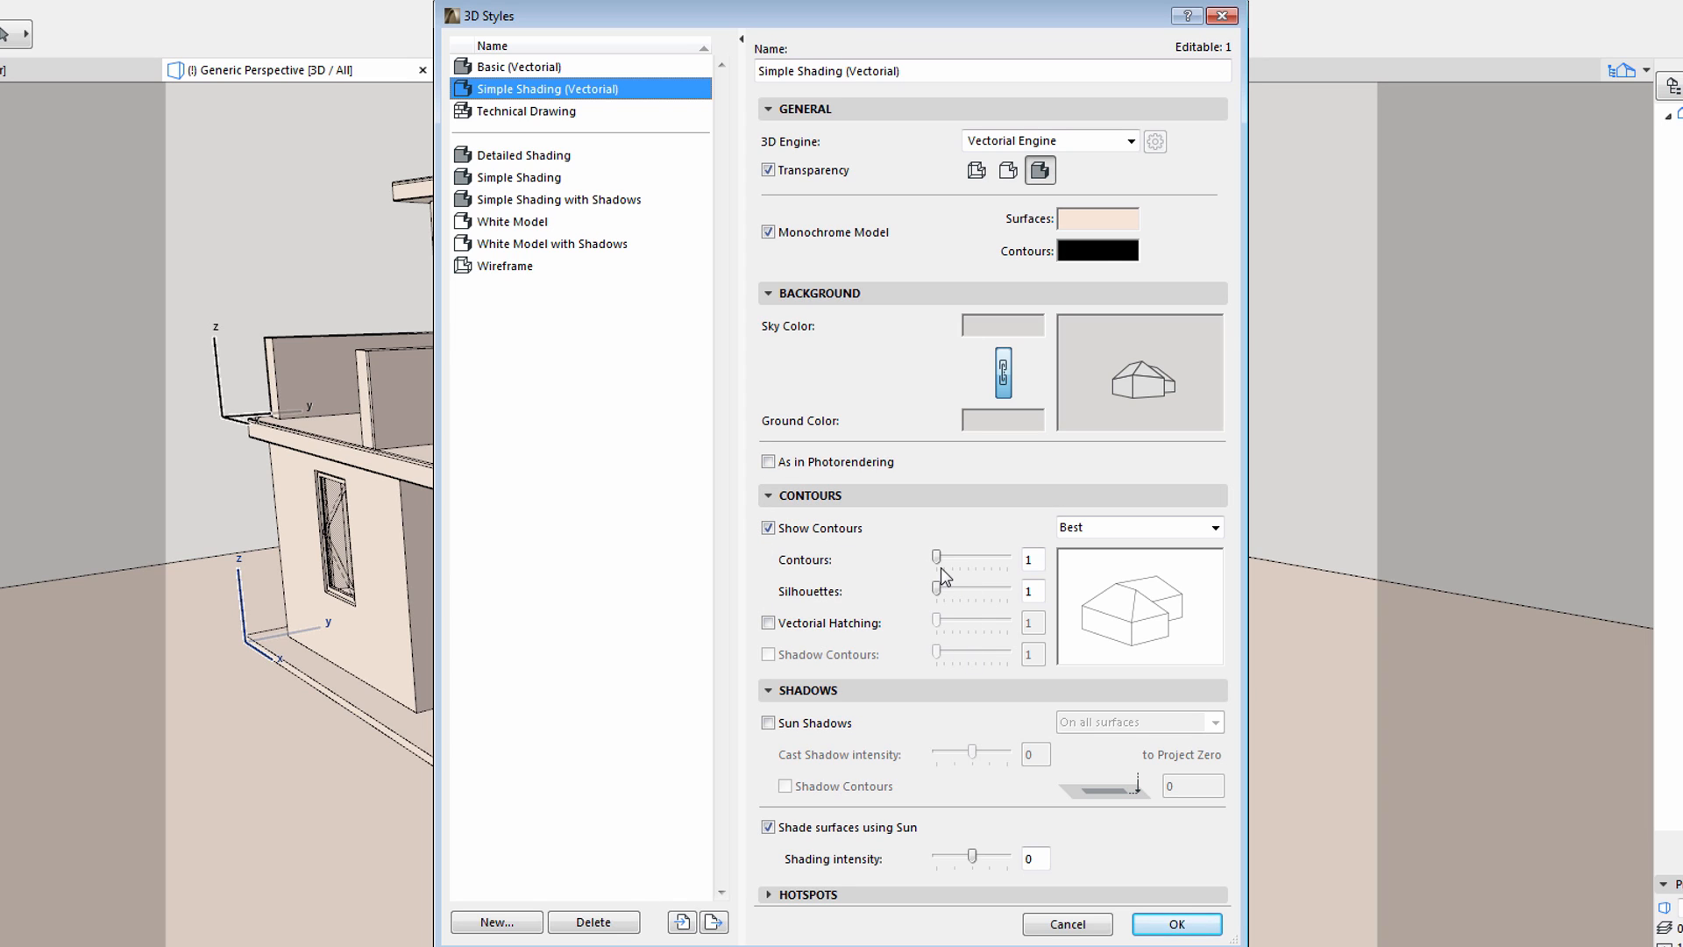
pyautogui.moveTo(998, 592)
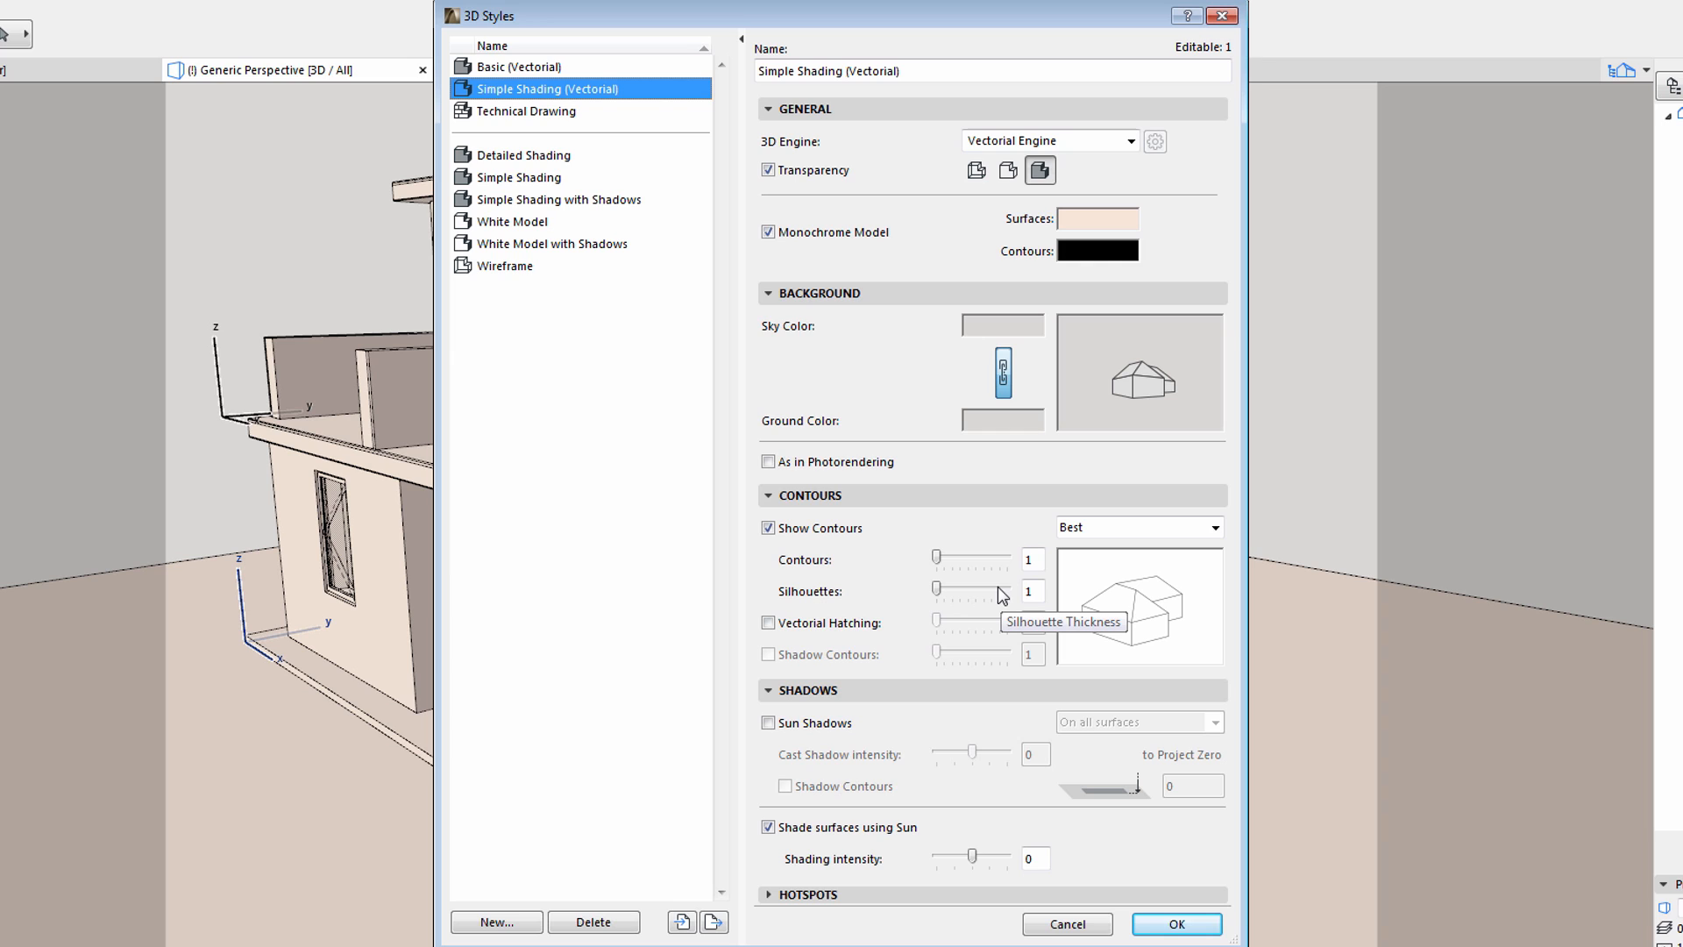
pyautogui.moveTo(1145, 603)
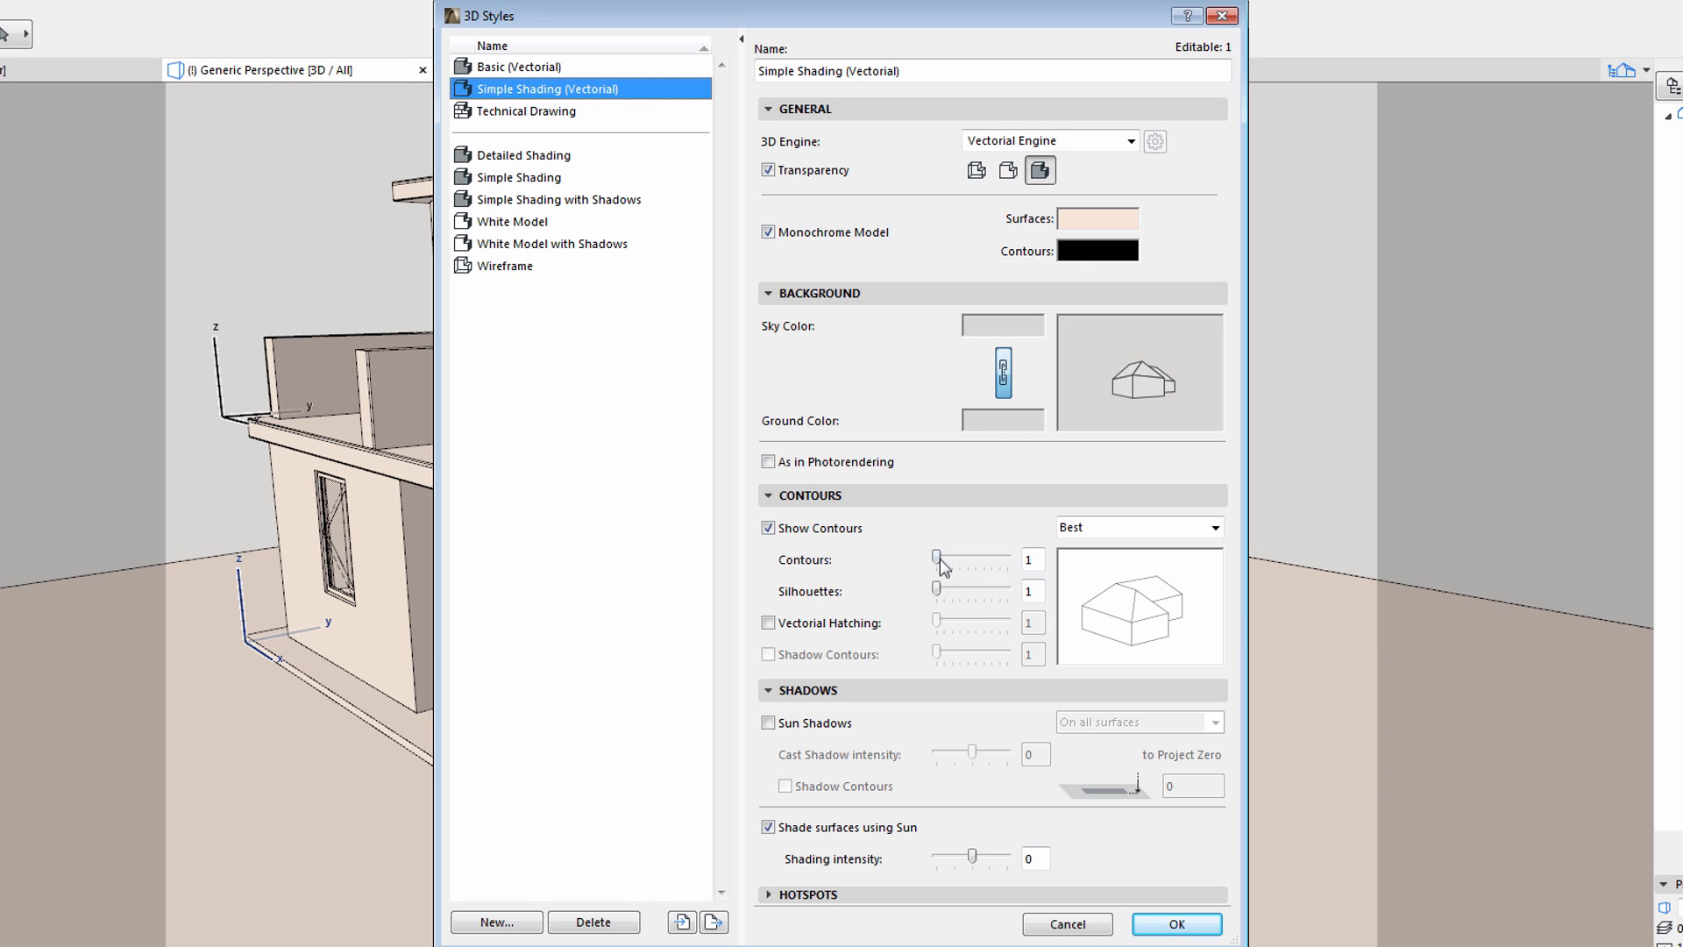
# - Set contour thickness to 1 and silhouette thickness to 3 after trying thicker values
pyautogui.moveTo(936, 559); pyautogui.dragTo(974, 559)
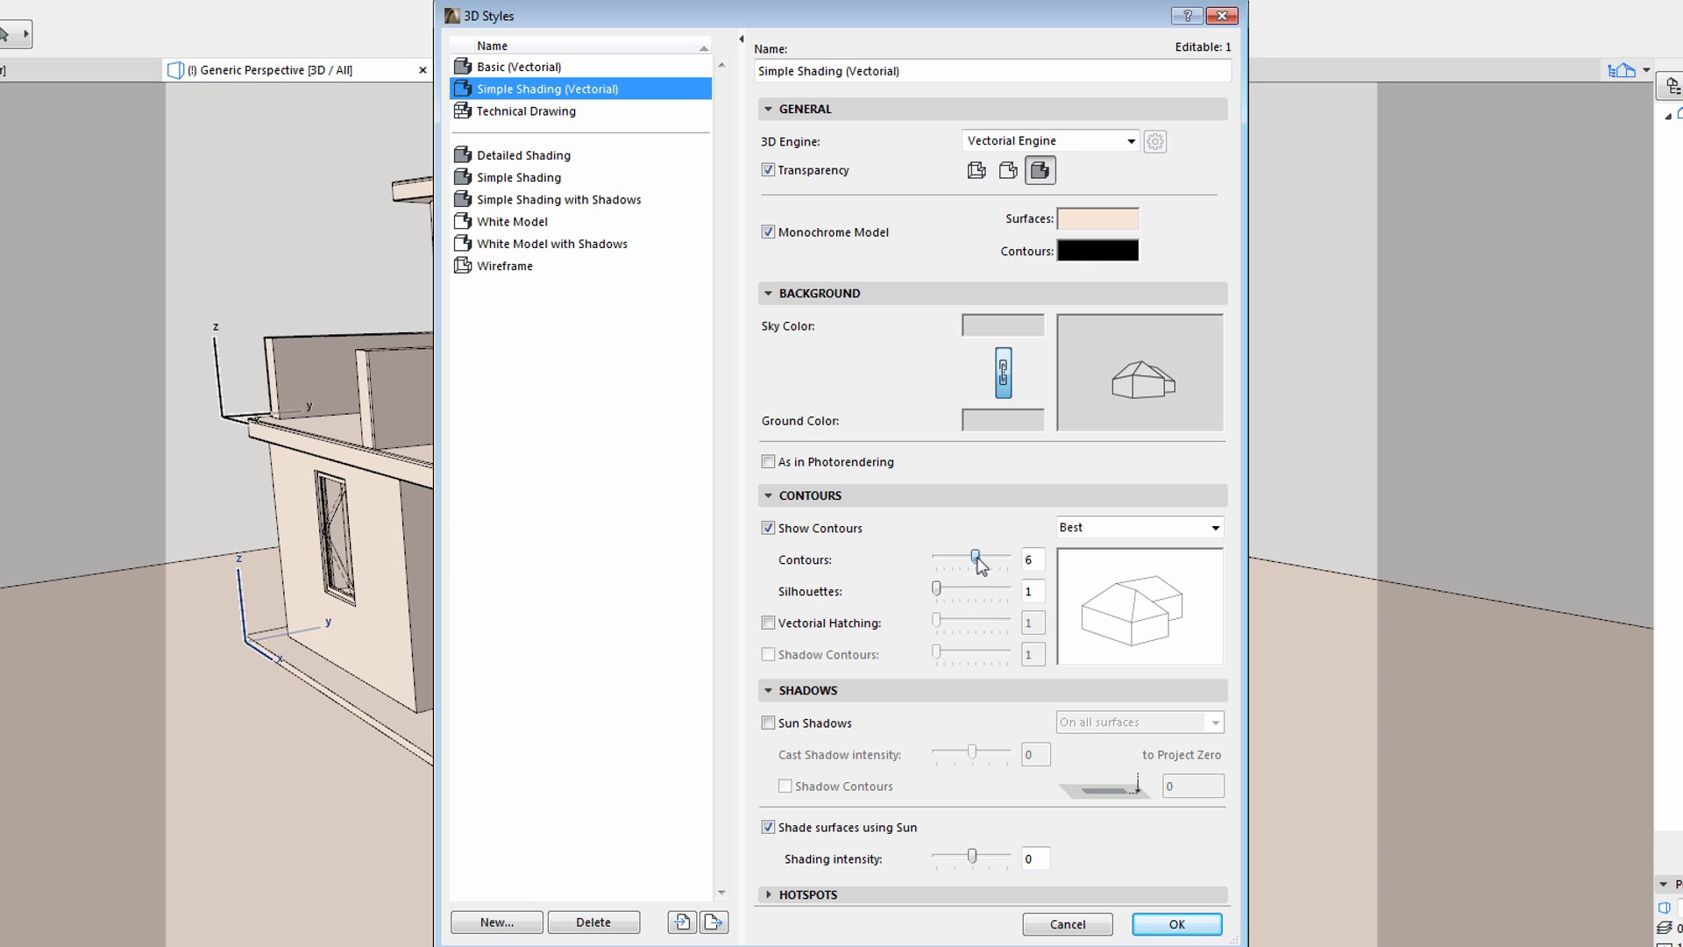
pyautogui.moveTo(975, 559); pyautogui.dragTo(995, 559)
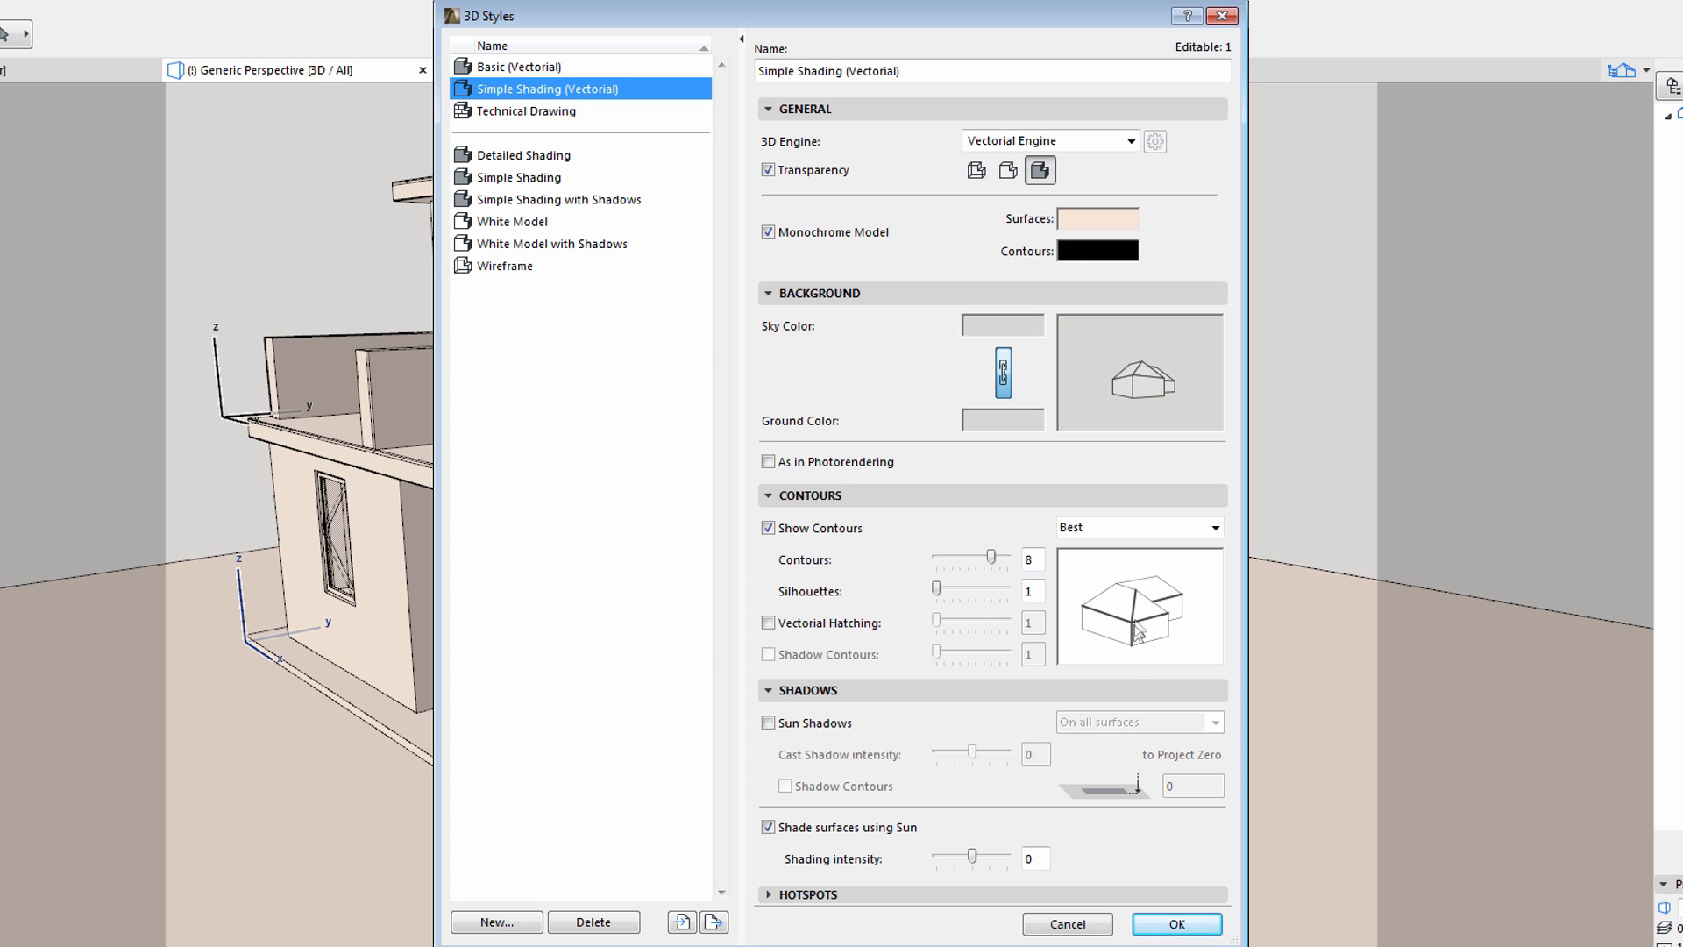
pyautogui.moveTo(1157, 630)
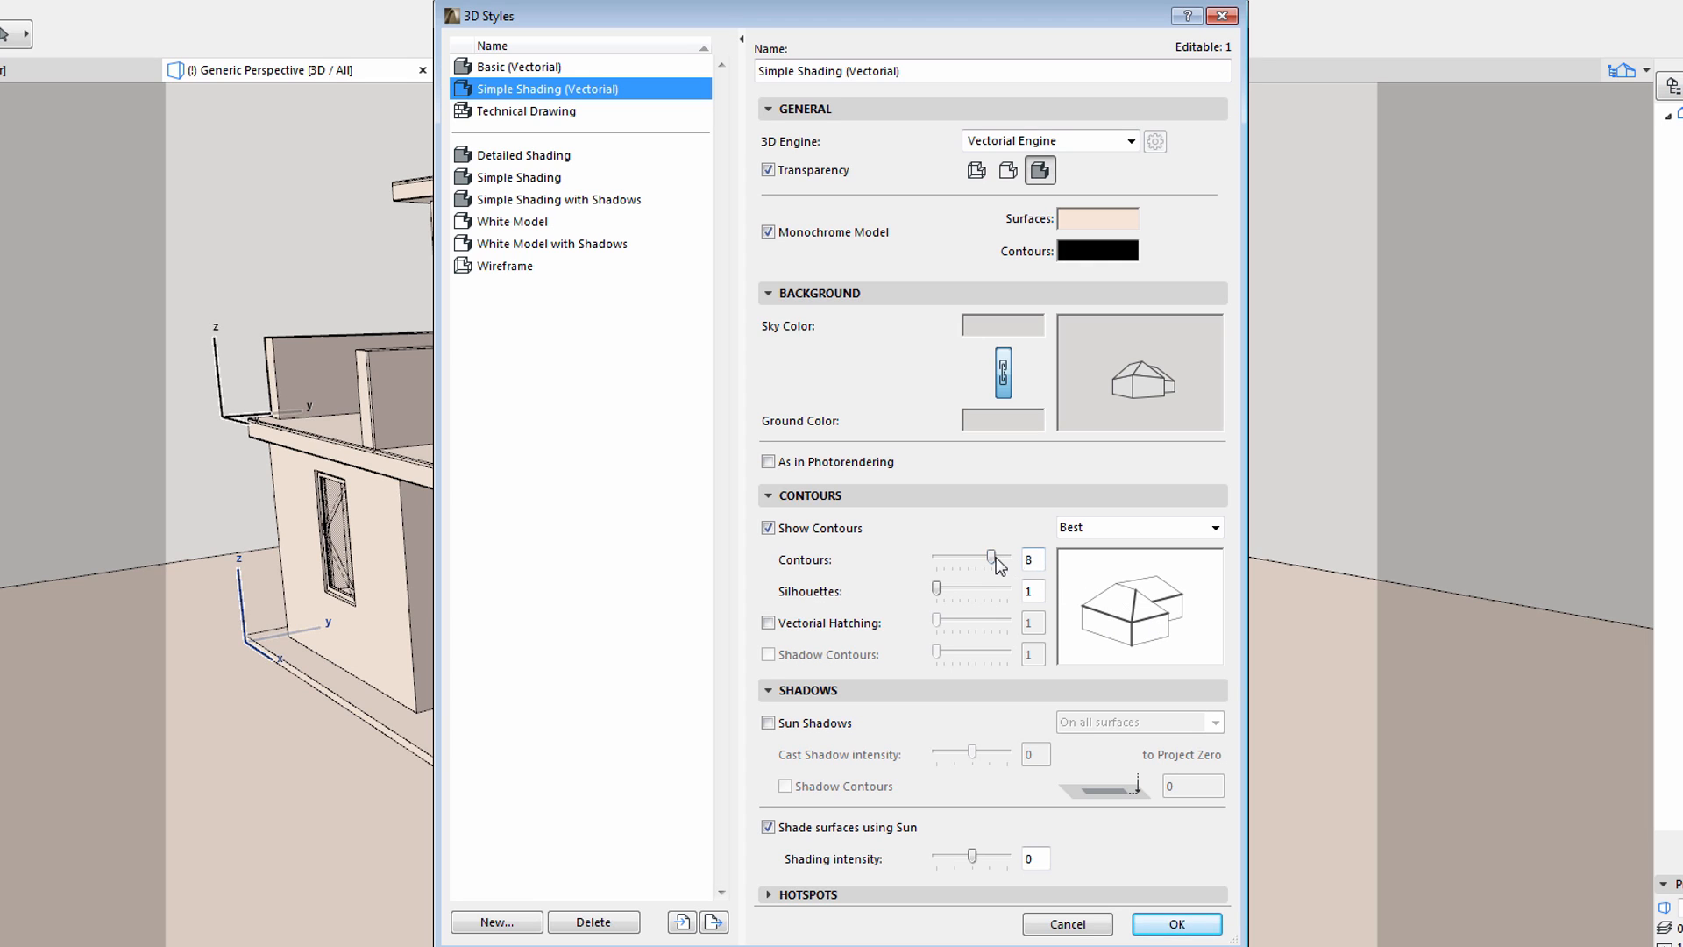
pyautogui.moveTo(989, 559); pyautogui.dragTo(937, 559)
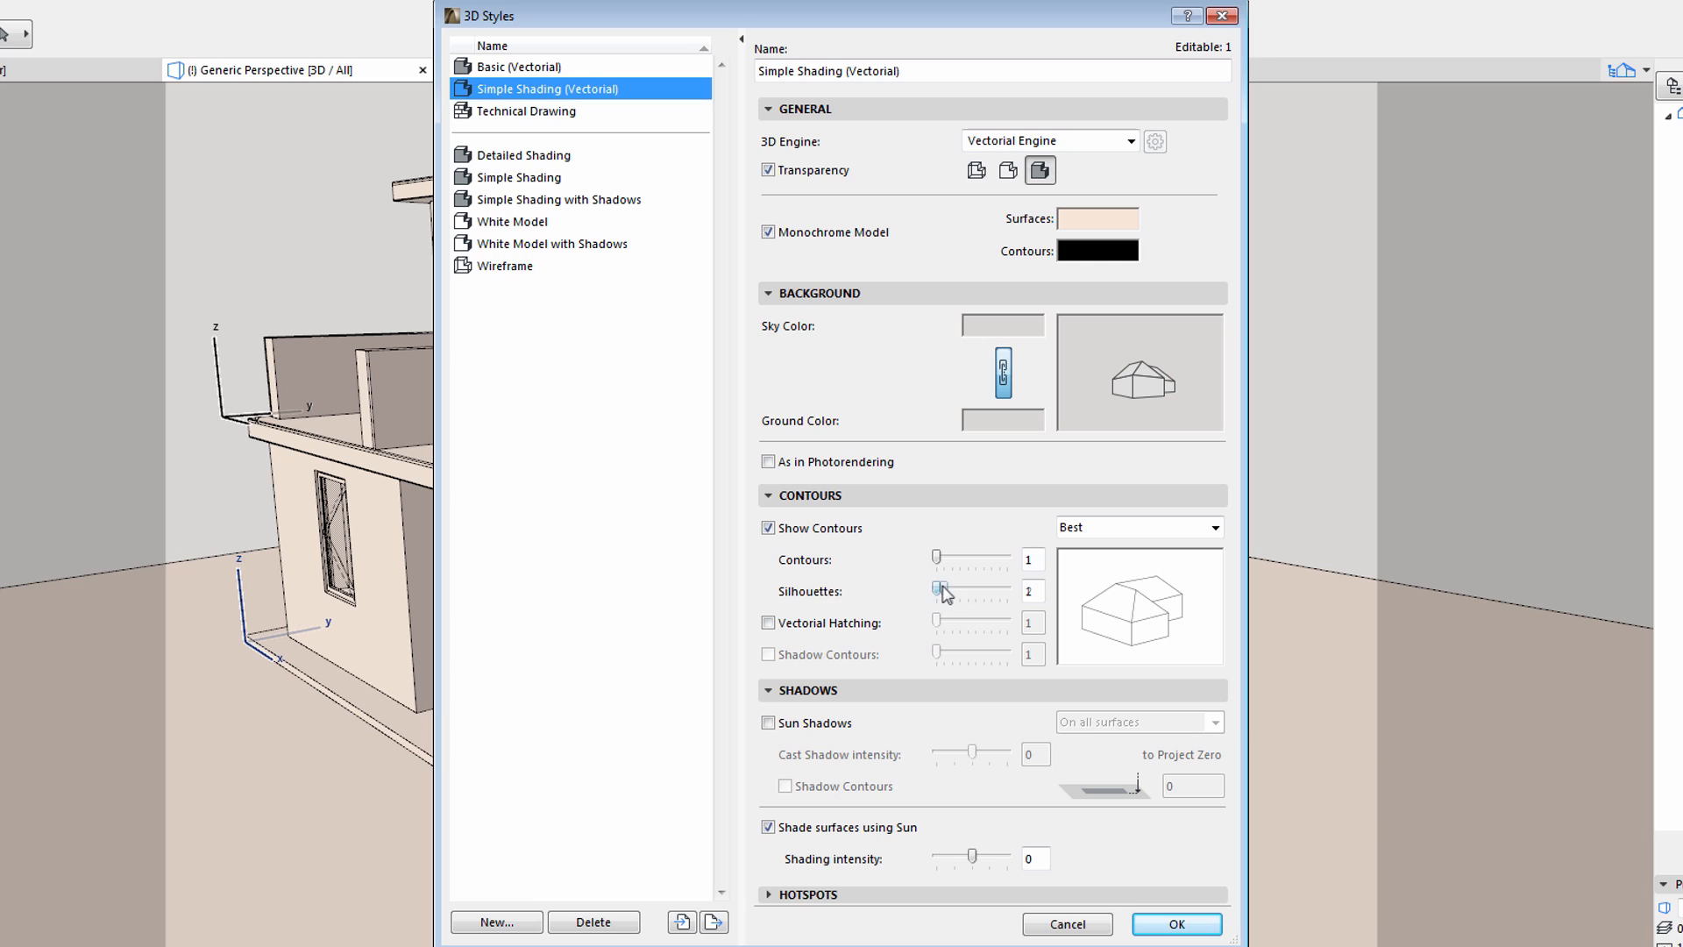
pyautogui.moveTo(936, 588); pyautogui.dragTo(996, 588)
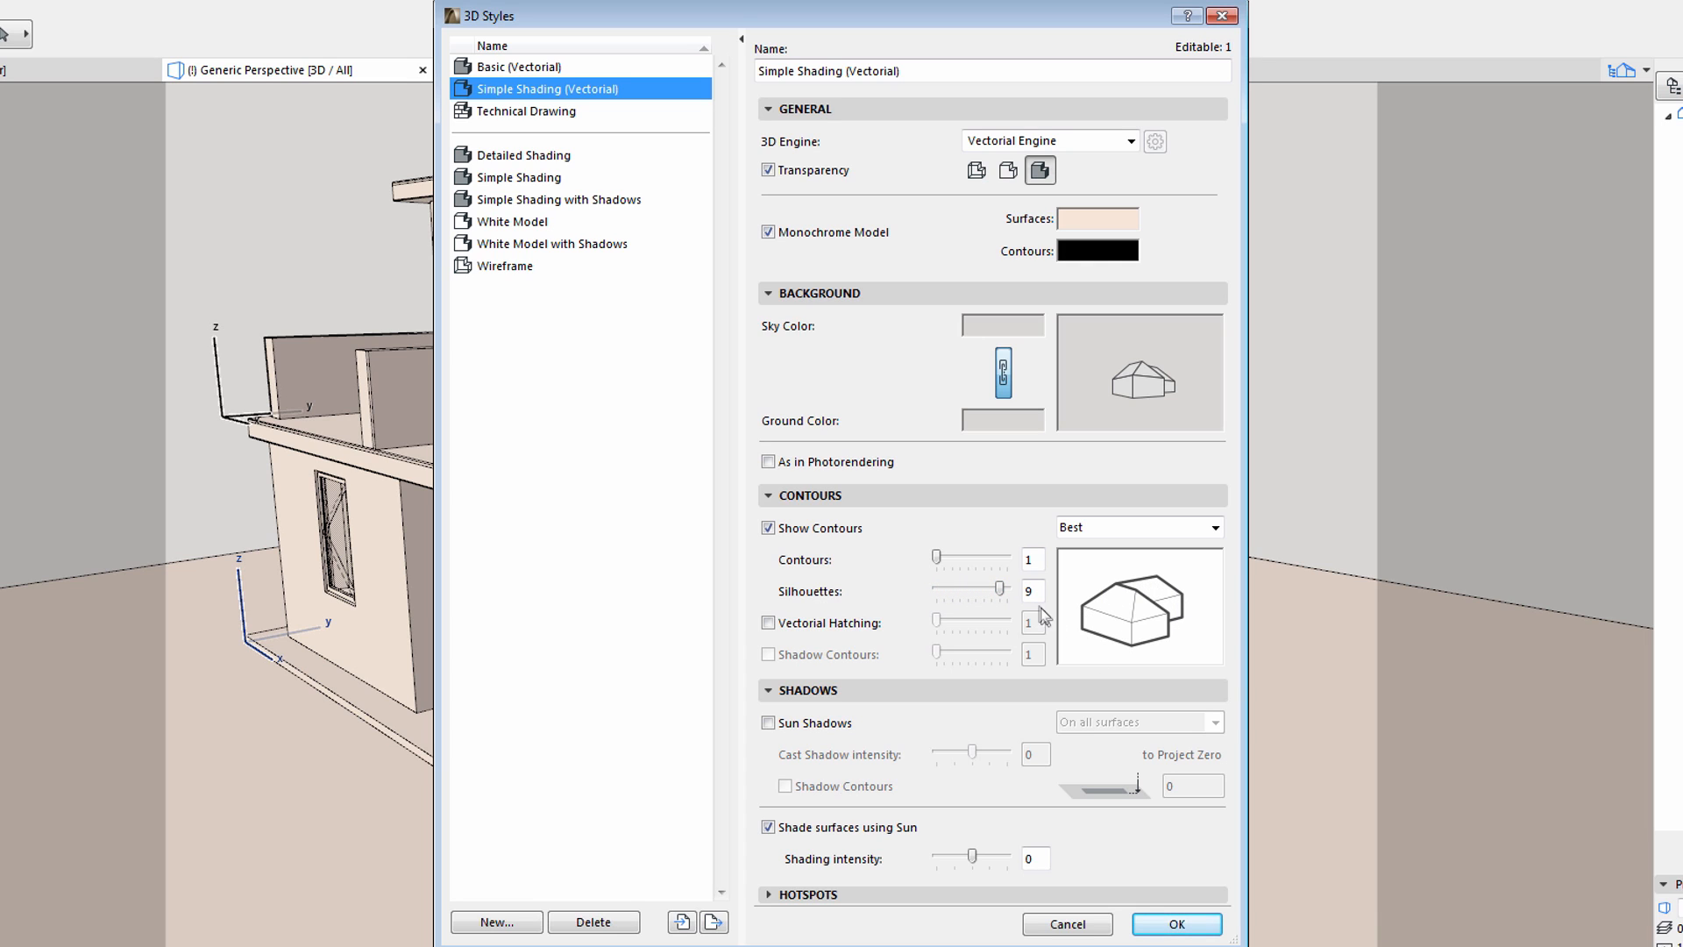
pyautogui.moveTo(999, 590)
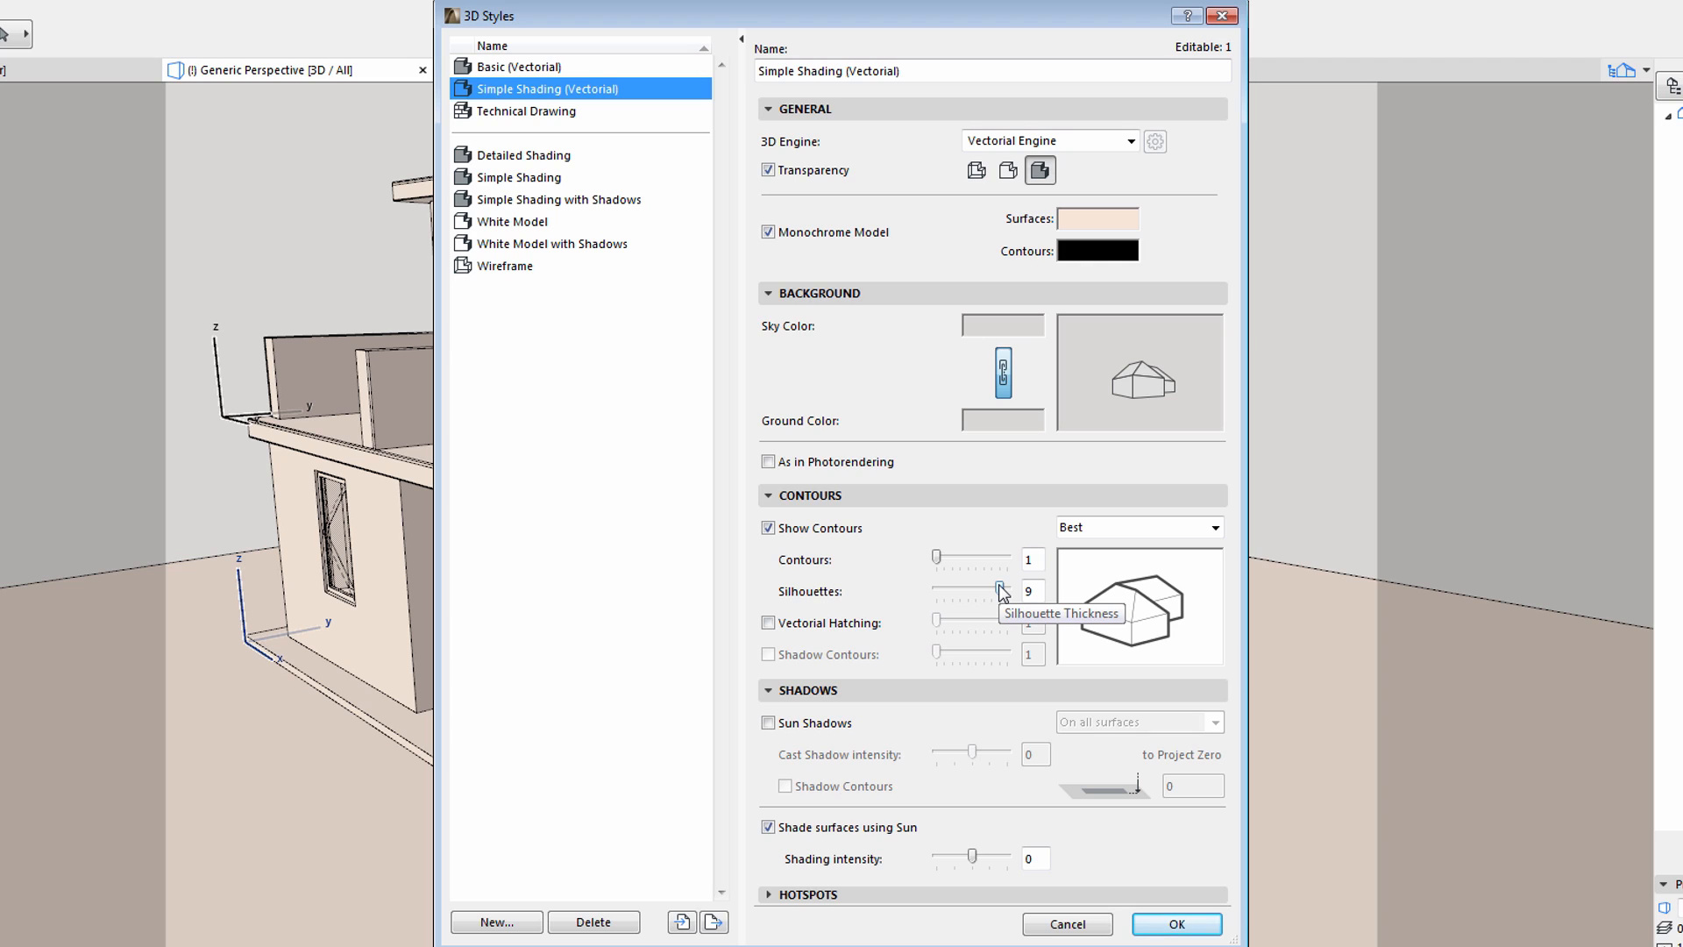
pyautogui.moveTo(1000, 592); pyautogui.dragTo(958, 592)
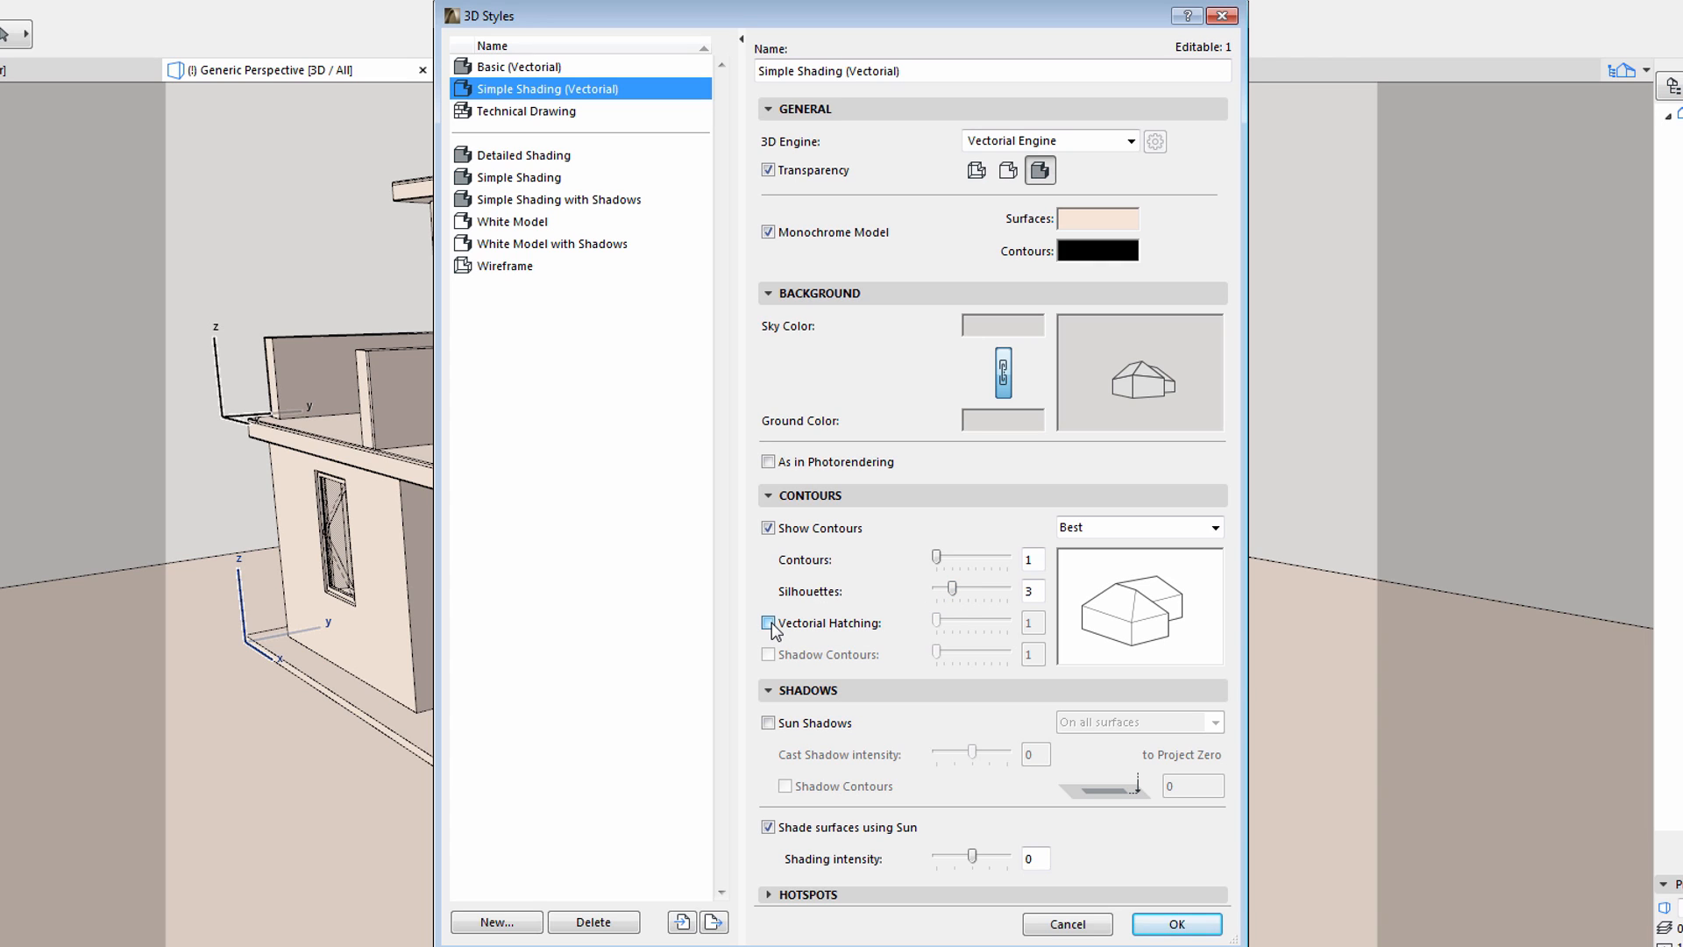
# - Enable Vectorial Hatching, try a thicker line, then settle on thickness 1
pyautogui.click(769, 623)
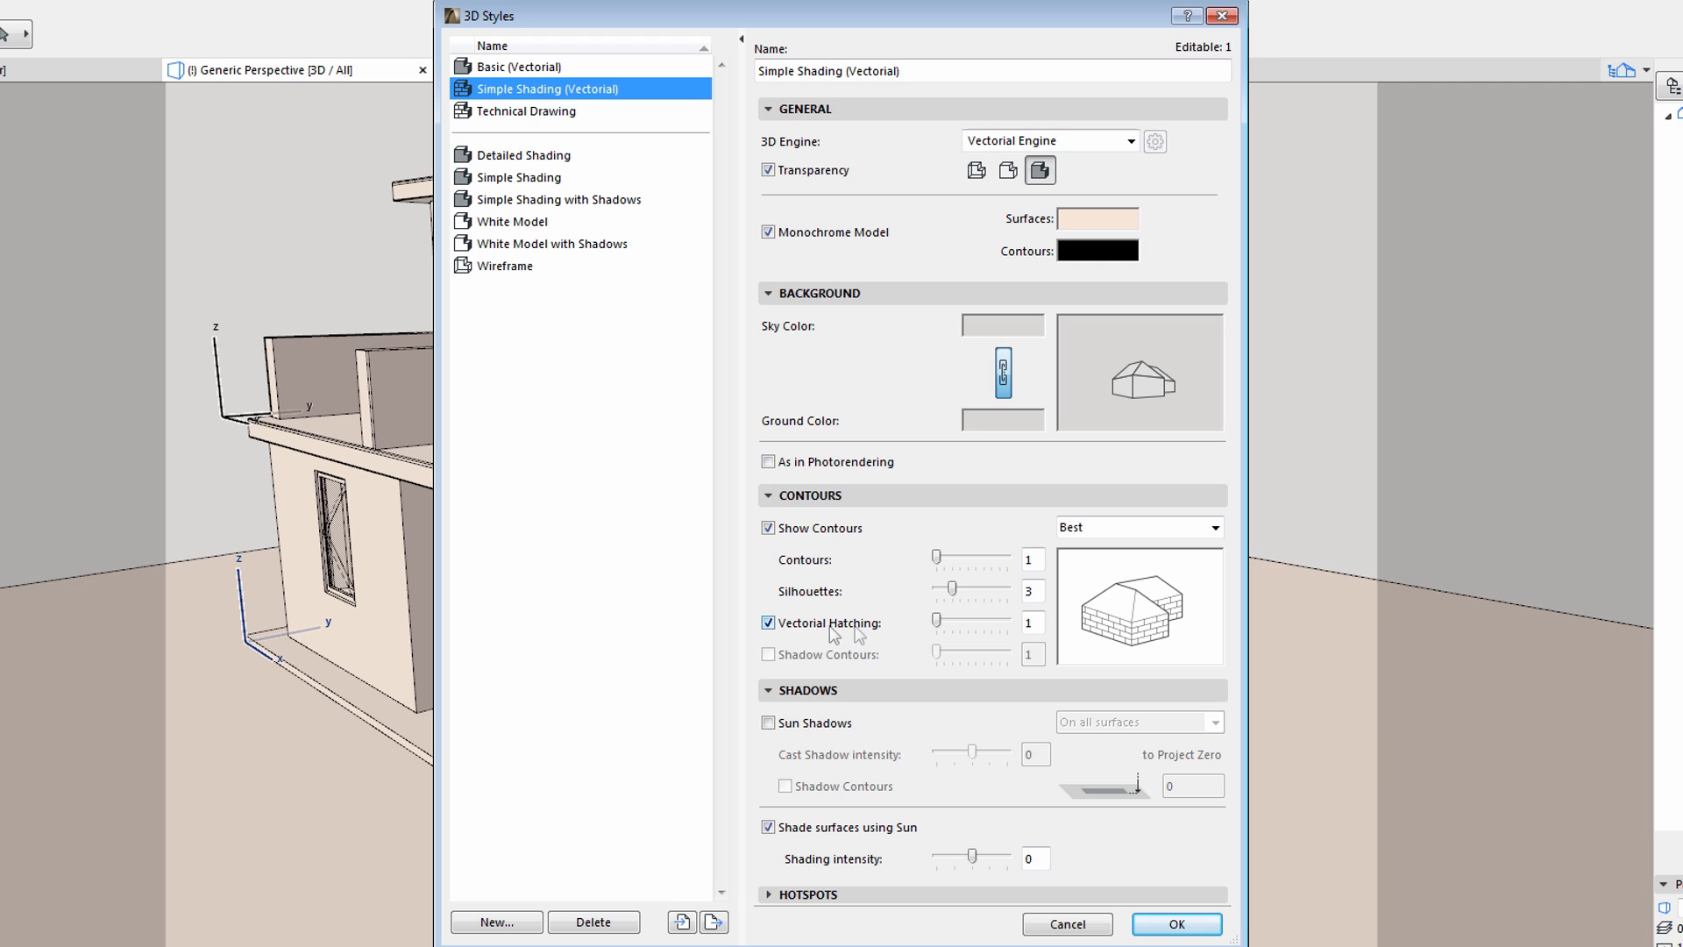
pyautogui.moveTo(941, 626)
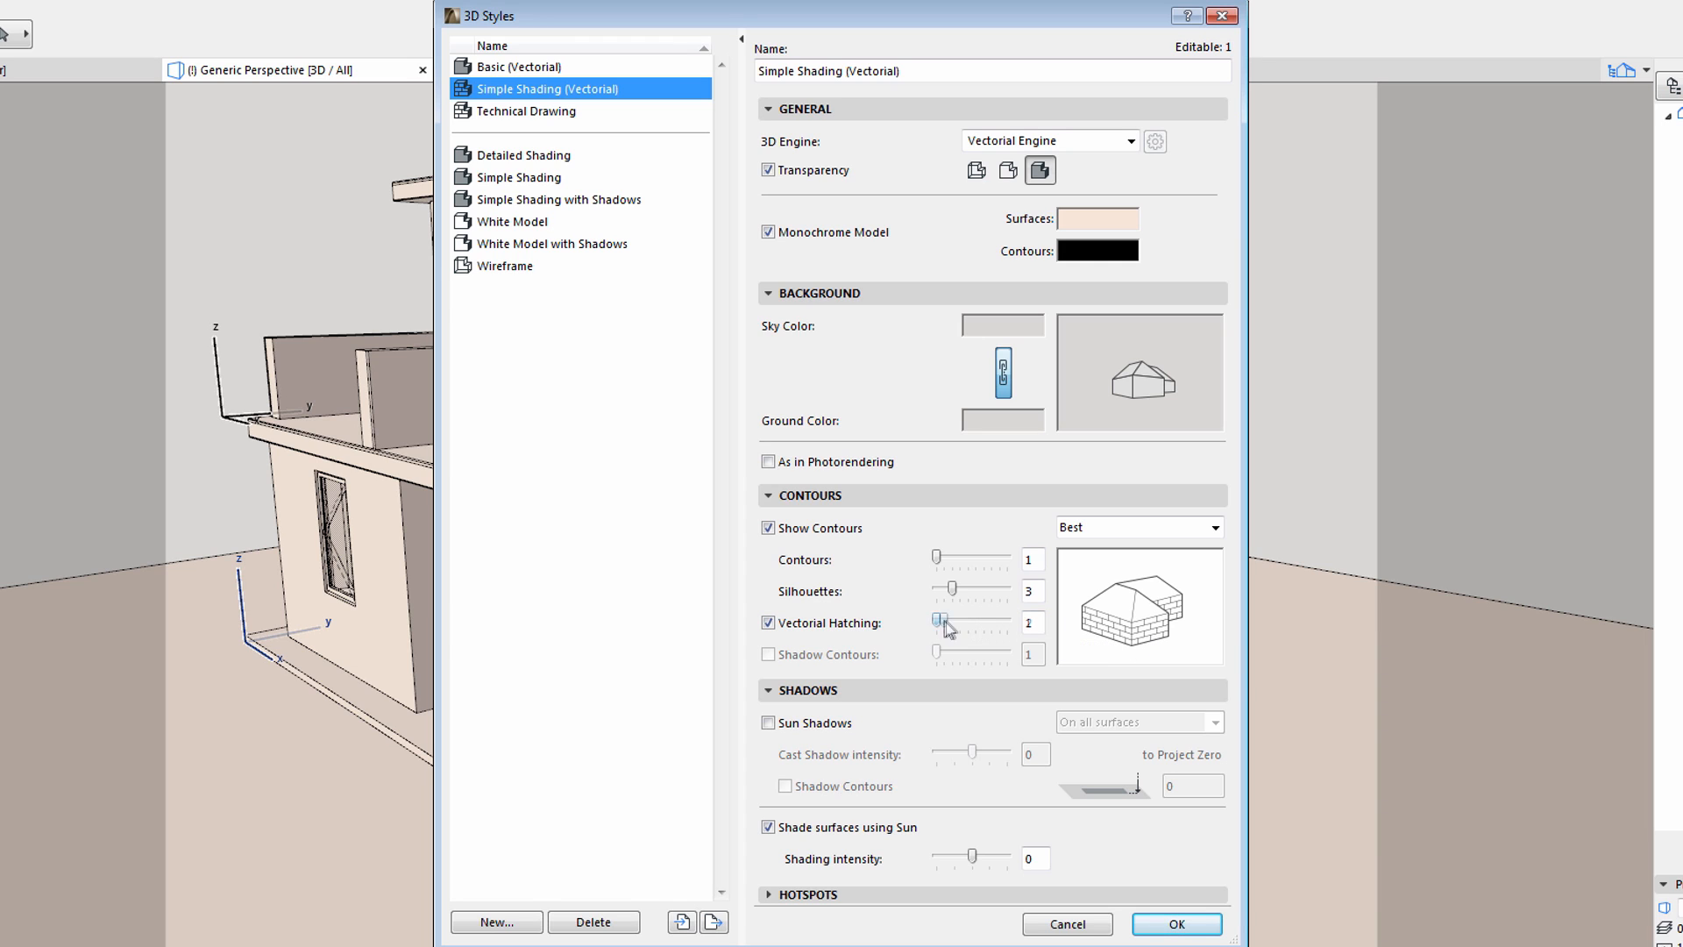
pyautogui.moveTo(938, 623); pyautogui.dragTo(1005, 623)
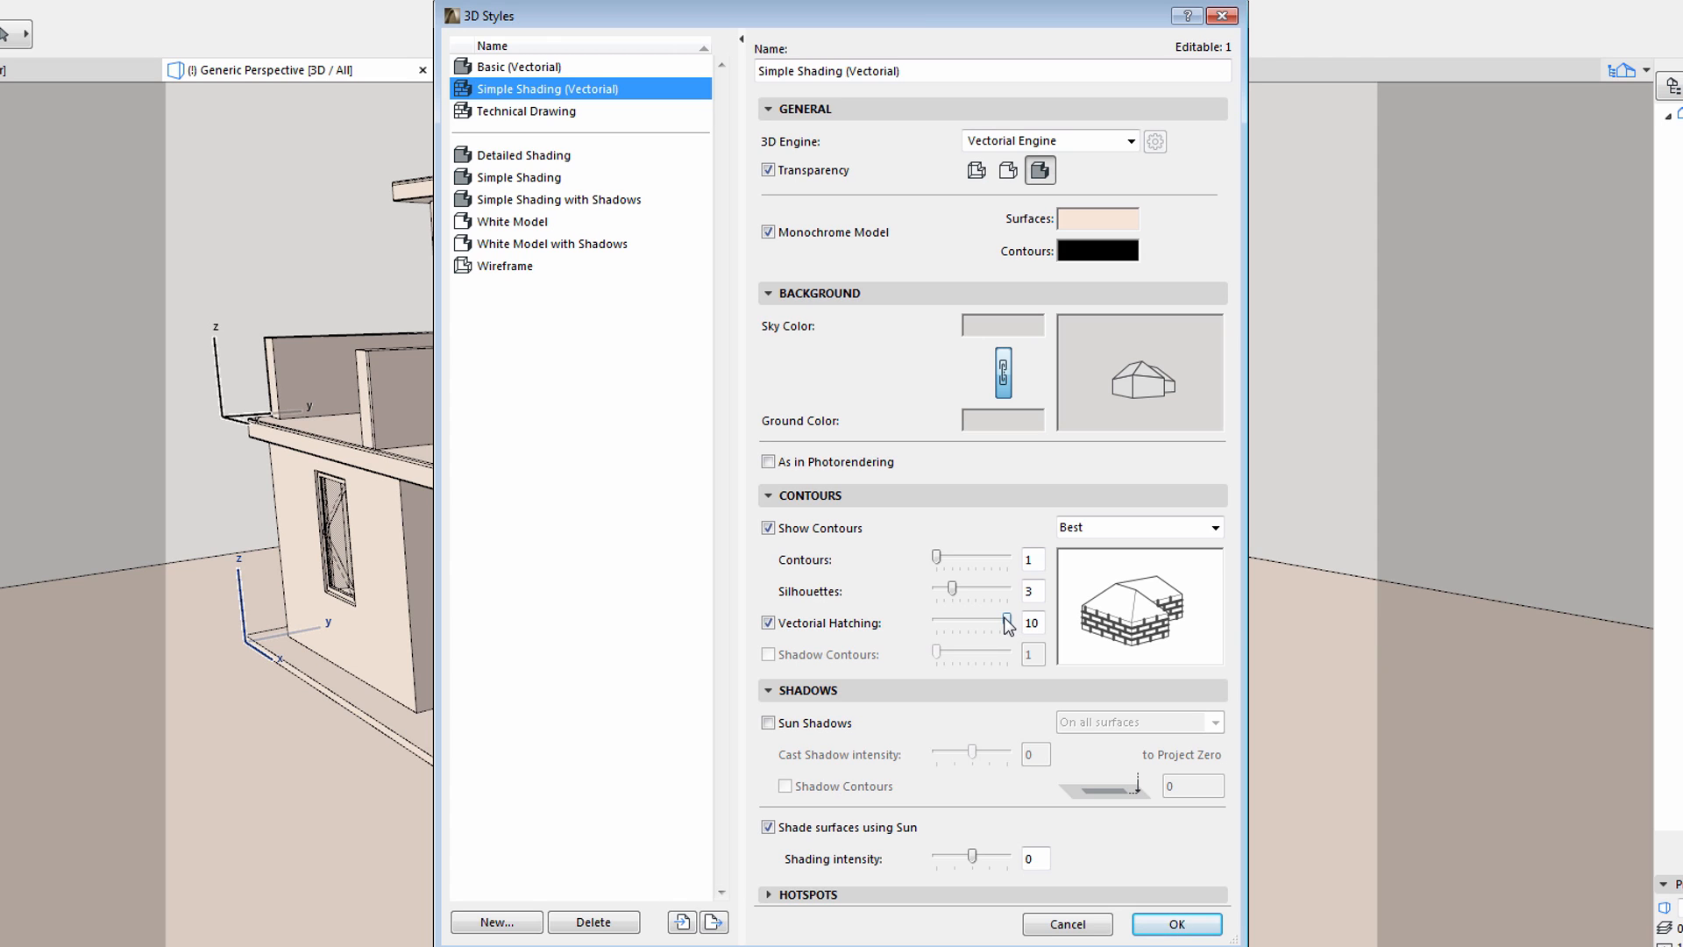
pyautogui.moveTo(1004, 622); pyautogui.dragTo(937, 623)
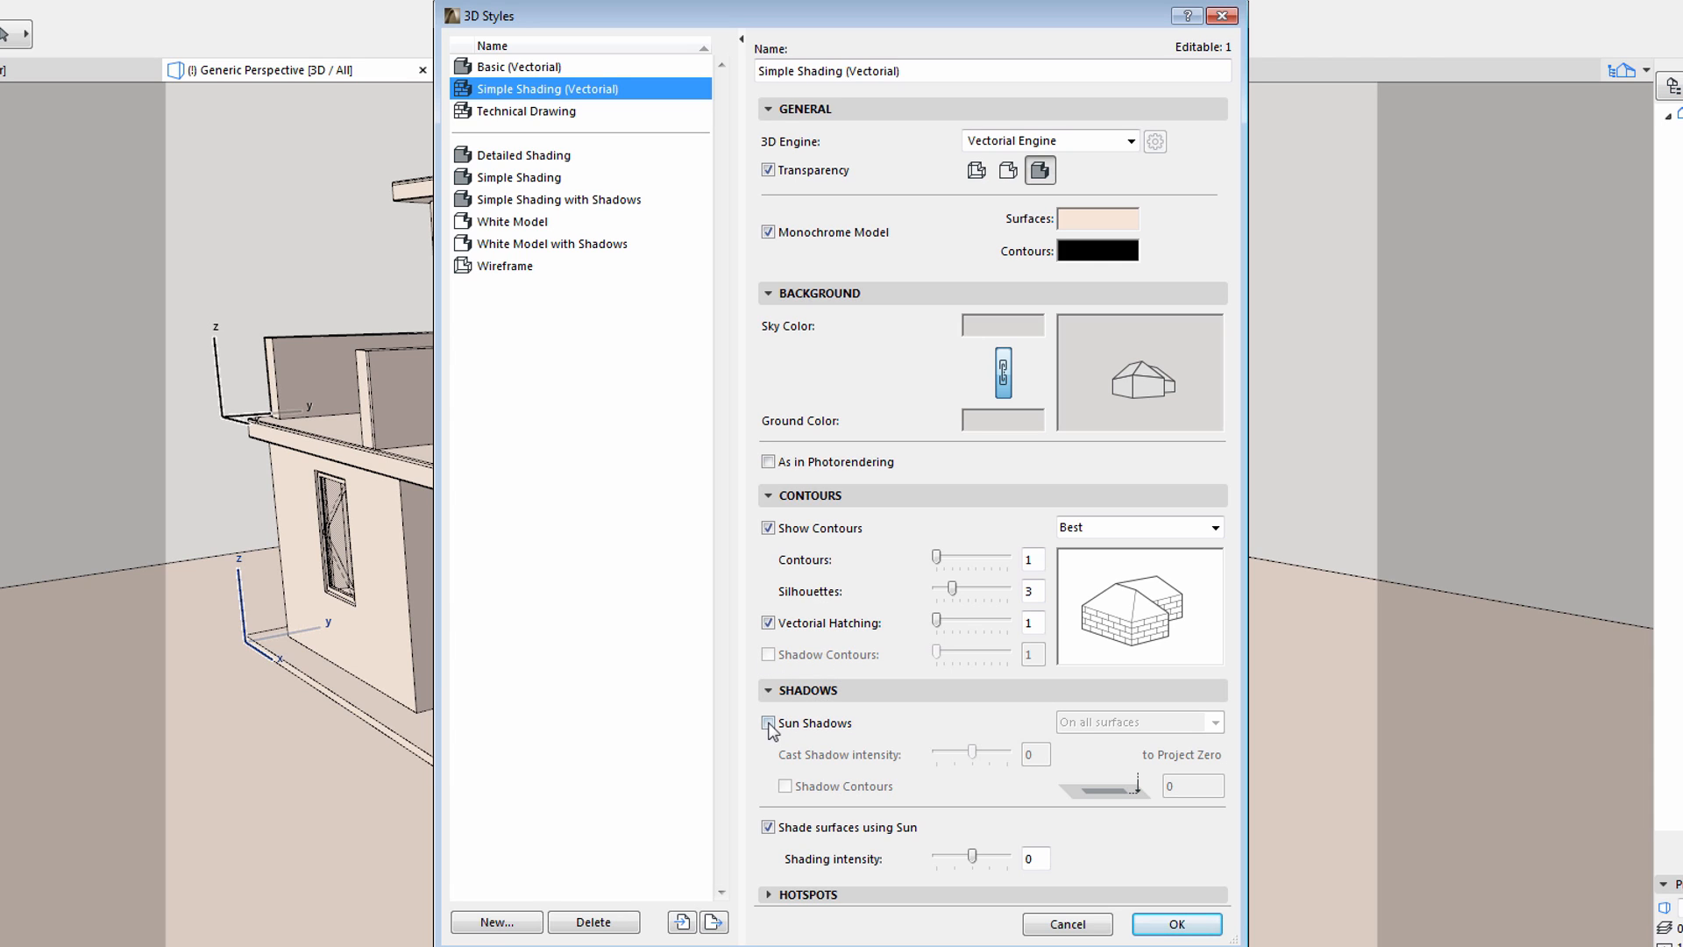
# - Enable Sun Shadows and Shadow Contours, set silhouettes to 5, and apply
pyautogui.click(769, 728)
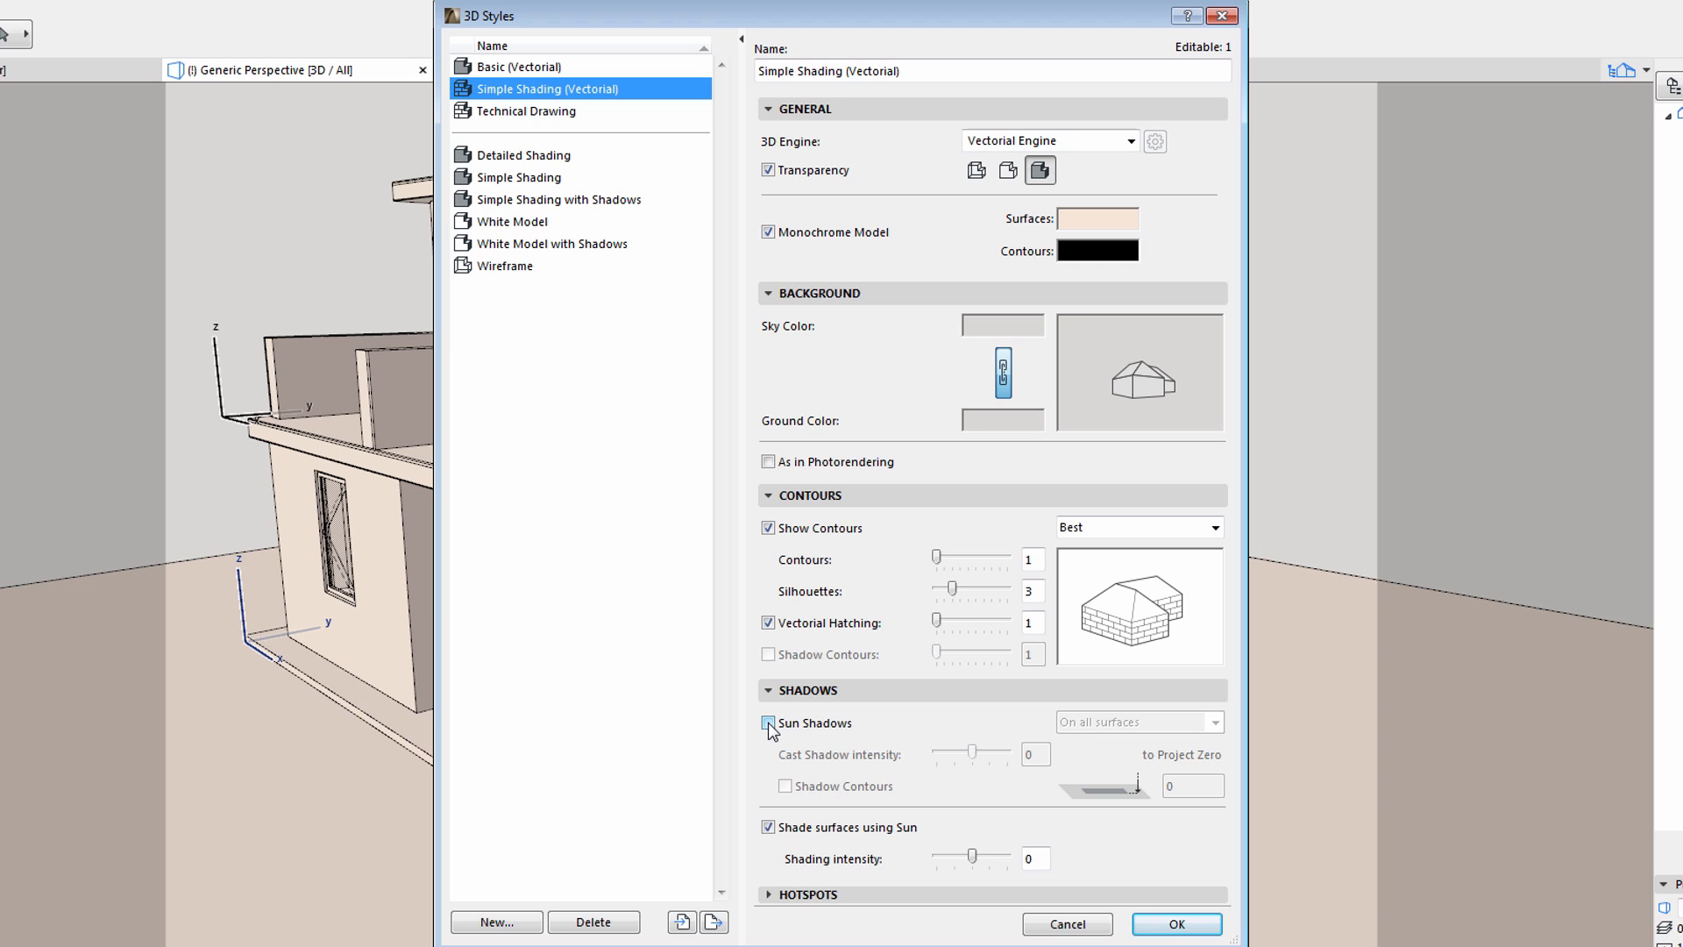
pyautogui.click(768, 722)
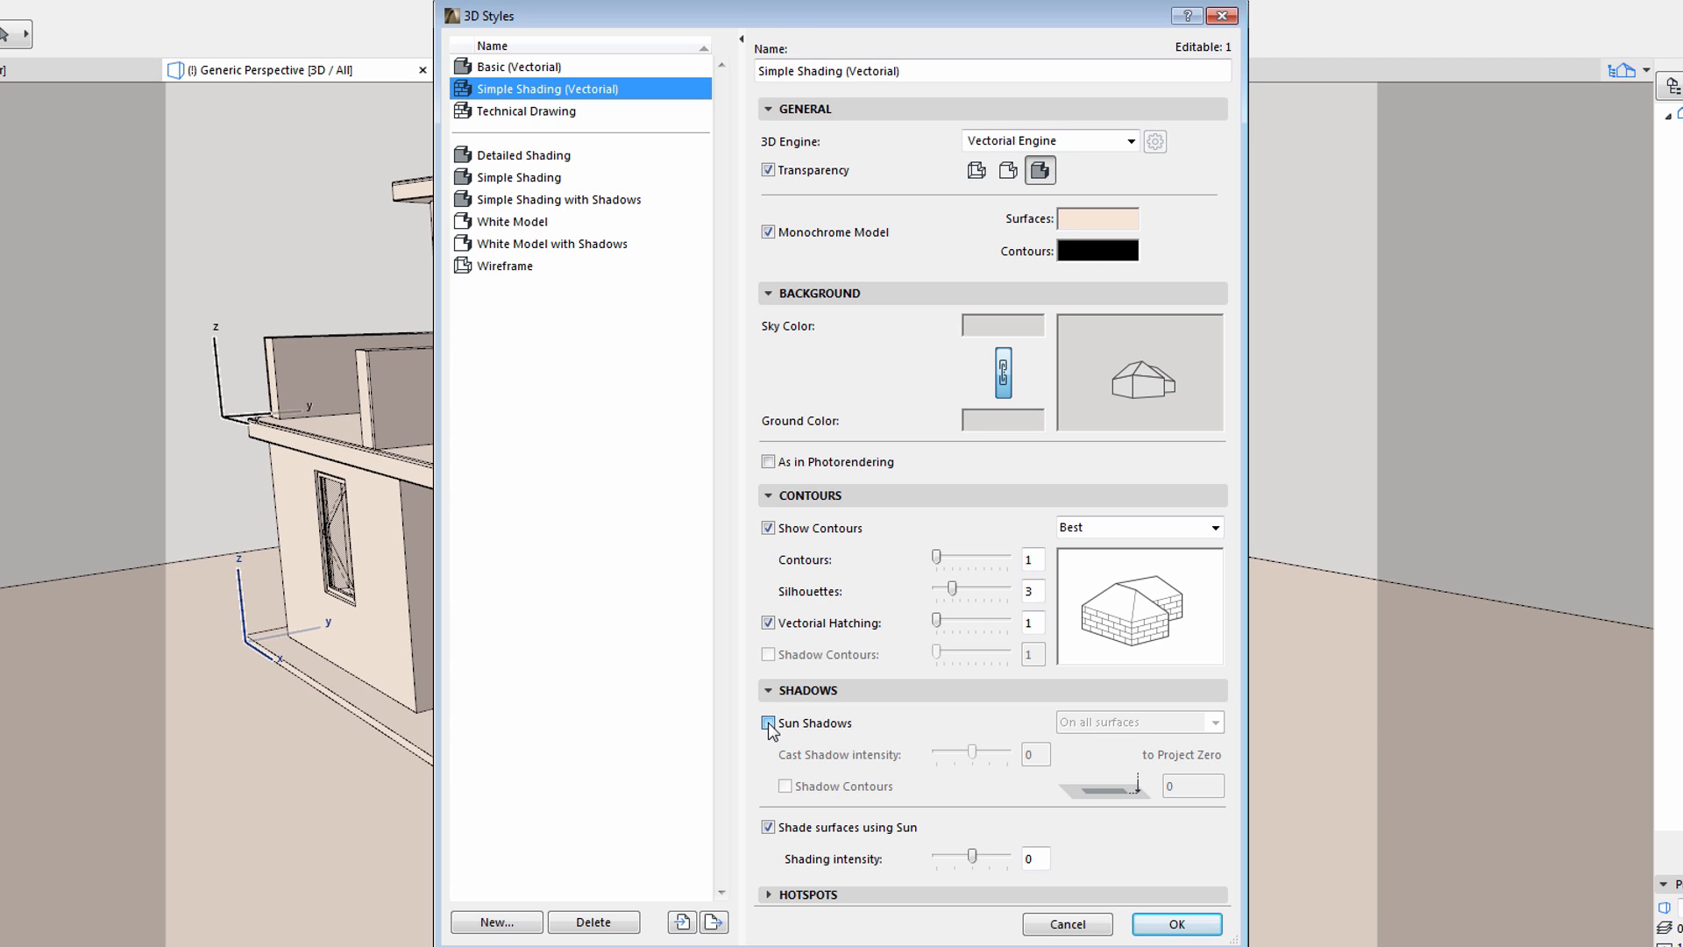
pyautogui.click(769, 722)
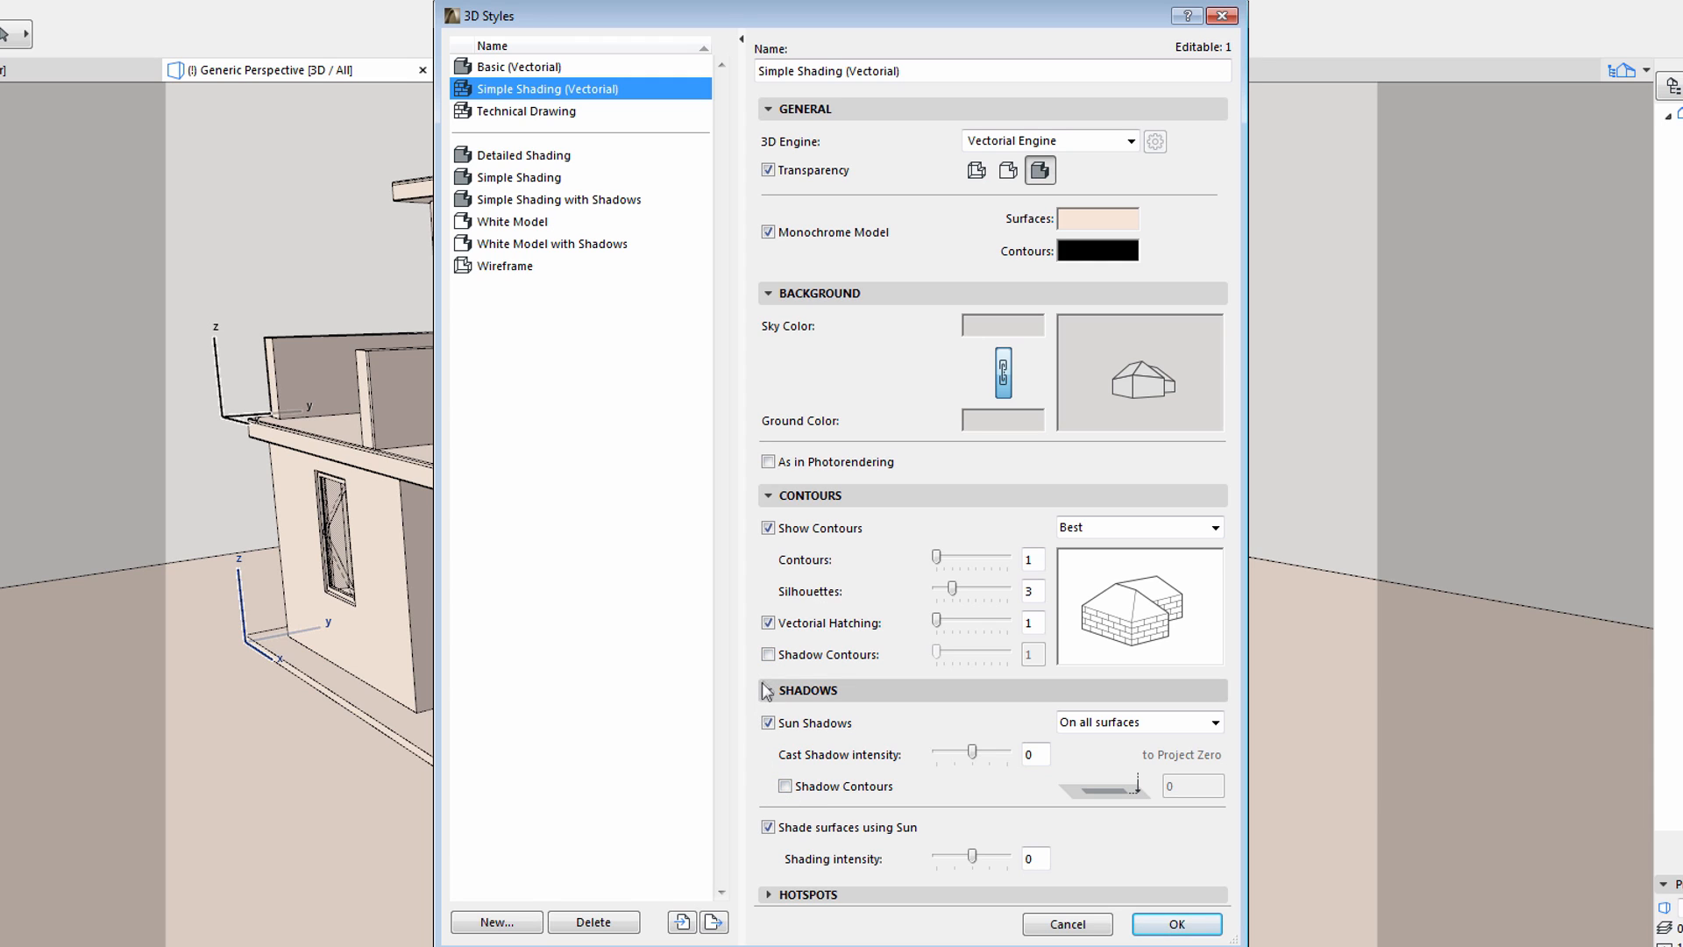
pyautogui.click(768, 654)
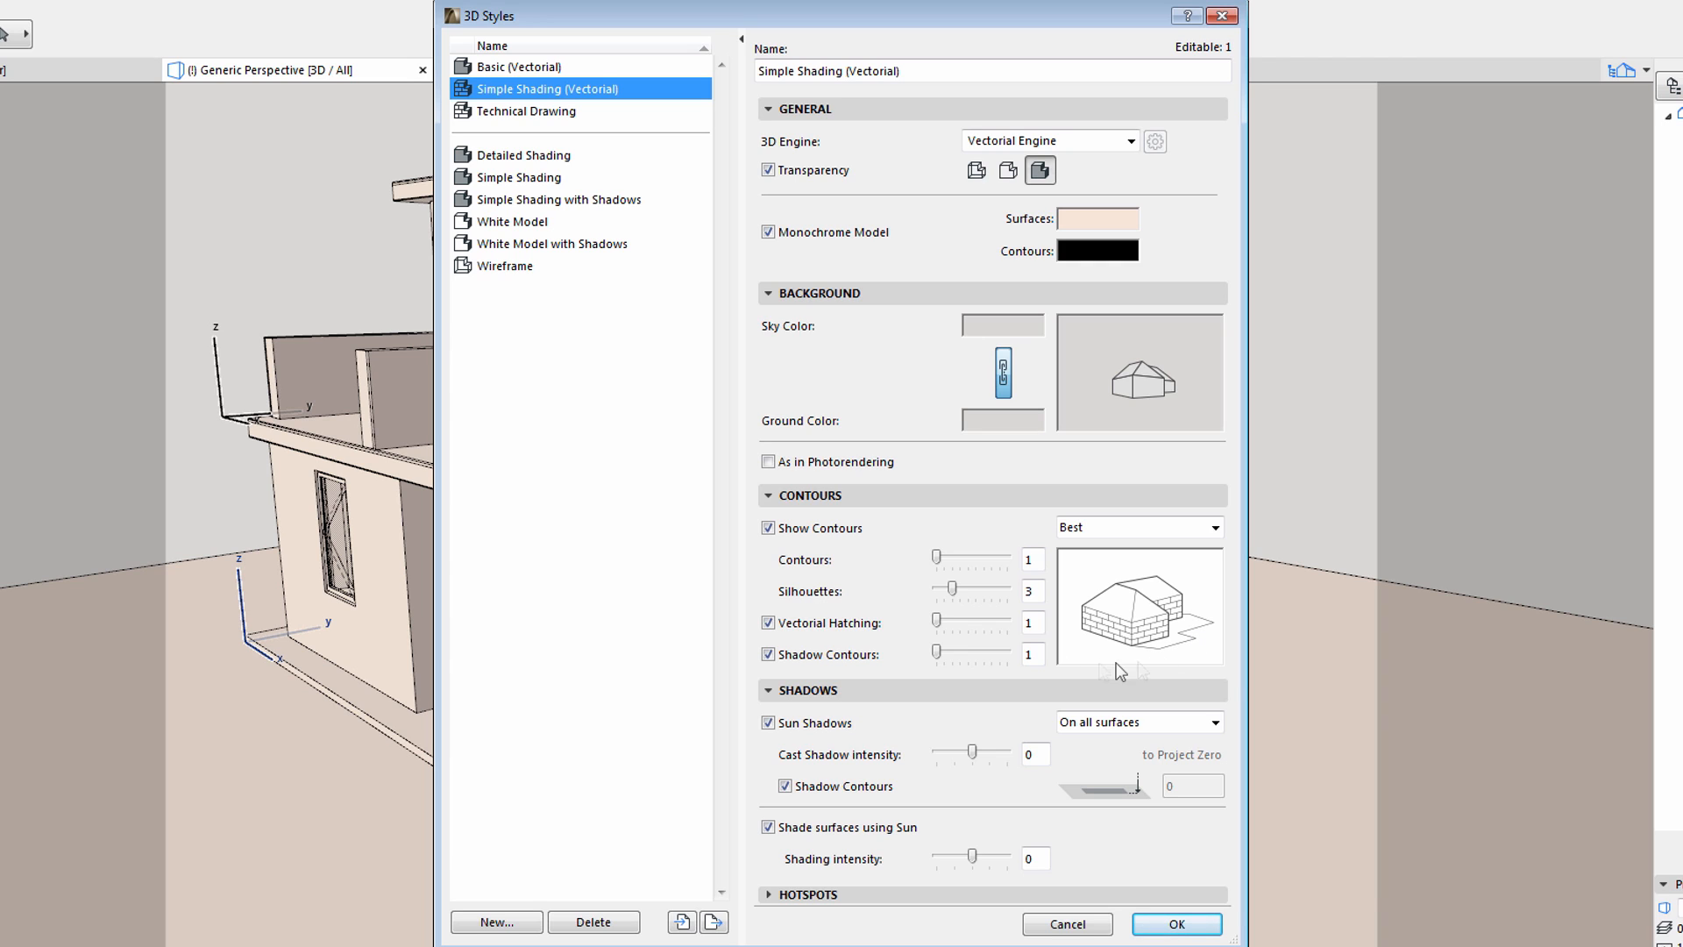
pyautogui.moveTo(953, 589)
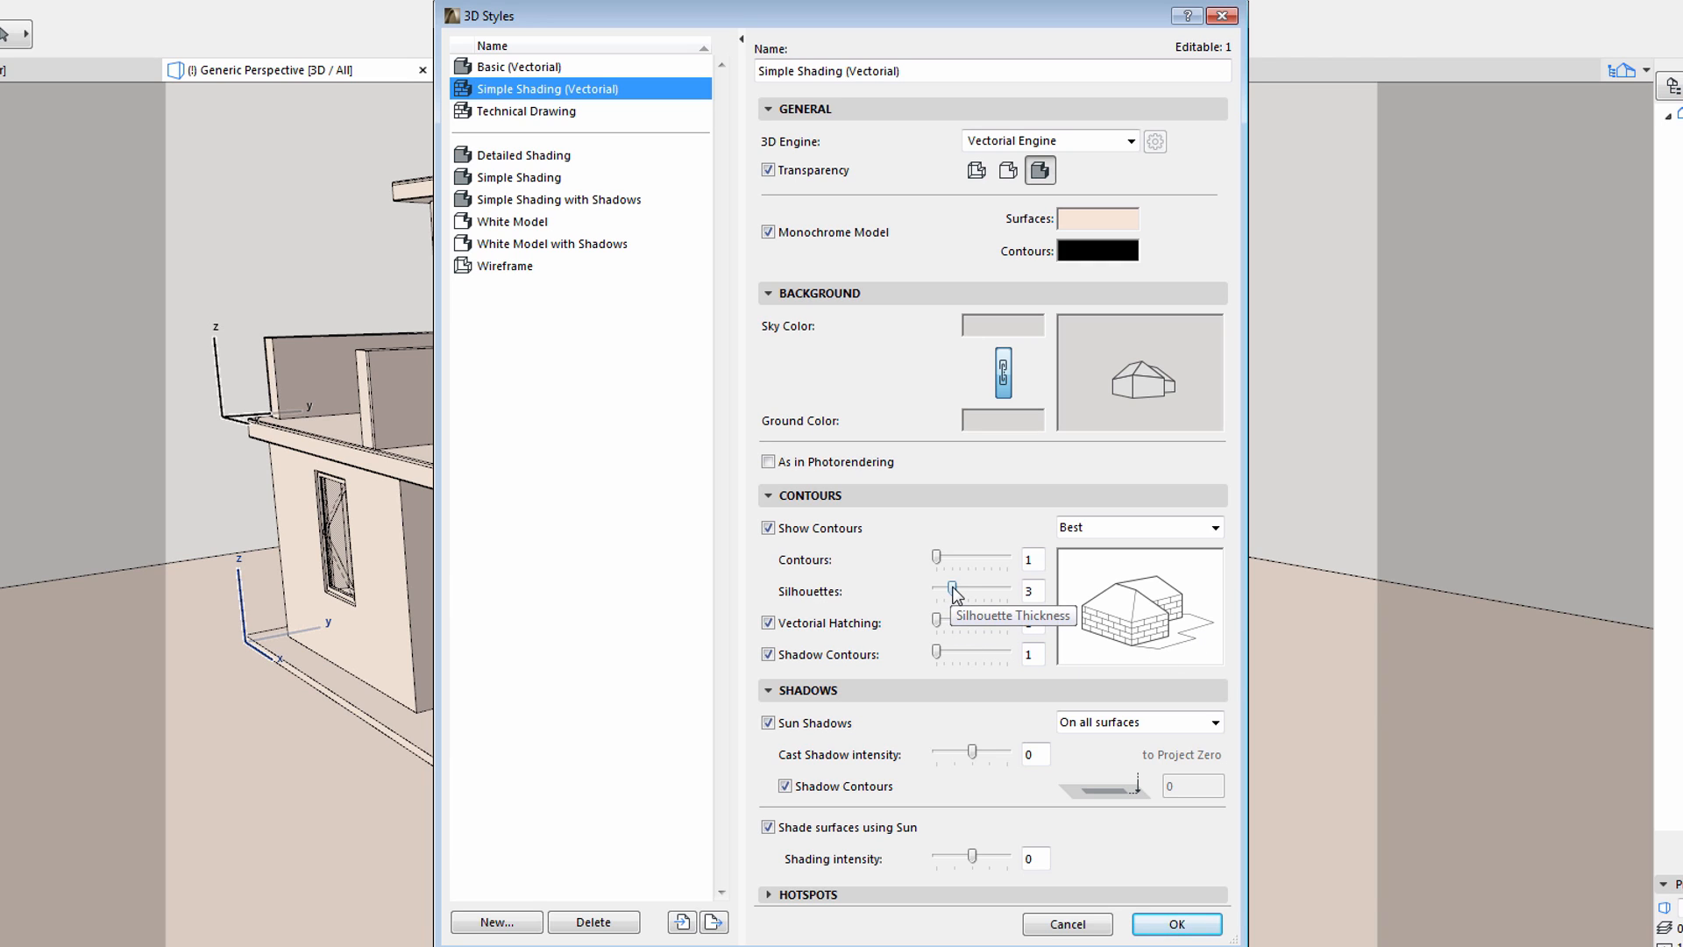
pyautogui.moveTo(952, 592); pyautogui.dragTo(971, 592)
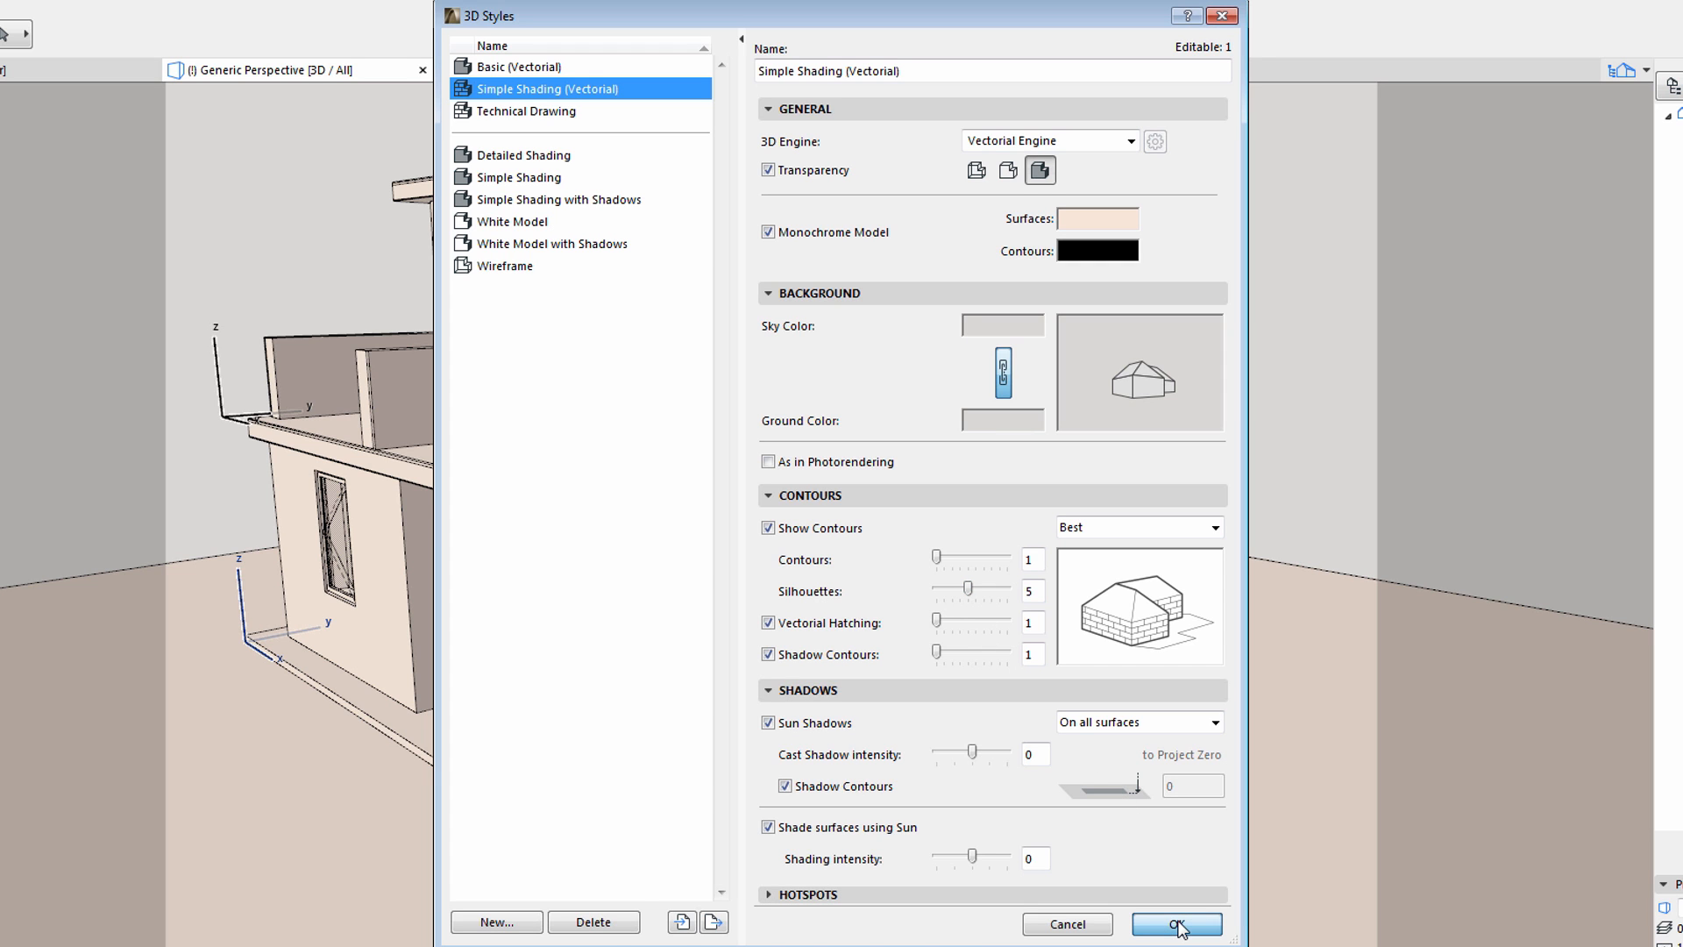
pyautogui.click(1174, 923)
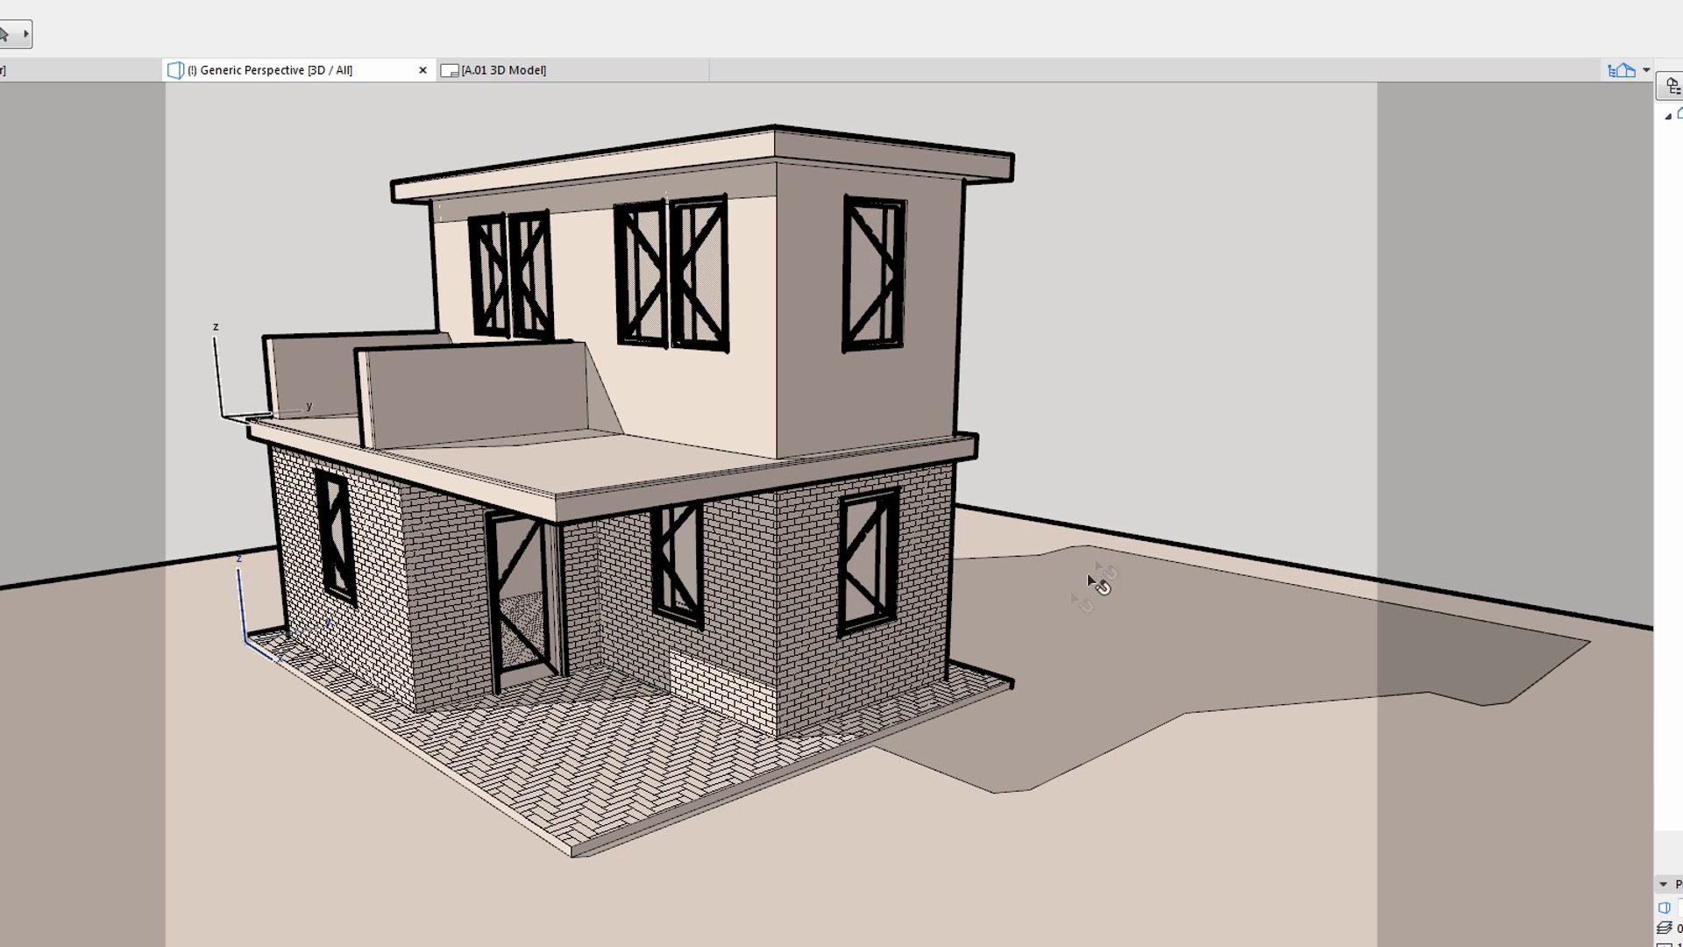
pyautogui.moveTo(939, 778)
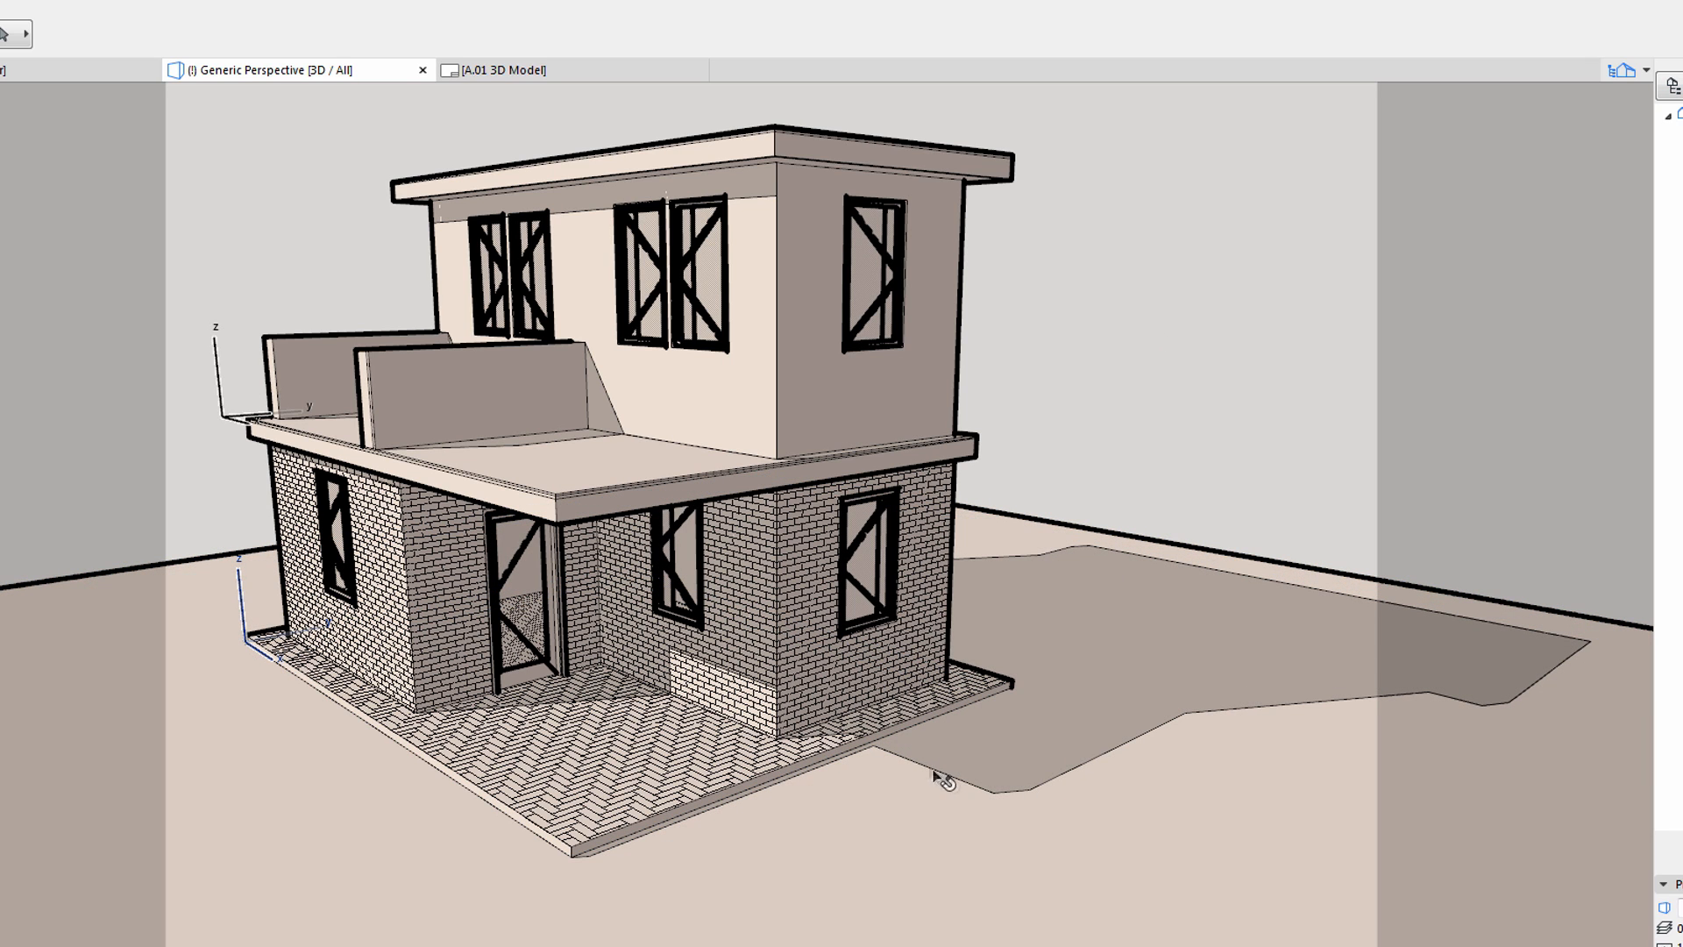
pyautogui.moveTo(652, 761)
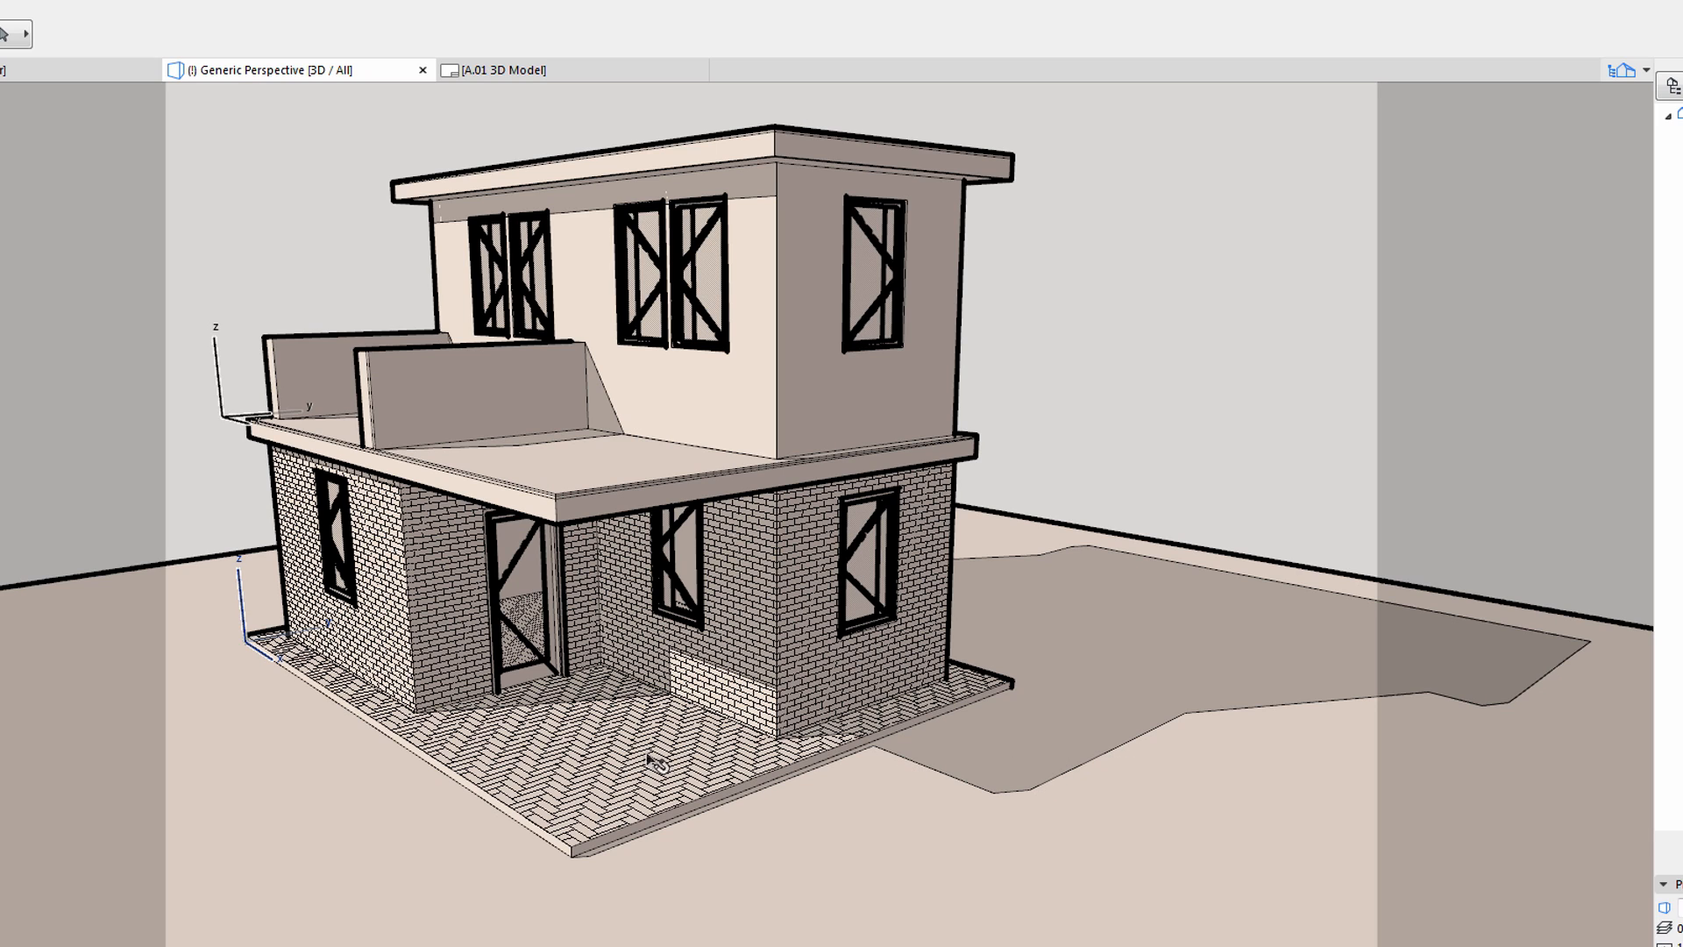
pyautogui.moveTo(610, 769)
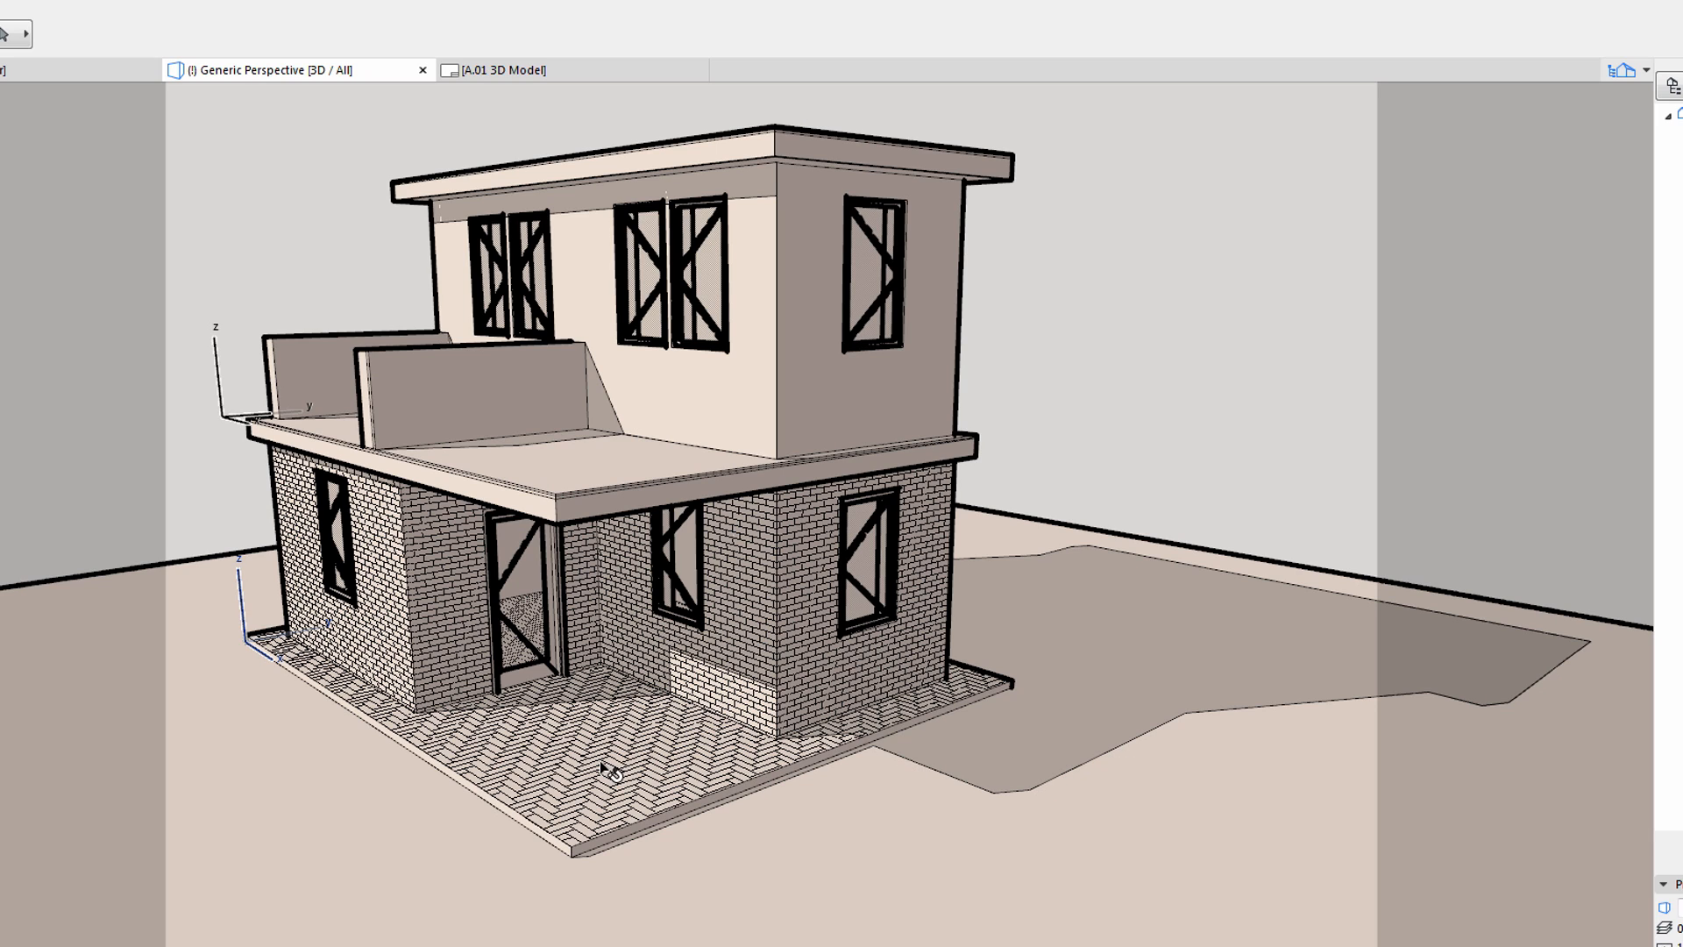
pyautogui.moveTo(1004, 678)
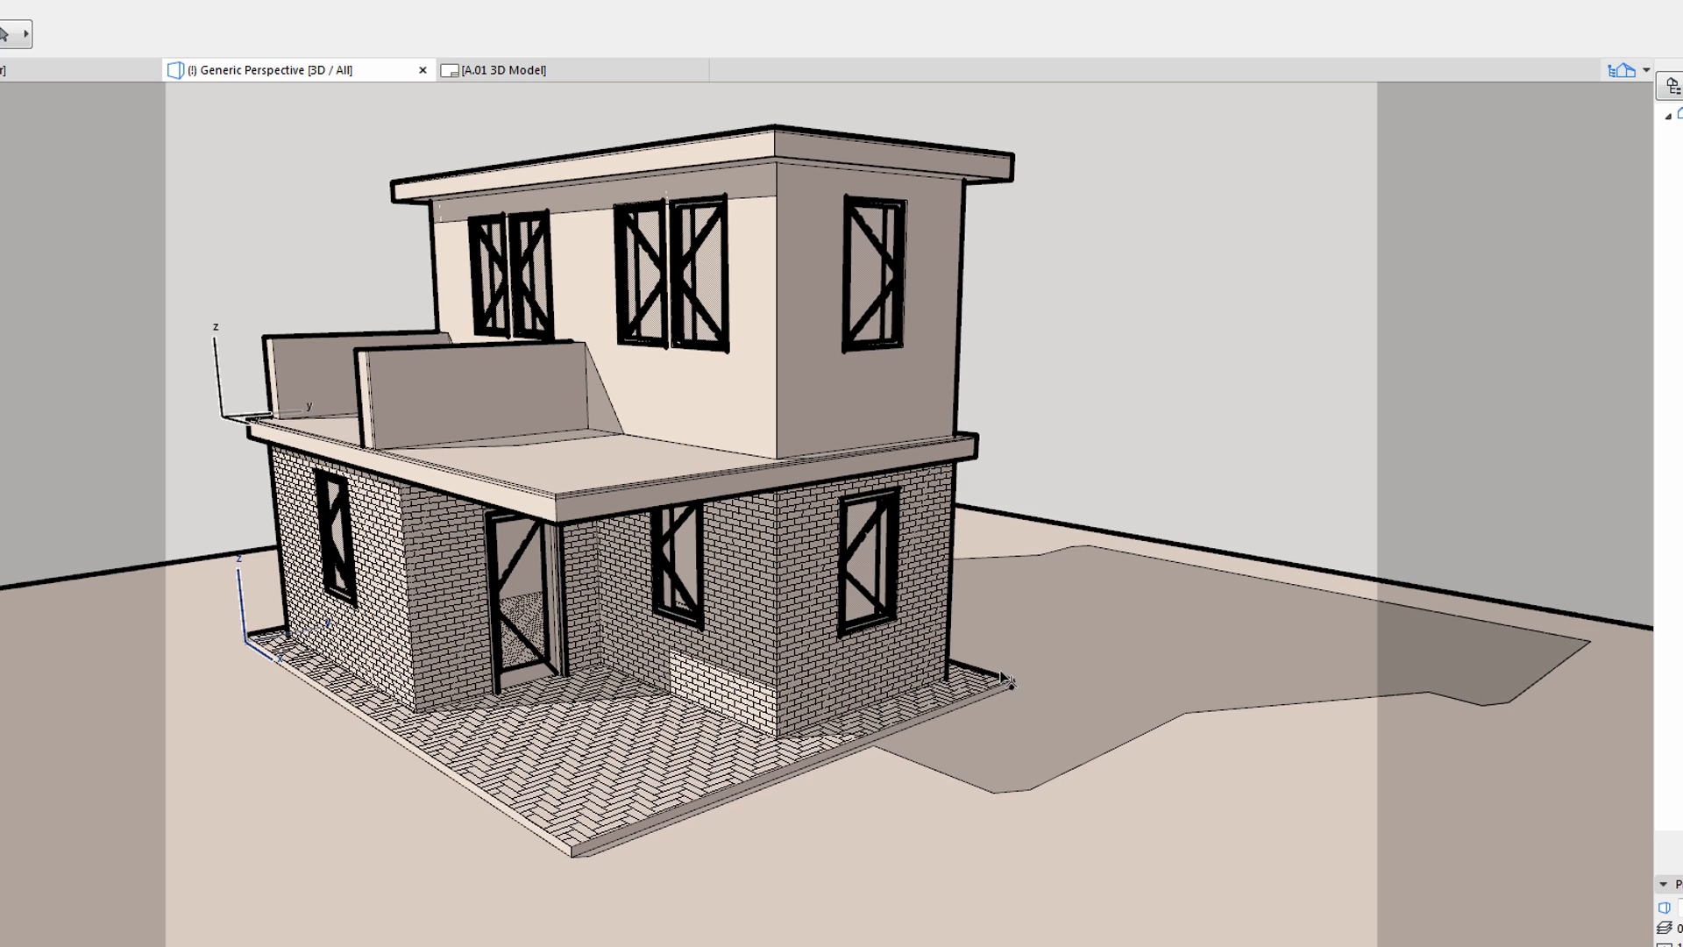
pyautogui.moveTo(980, 464)
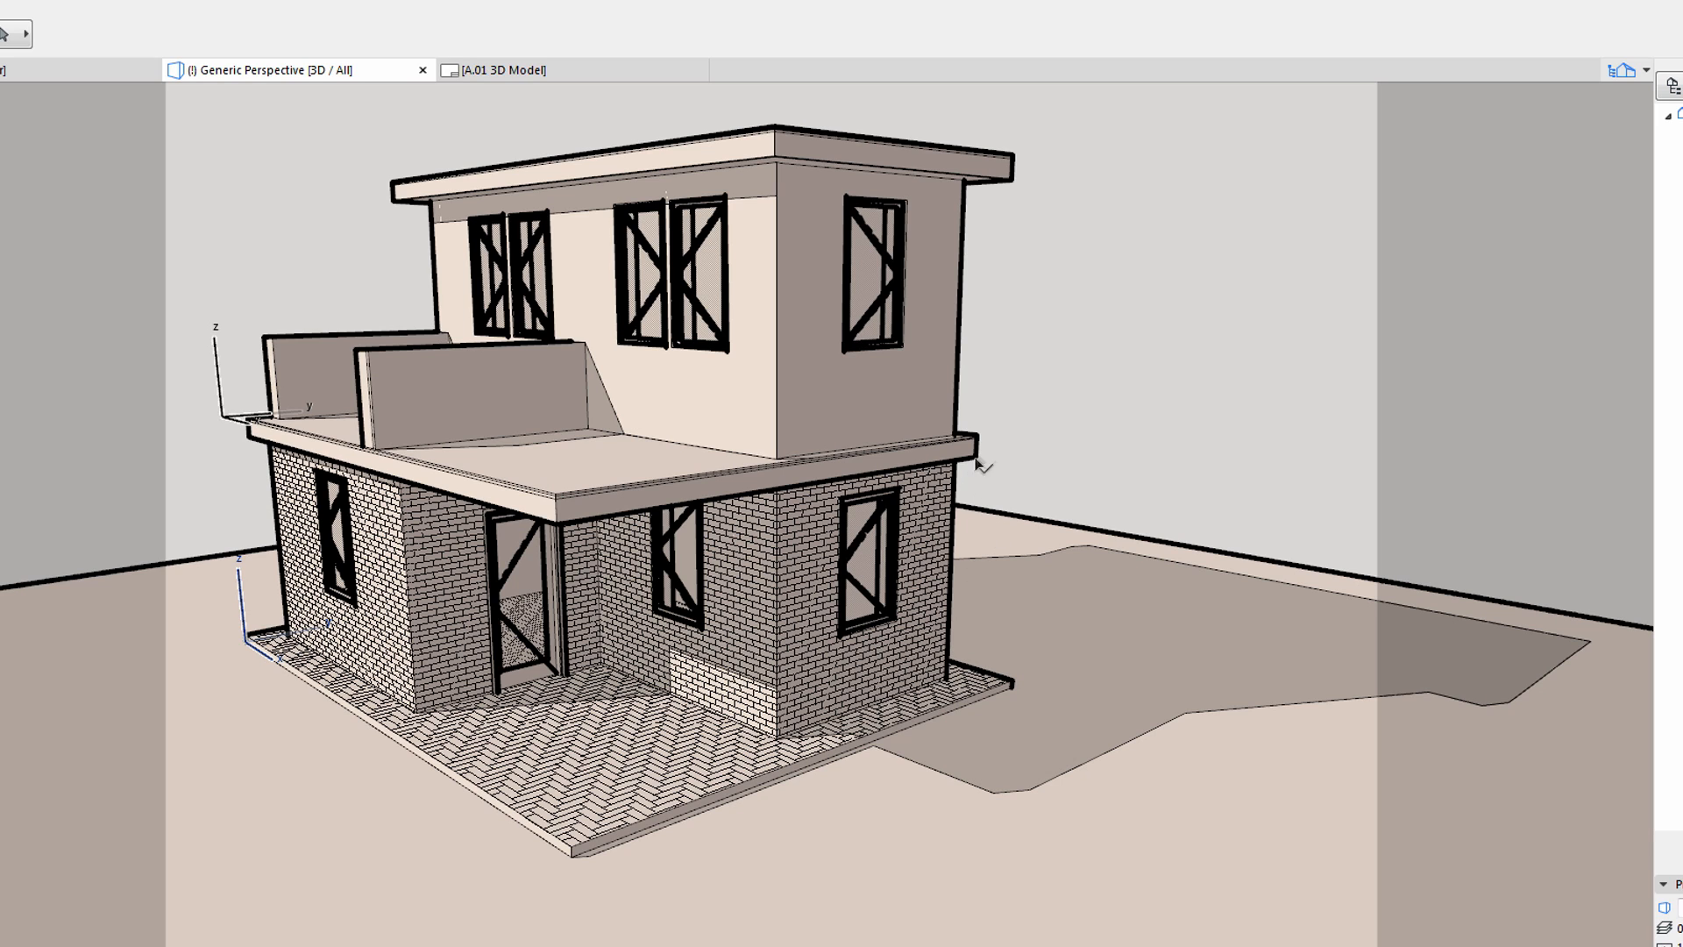
pyautogui.moveTo(230, 630)
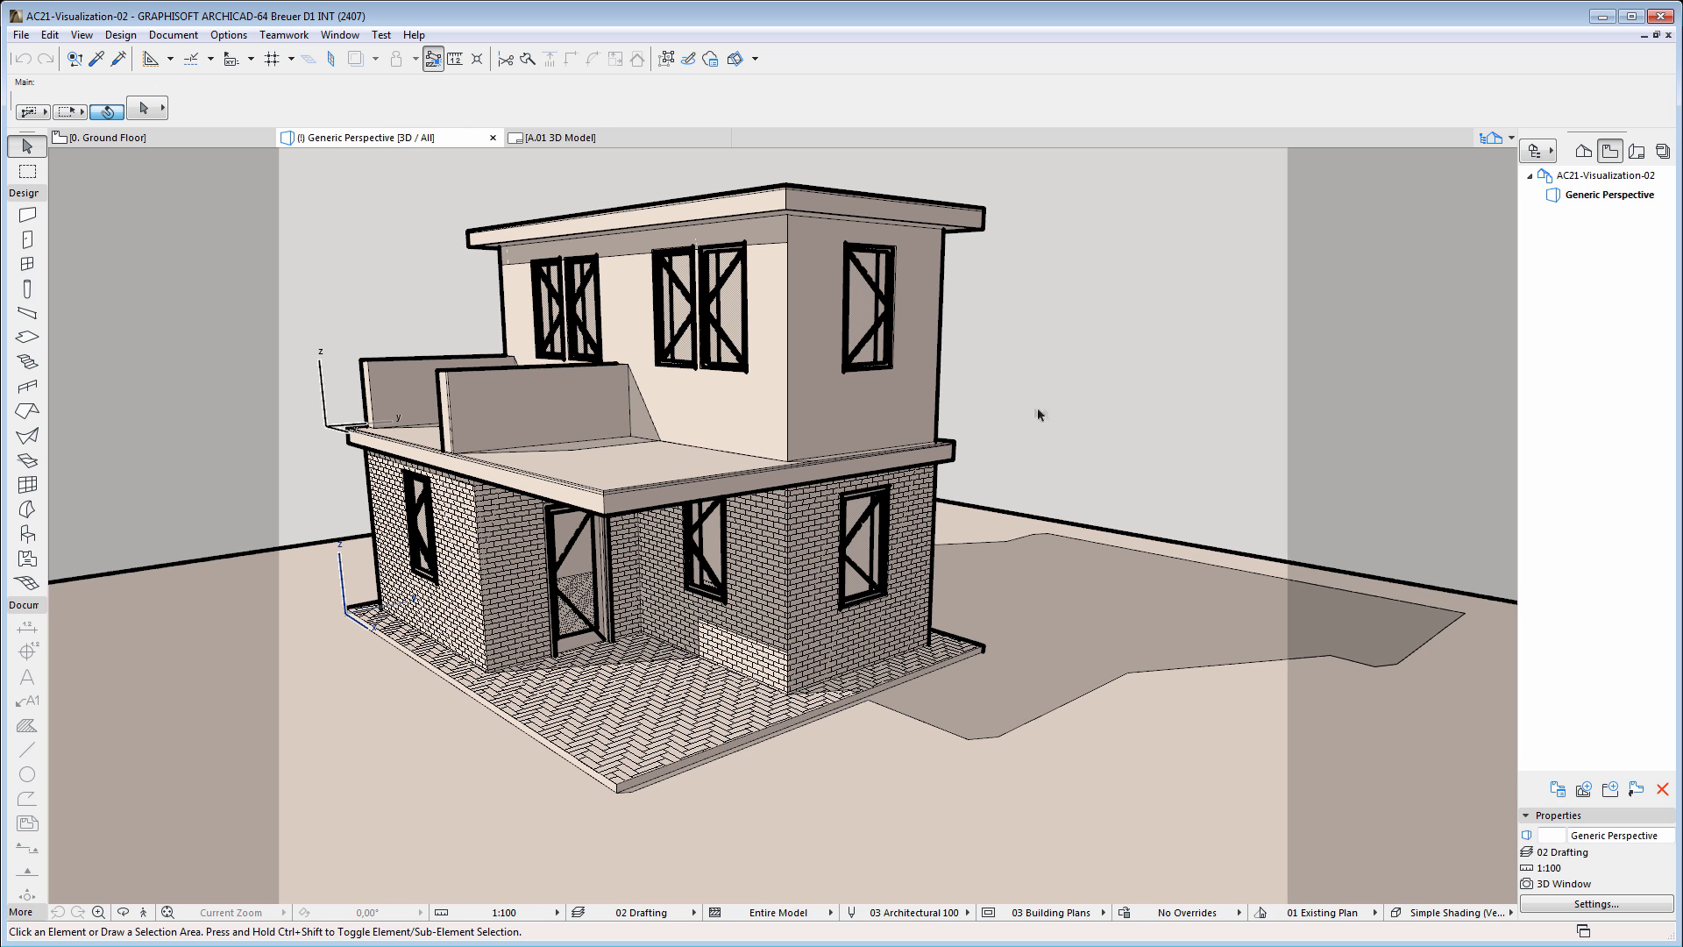
pyautogui.moveTo(826, 166)
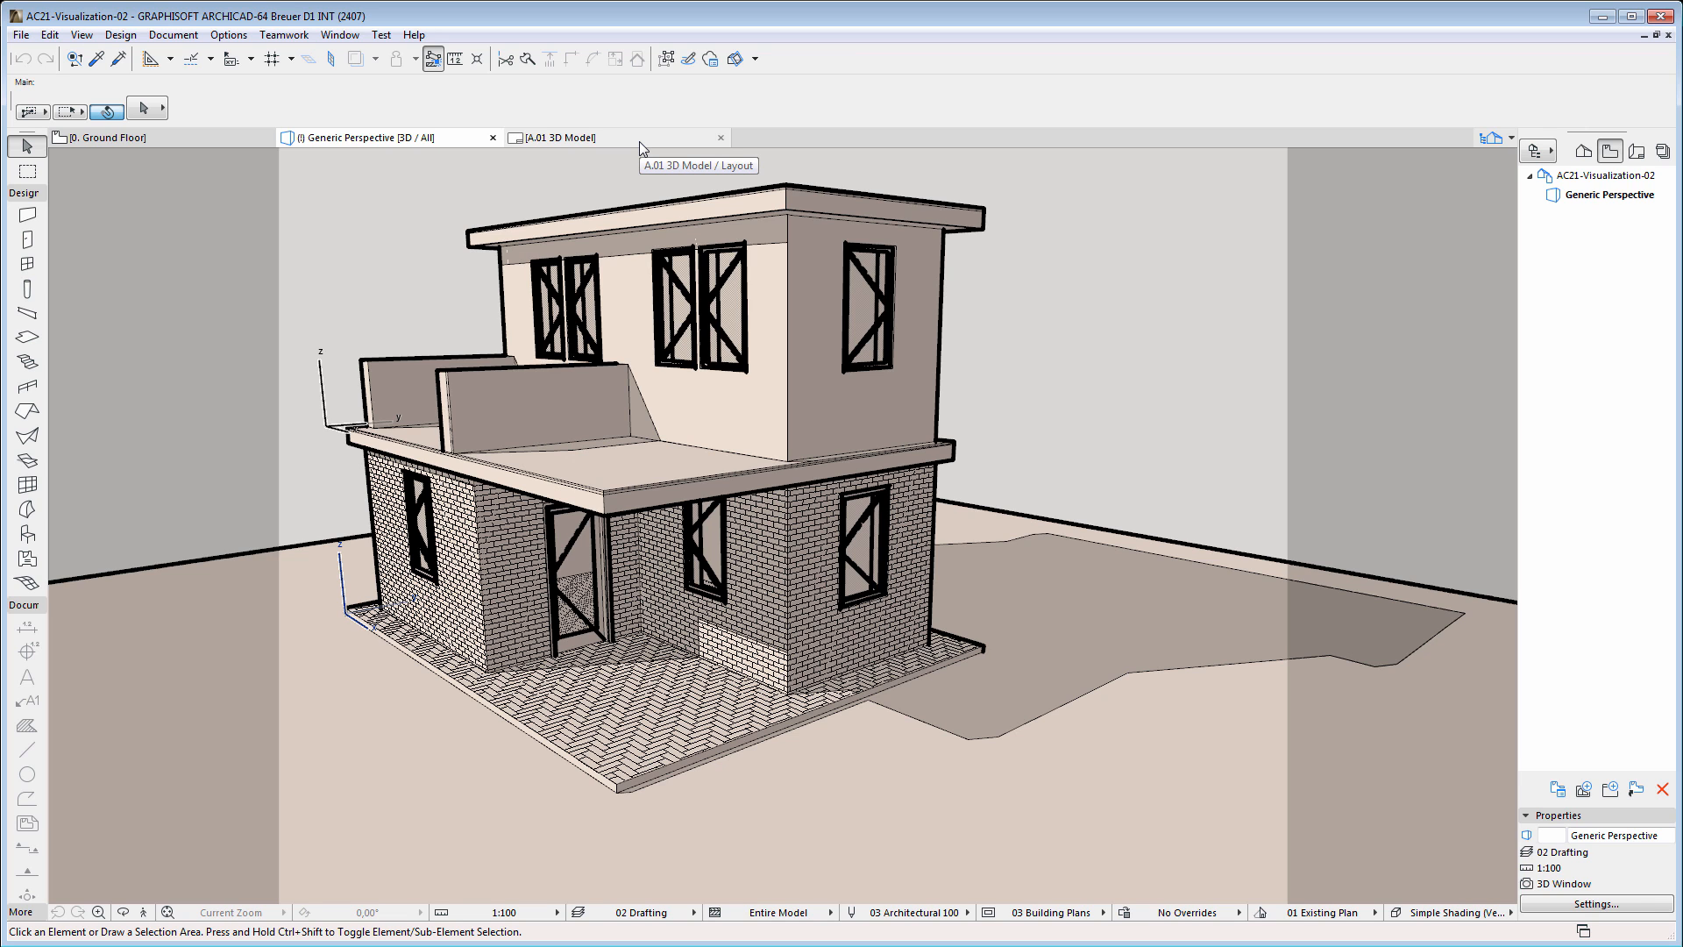
# - Turn on True Line Weight in the A.01 3D Model view, then return to Generic Perspective
pyautogui.click(563, 136)
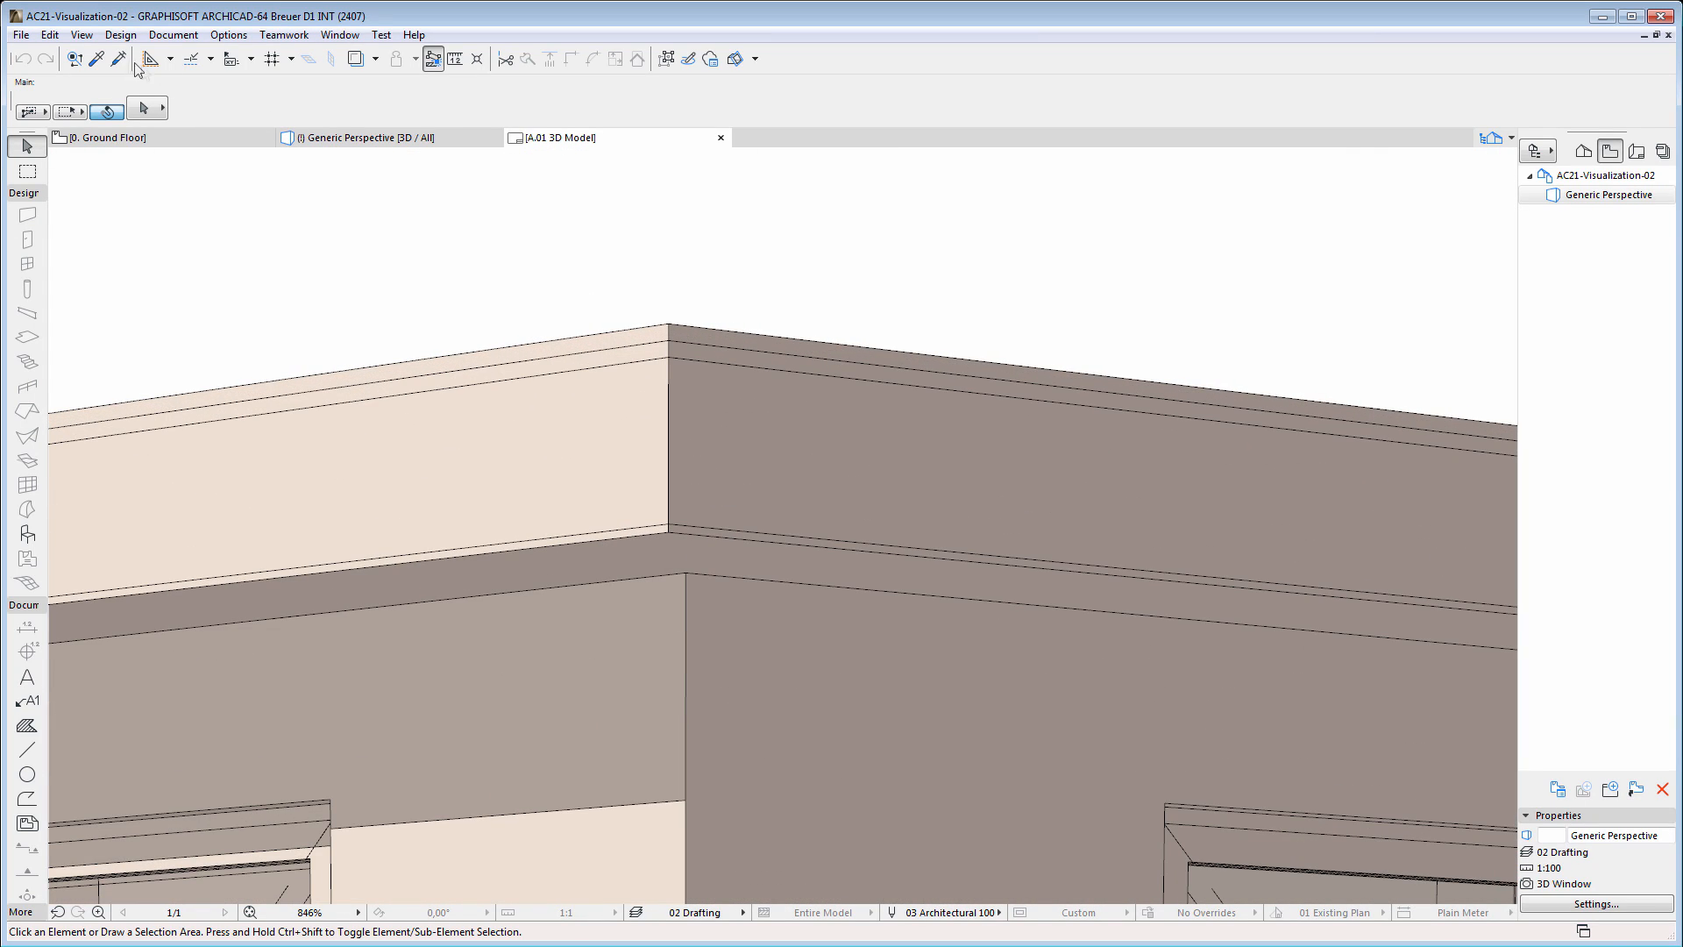
pyautogui.click(81, 34)
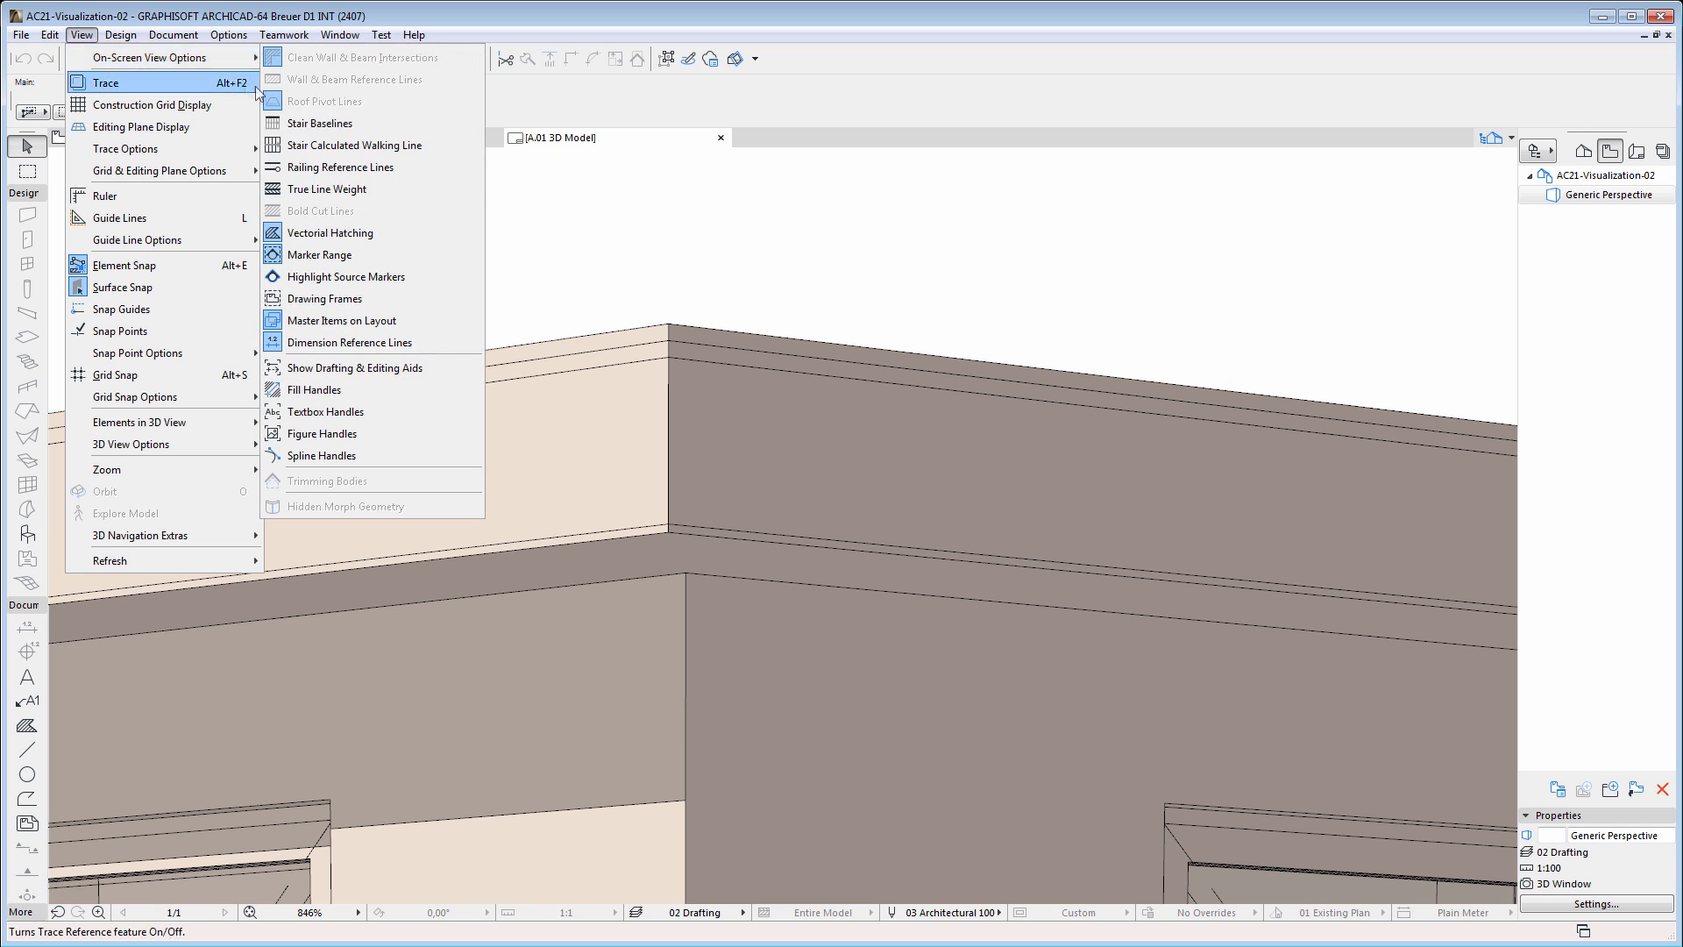
pyautogui.click(105, 82)
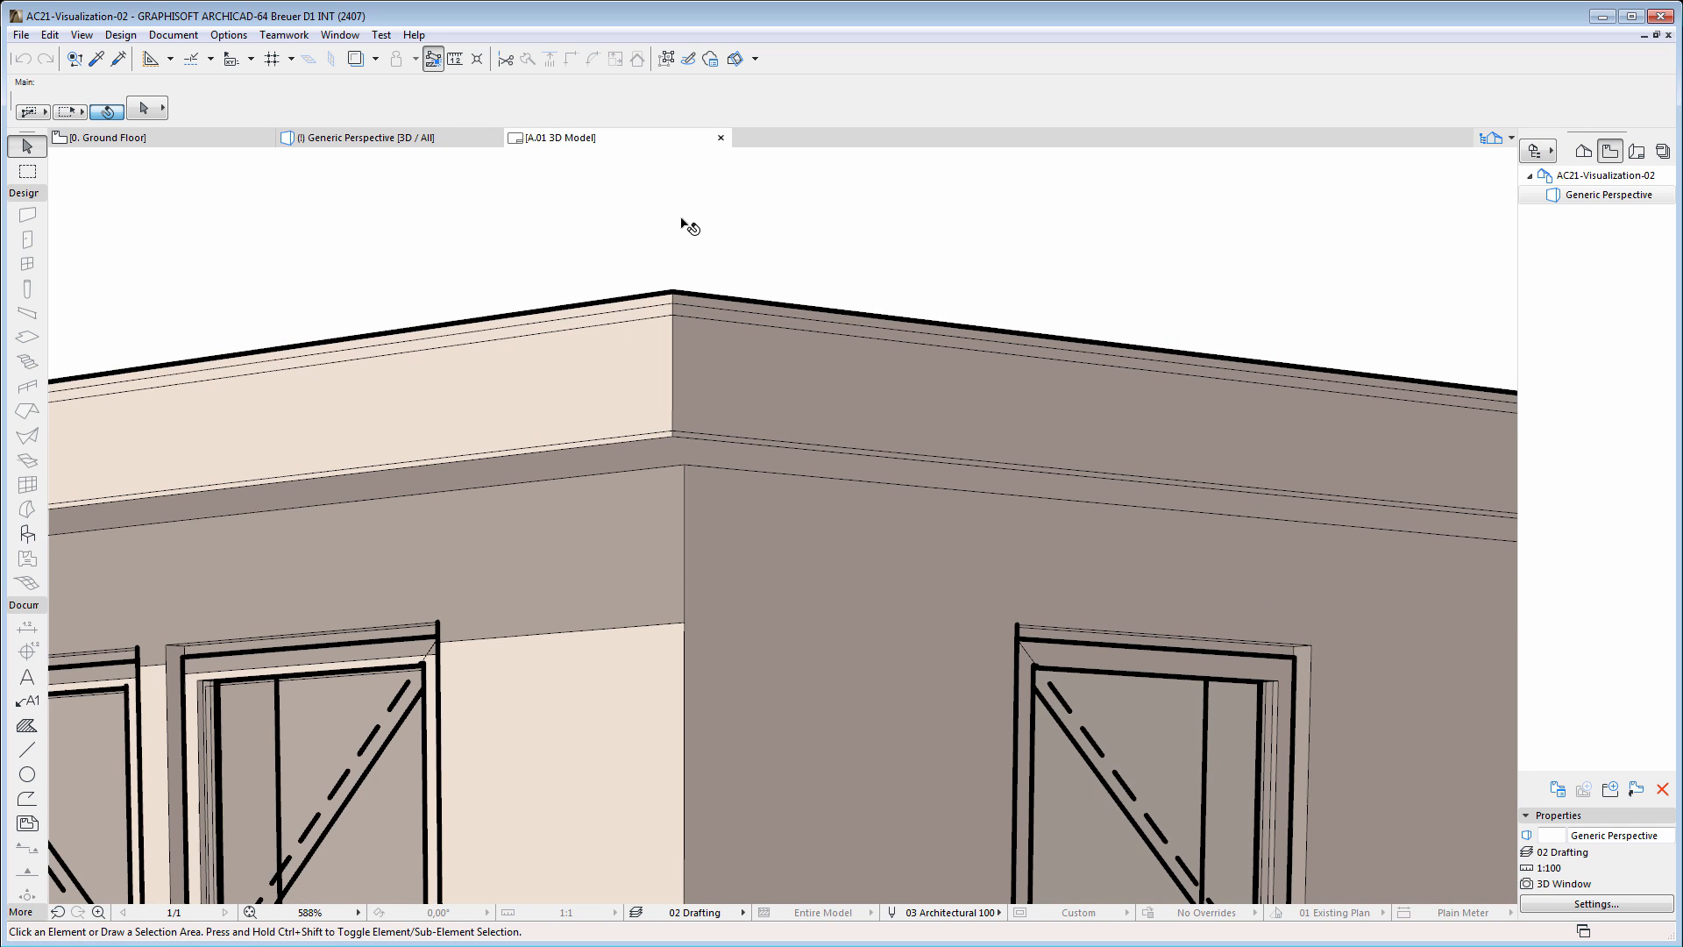
pyautogui.scroll(-3)
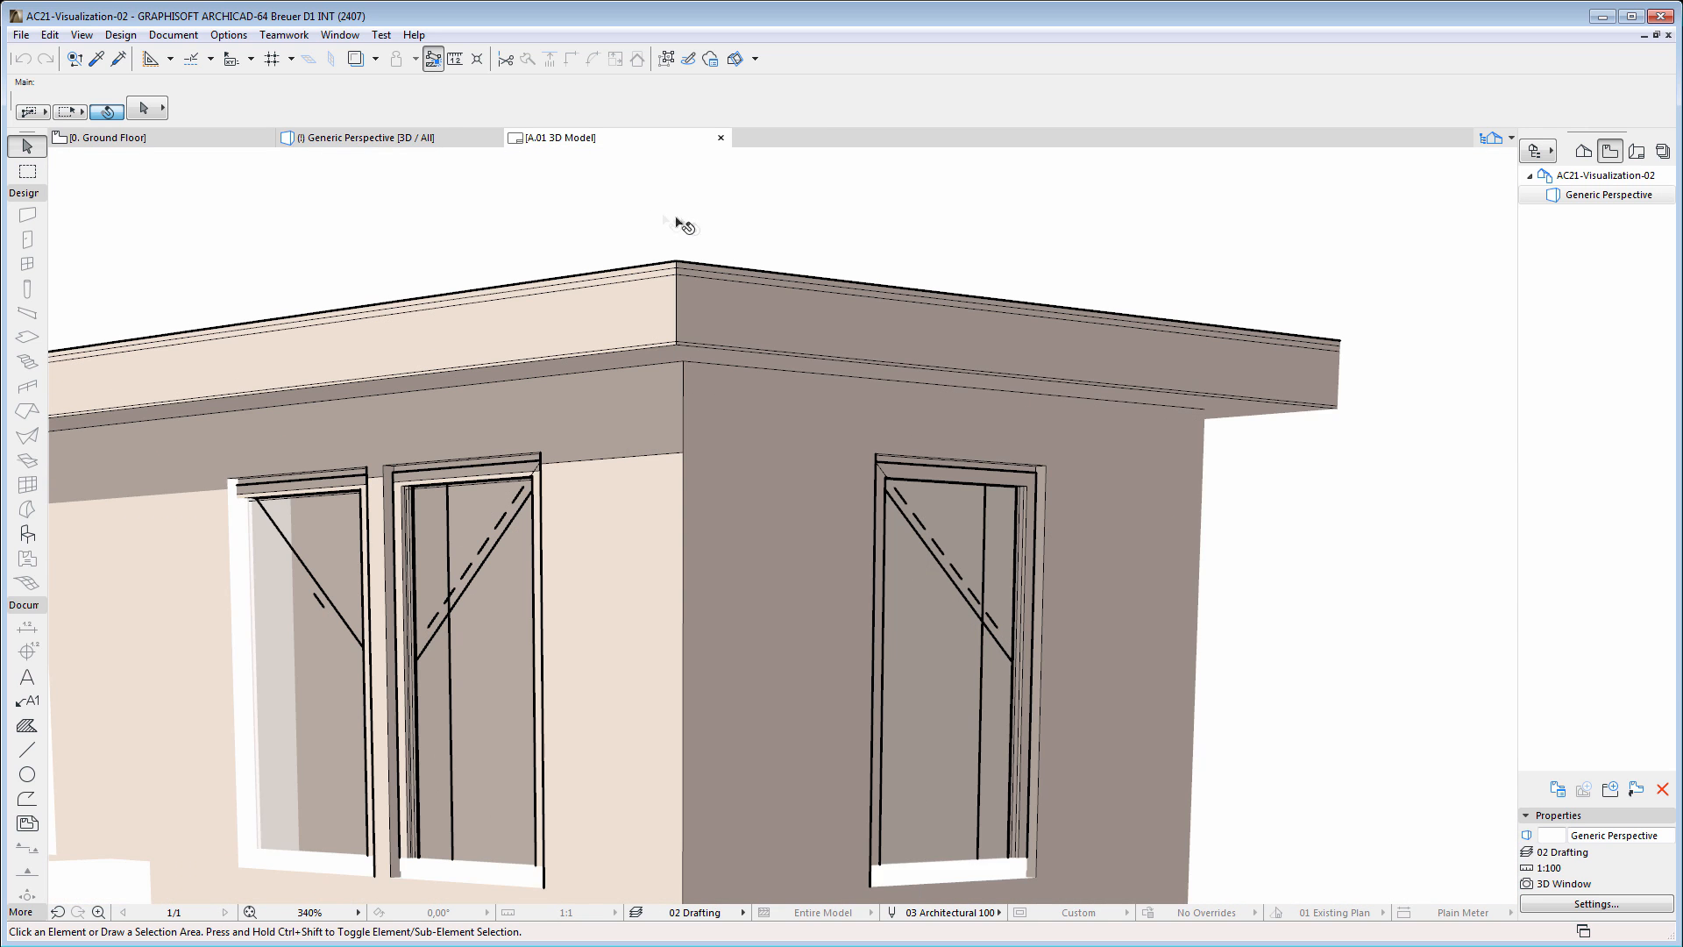
pyautogui.click(376, 138)
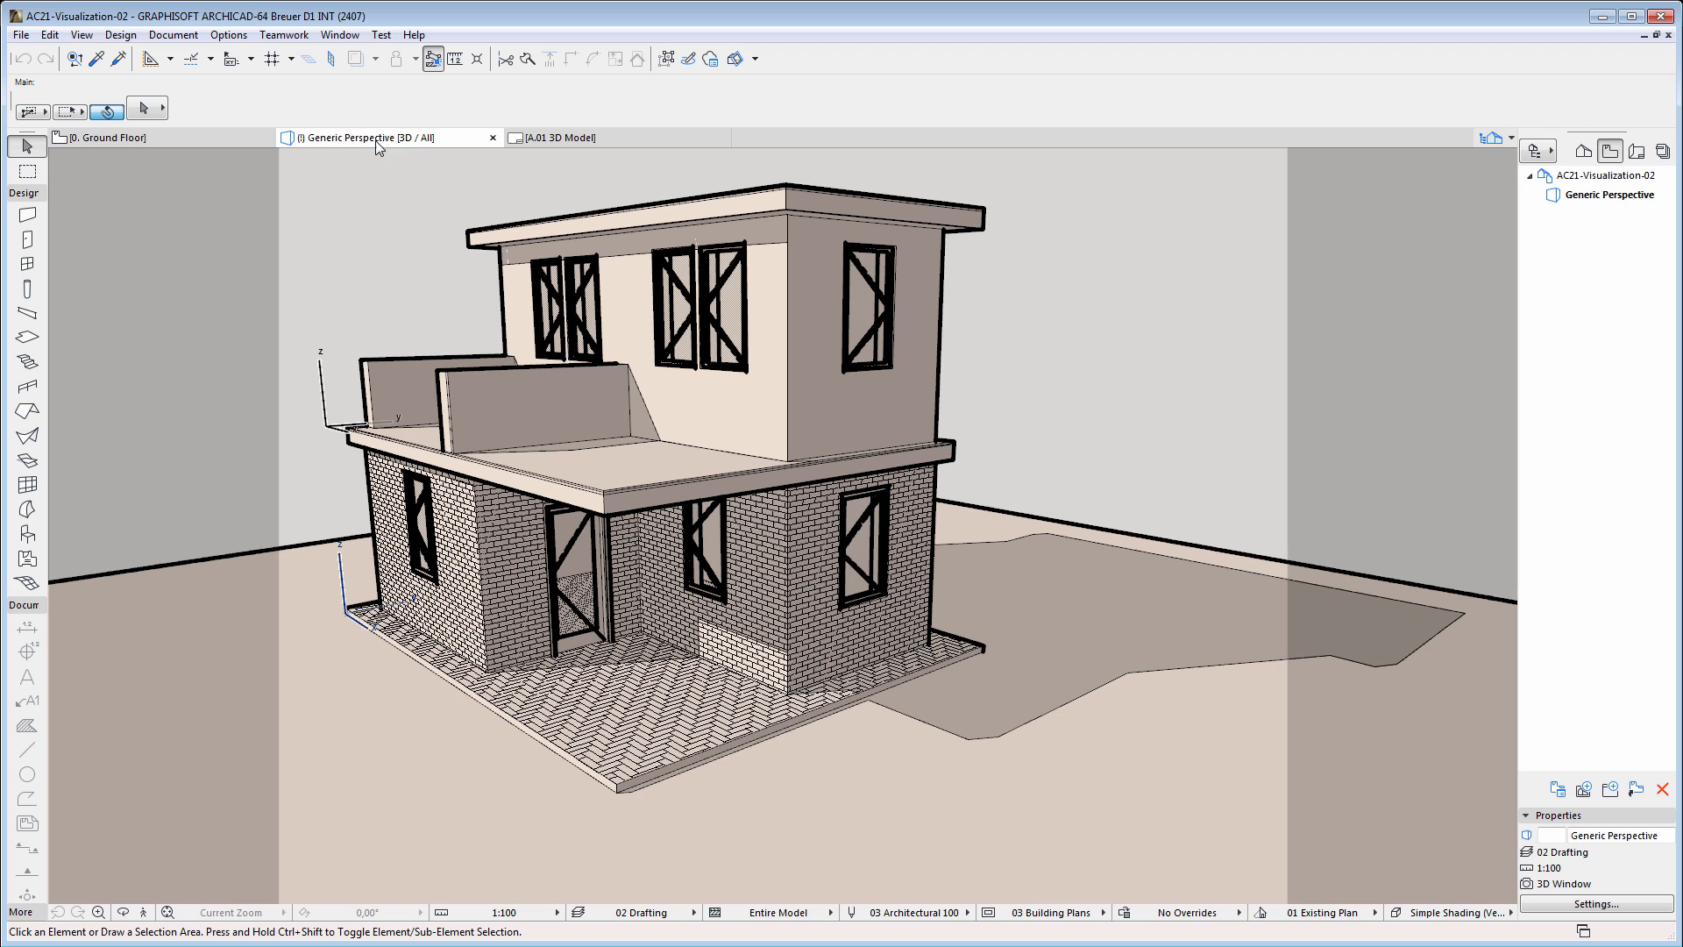
pyautogui.moveTo(1029, 369)
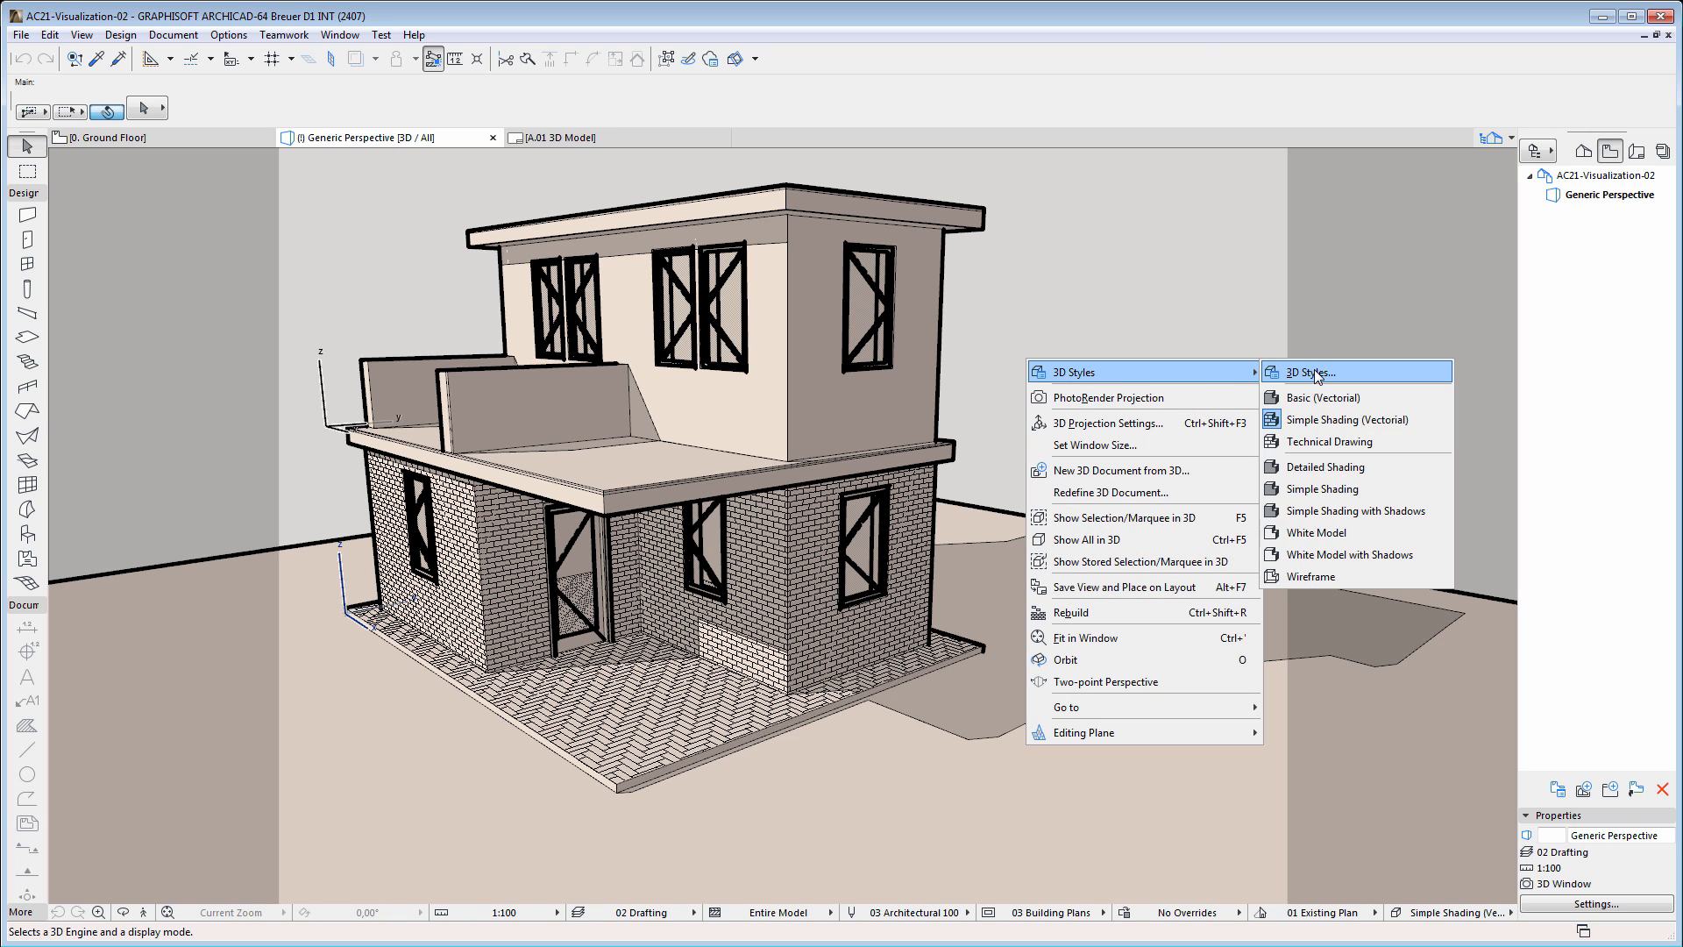
# - Set the style's sun shading intensity to 40 and apply
pyautogui.click(1310, 372)
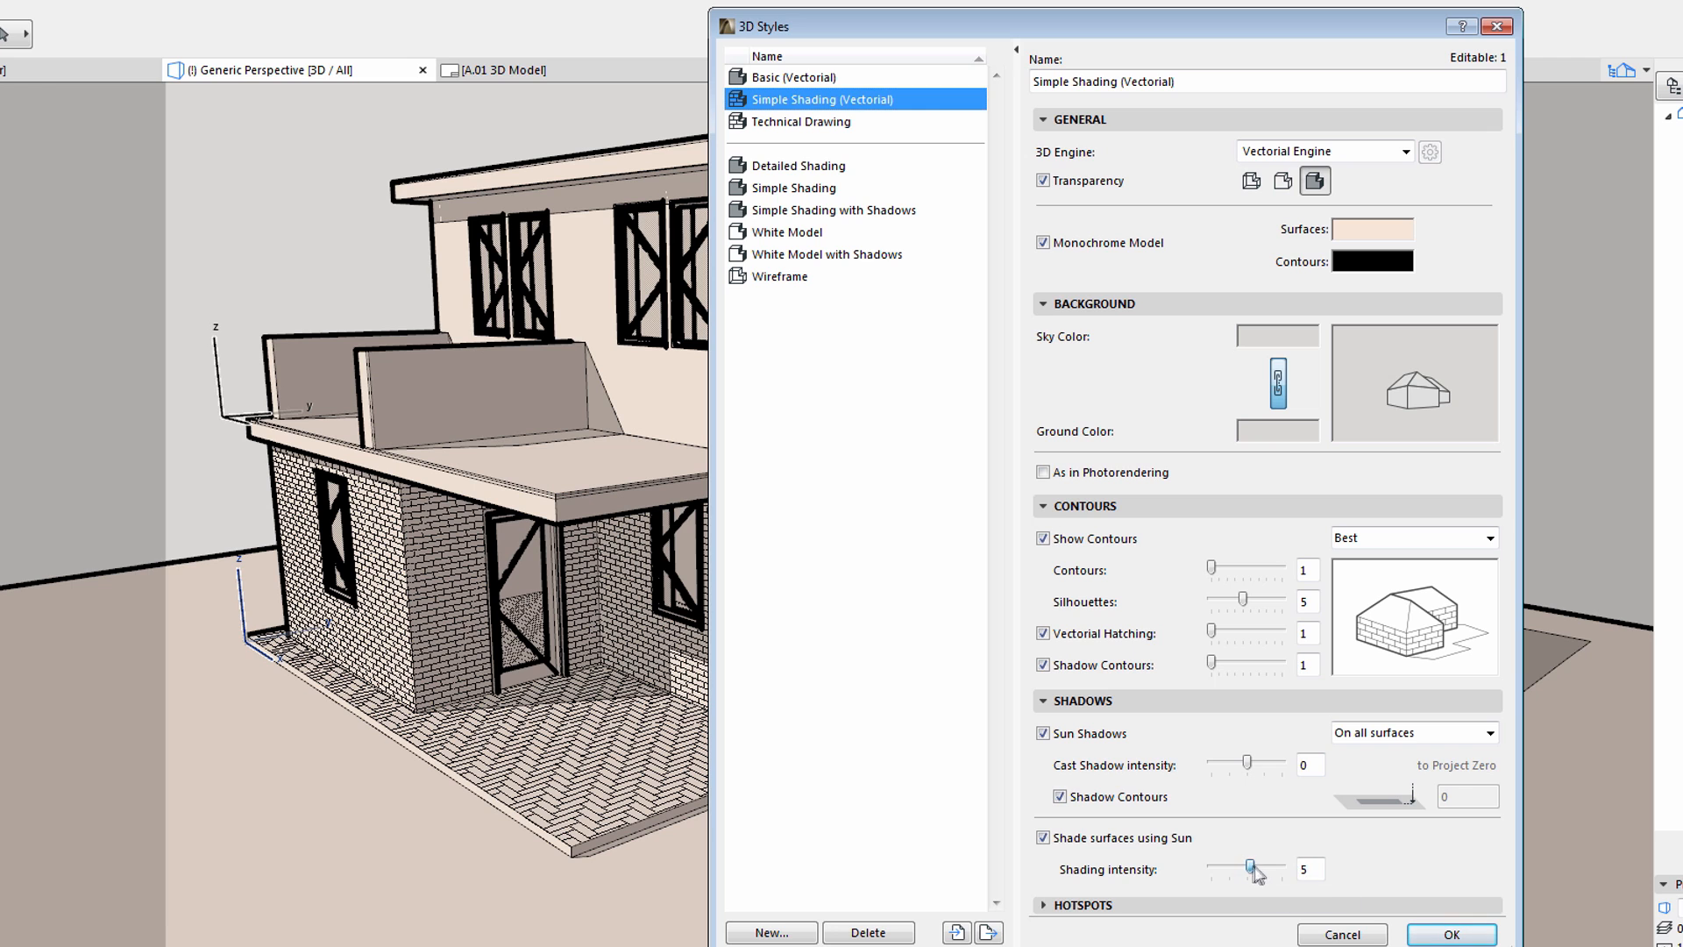
pyautogui.moveTo(1253, 868); pyautogui.dragTo(1277, 869)
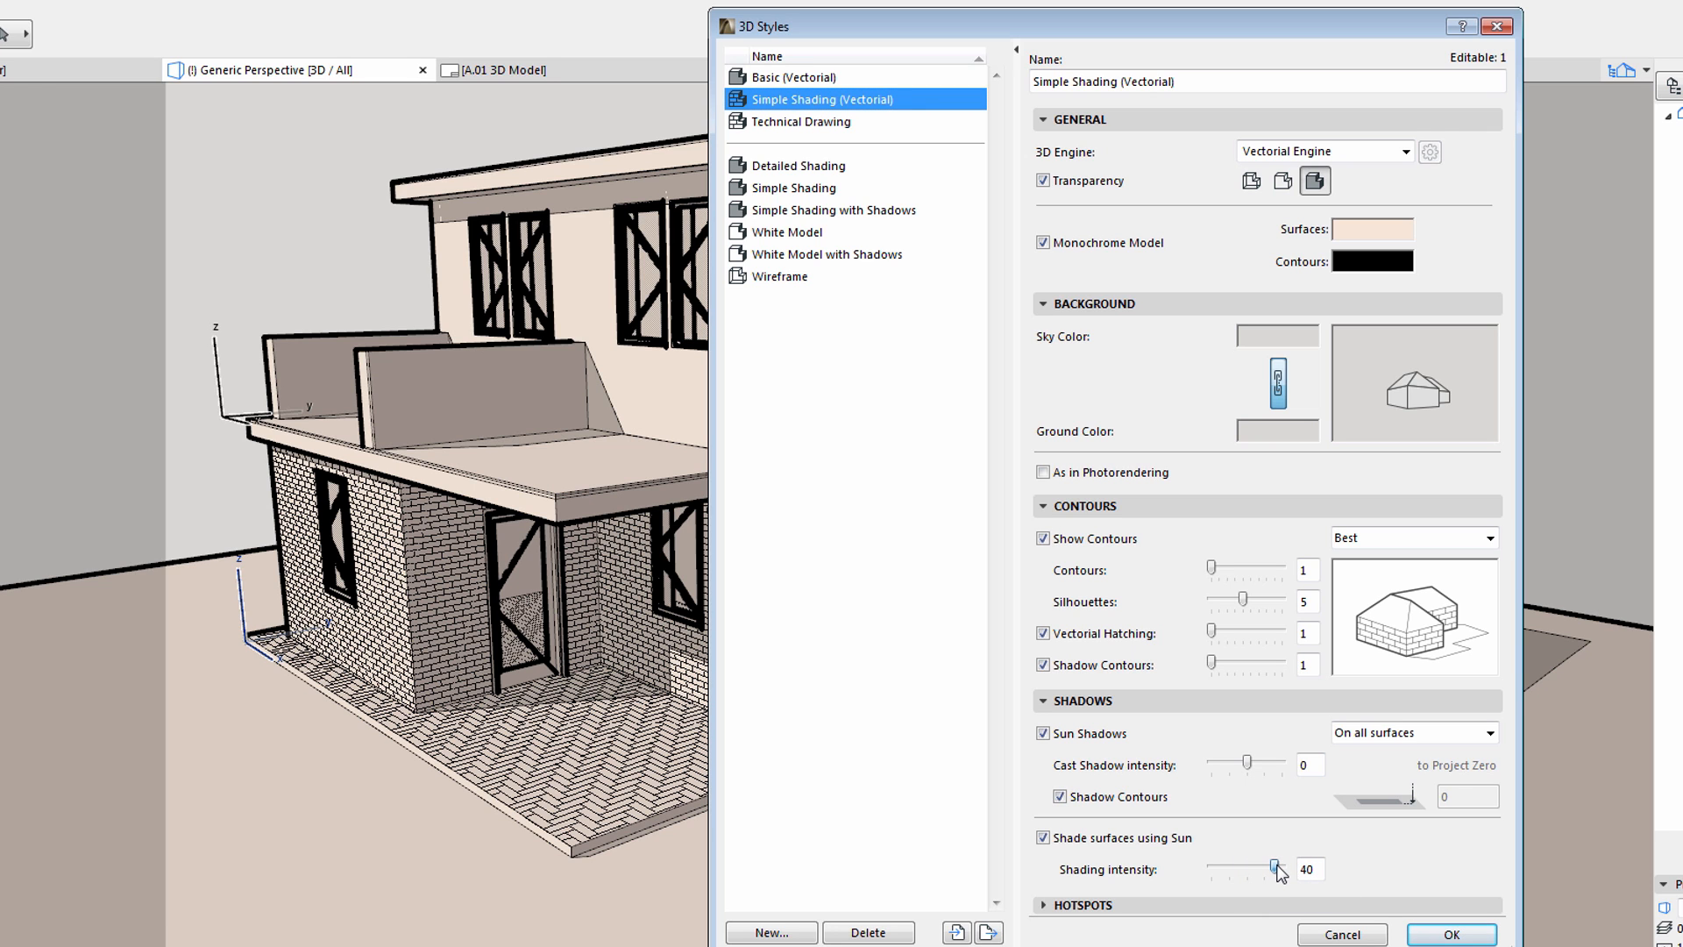
pyautogui.click(1449, 934)
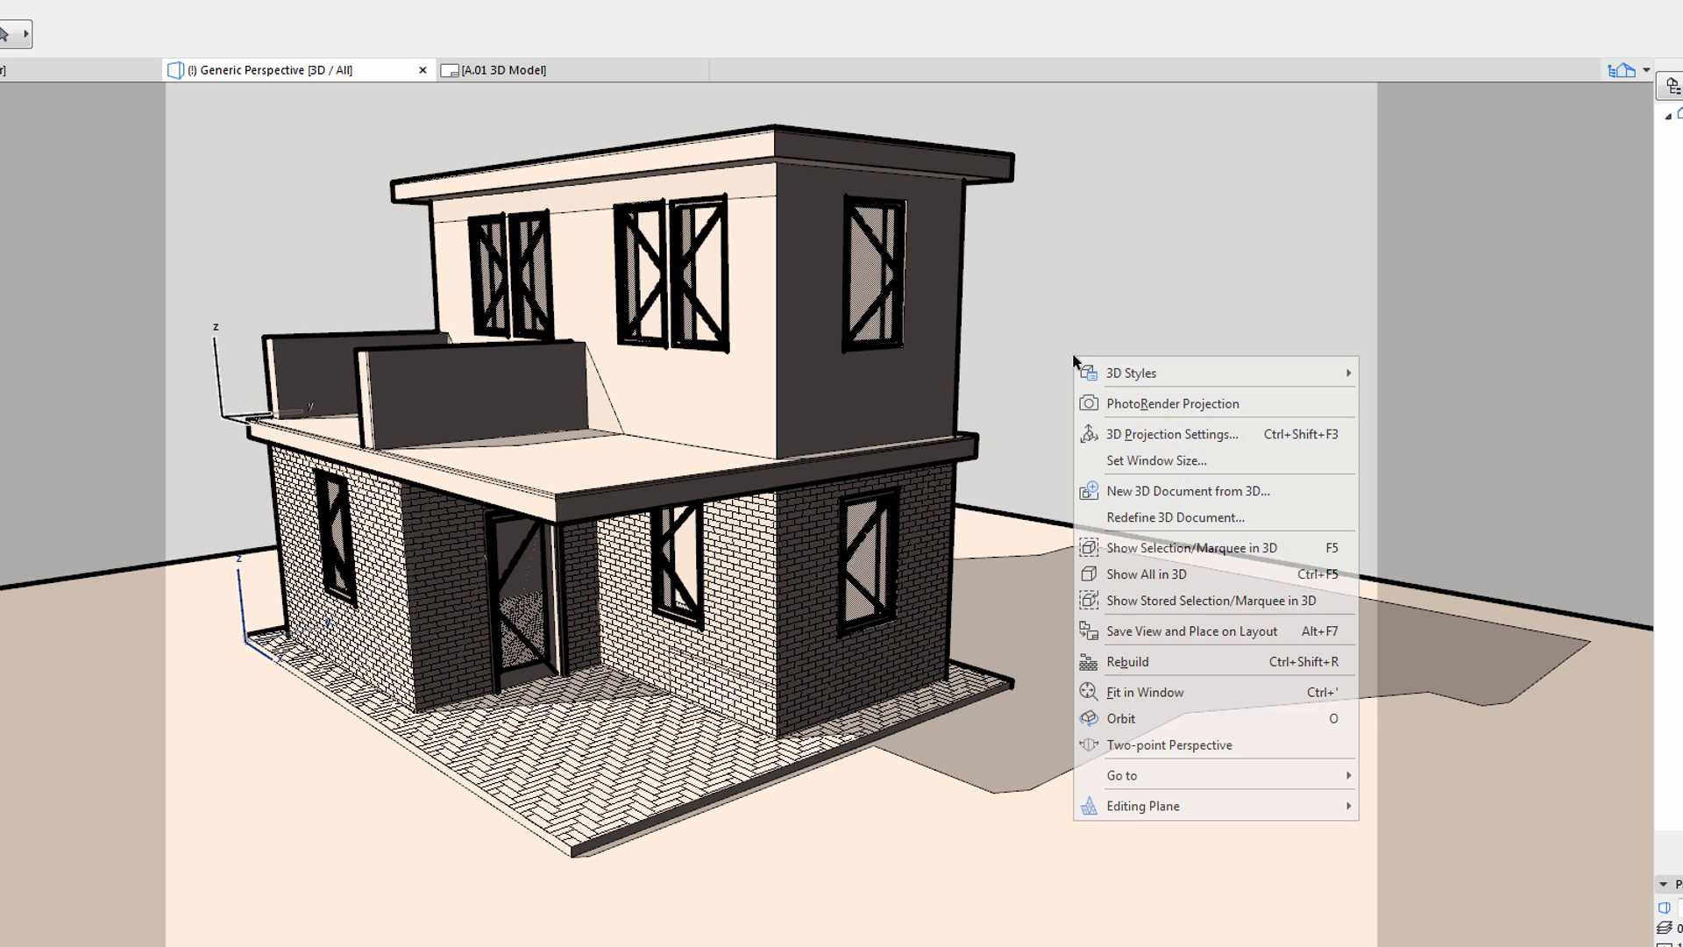
pyautogui.moveTo(1129, 372)
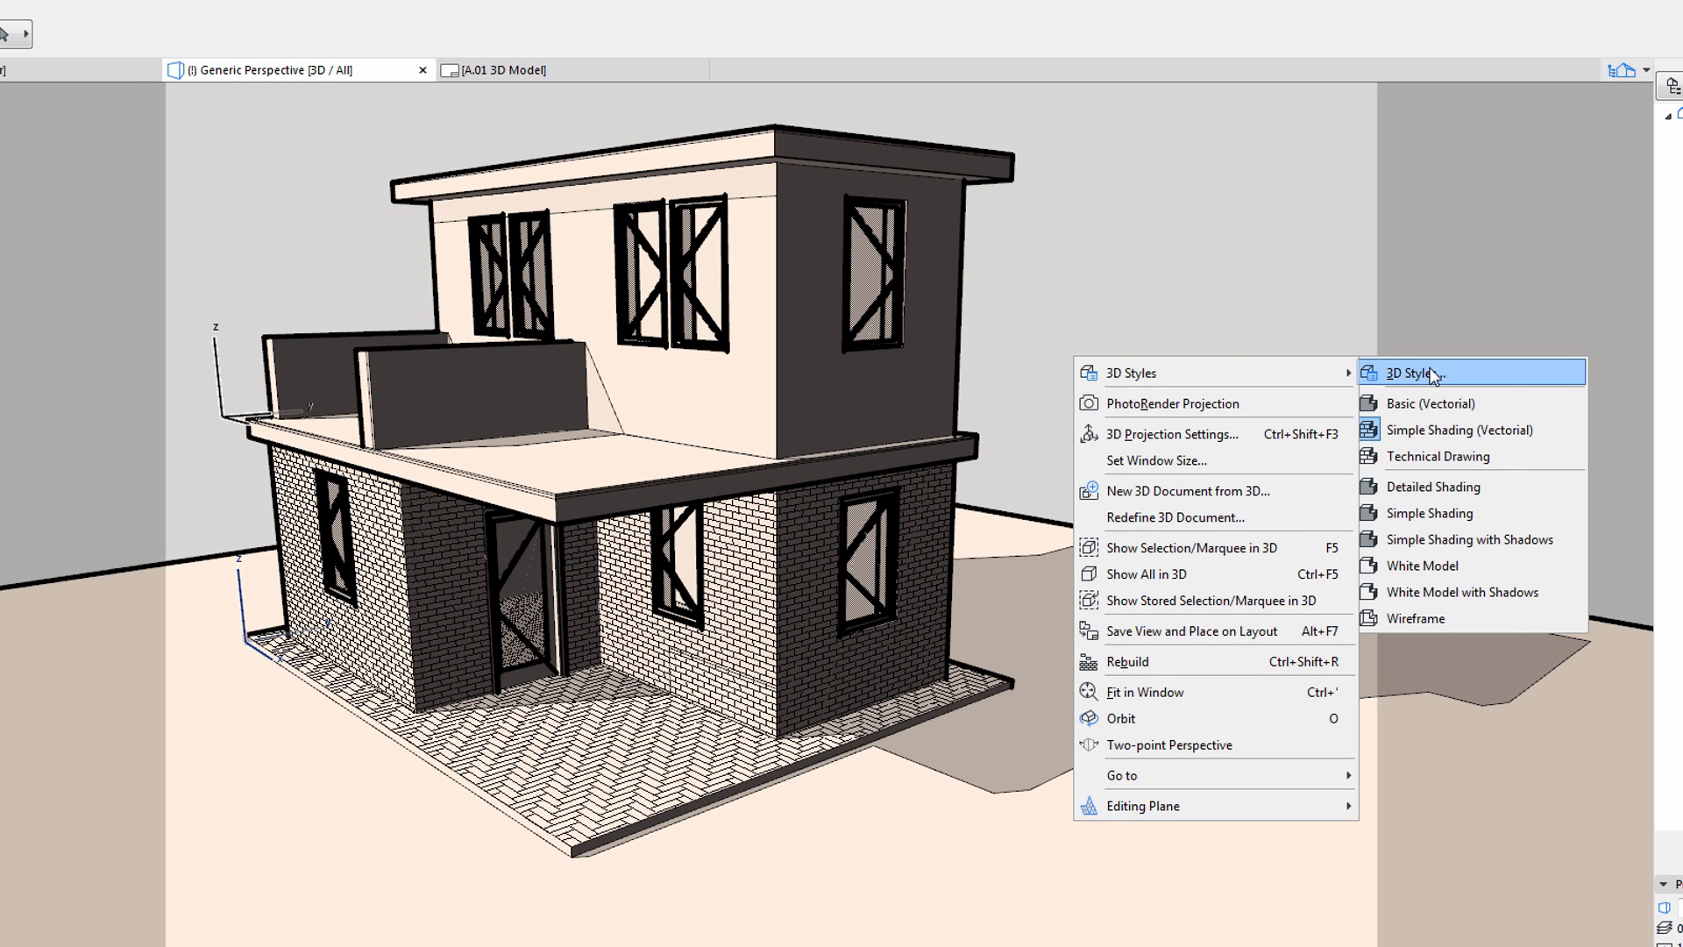
# - Turn off sun surface shading, shadow contours and hatching; set cast shadow intensity to 41
pyautogui.click(1407, 373)
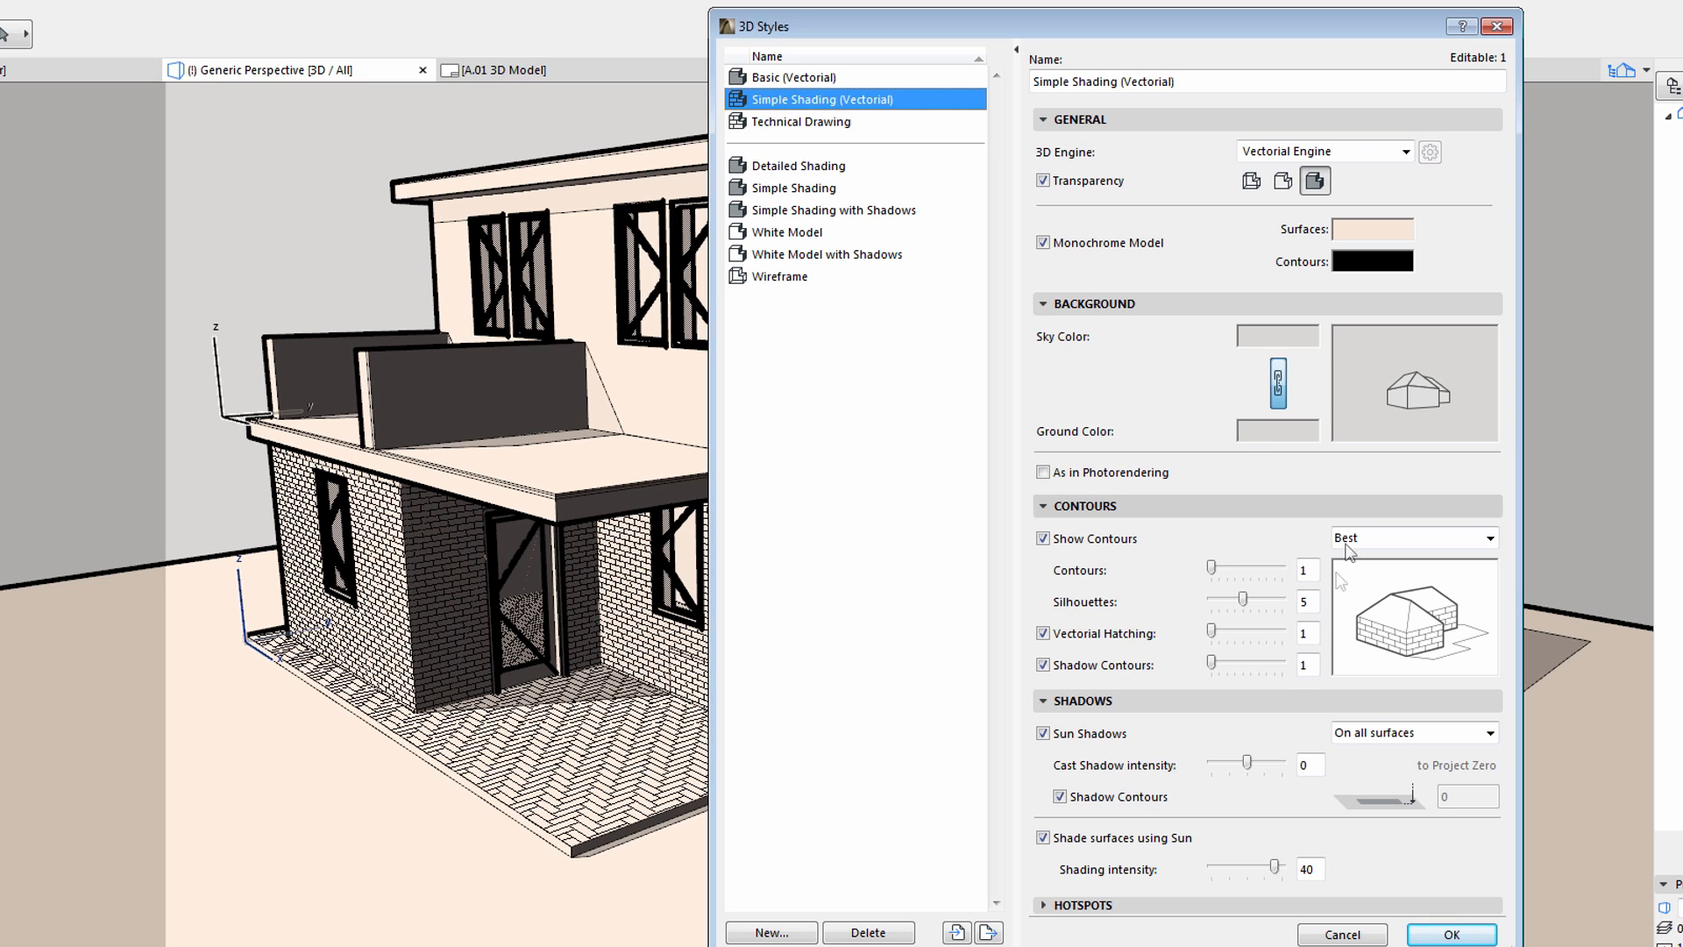
pyautogui.moveTo(1278, 841)
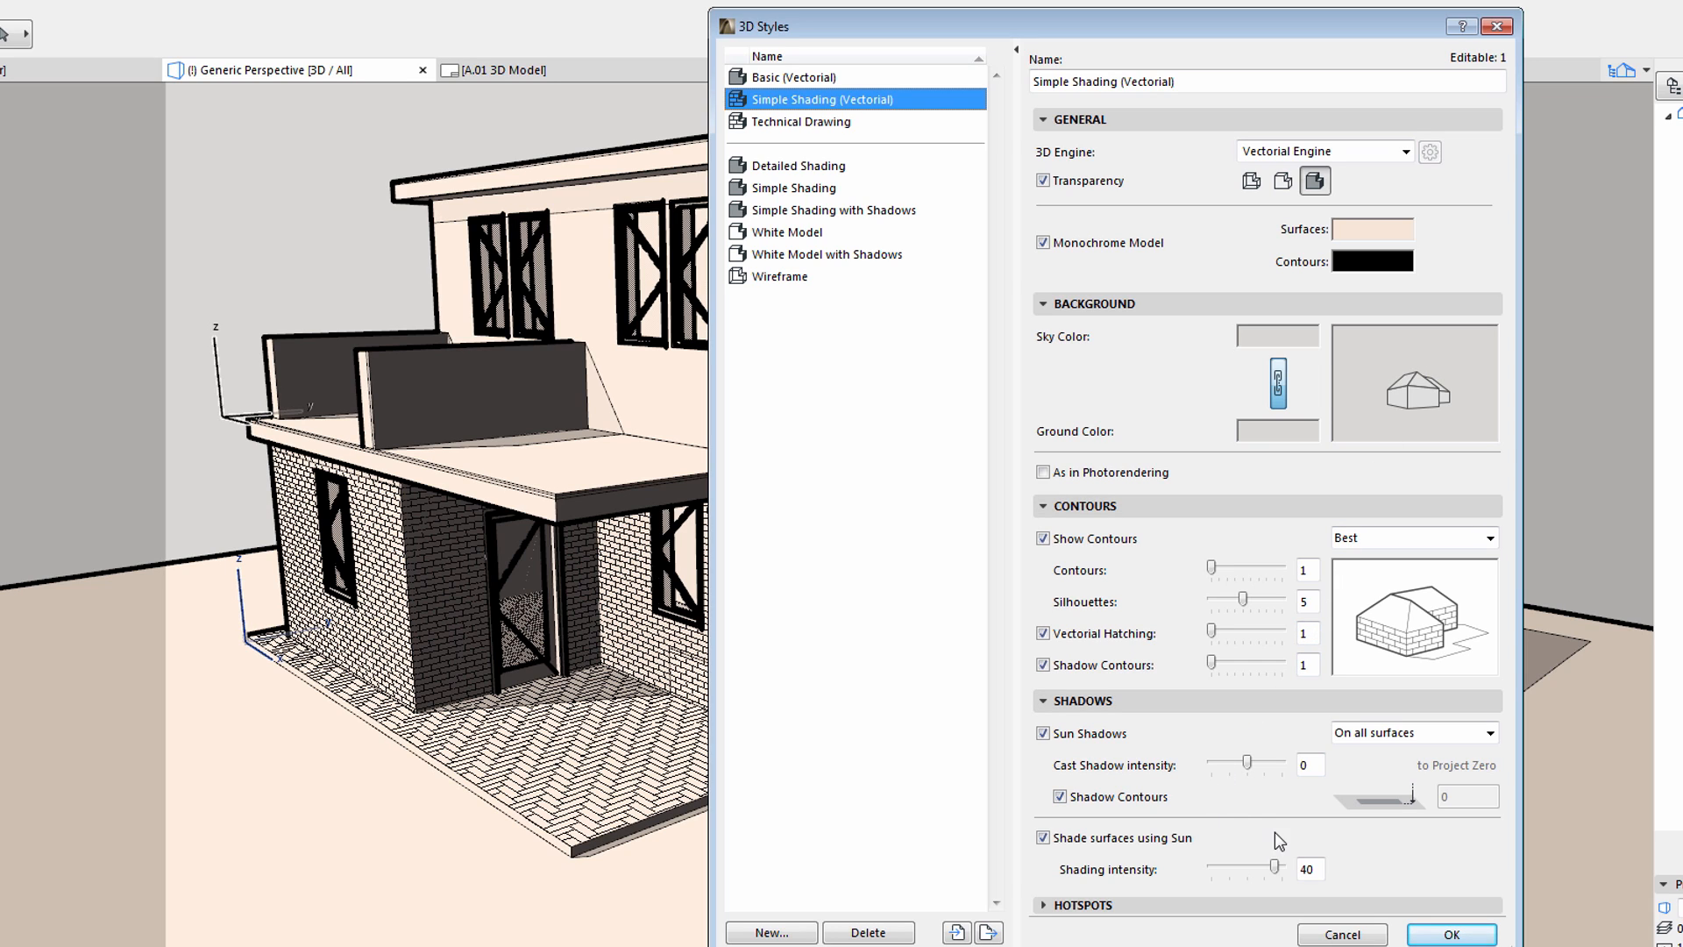
pyautogui.click(1042, 838)
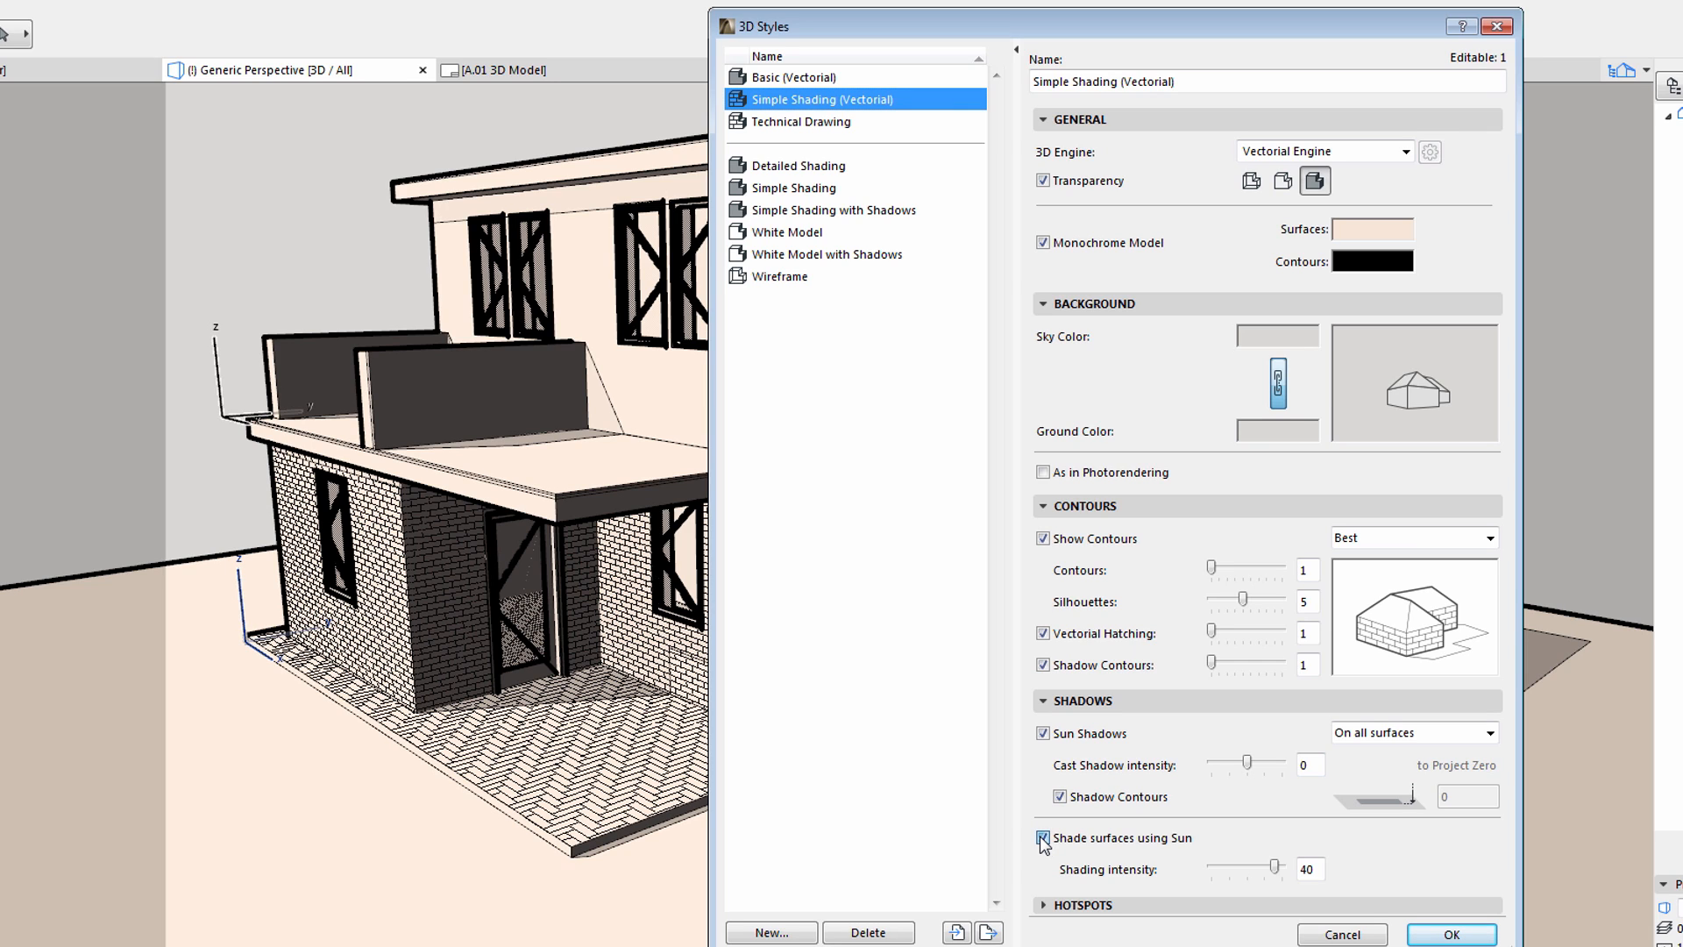
pyautogui.click(1042, 838)
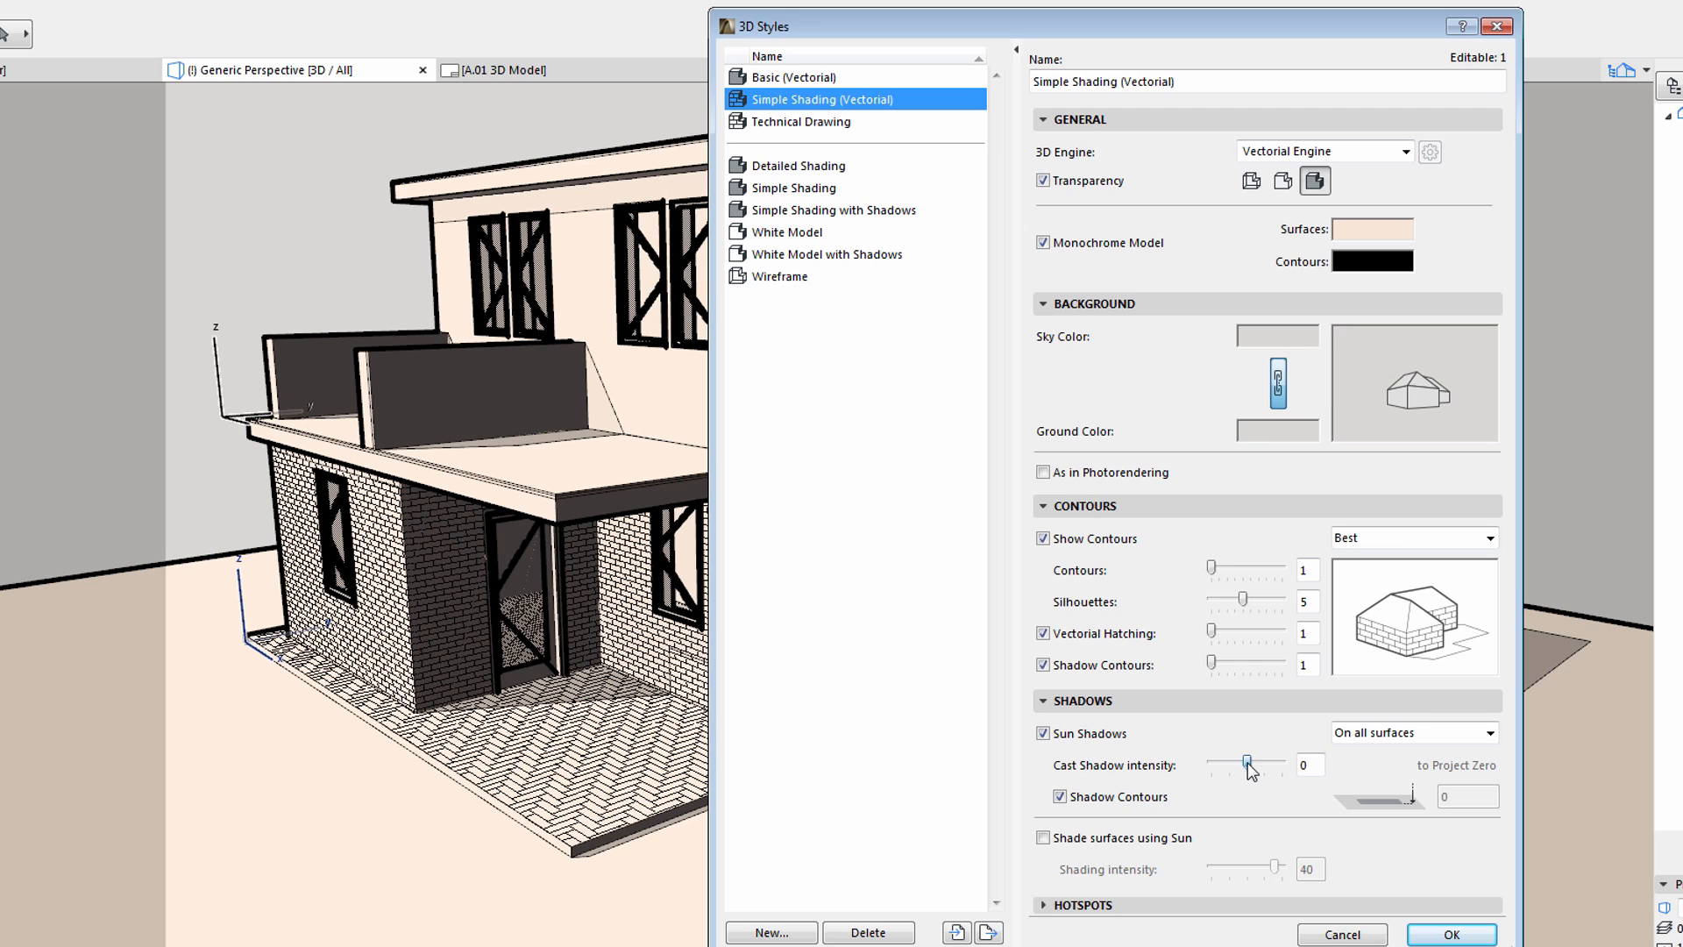
pyautogui.moveTo(1233, 765); pyautogui.dragTo(1275, 765)
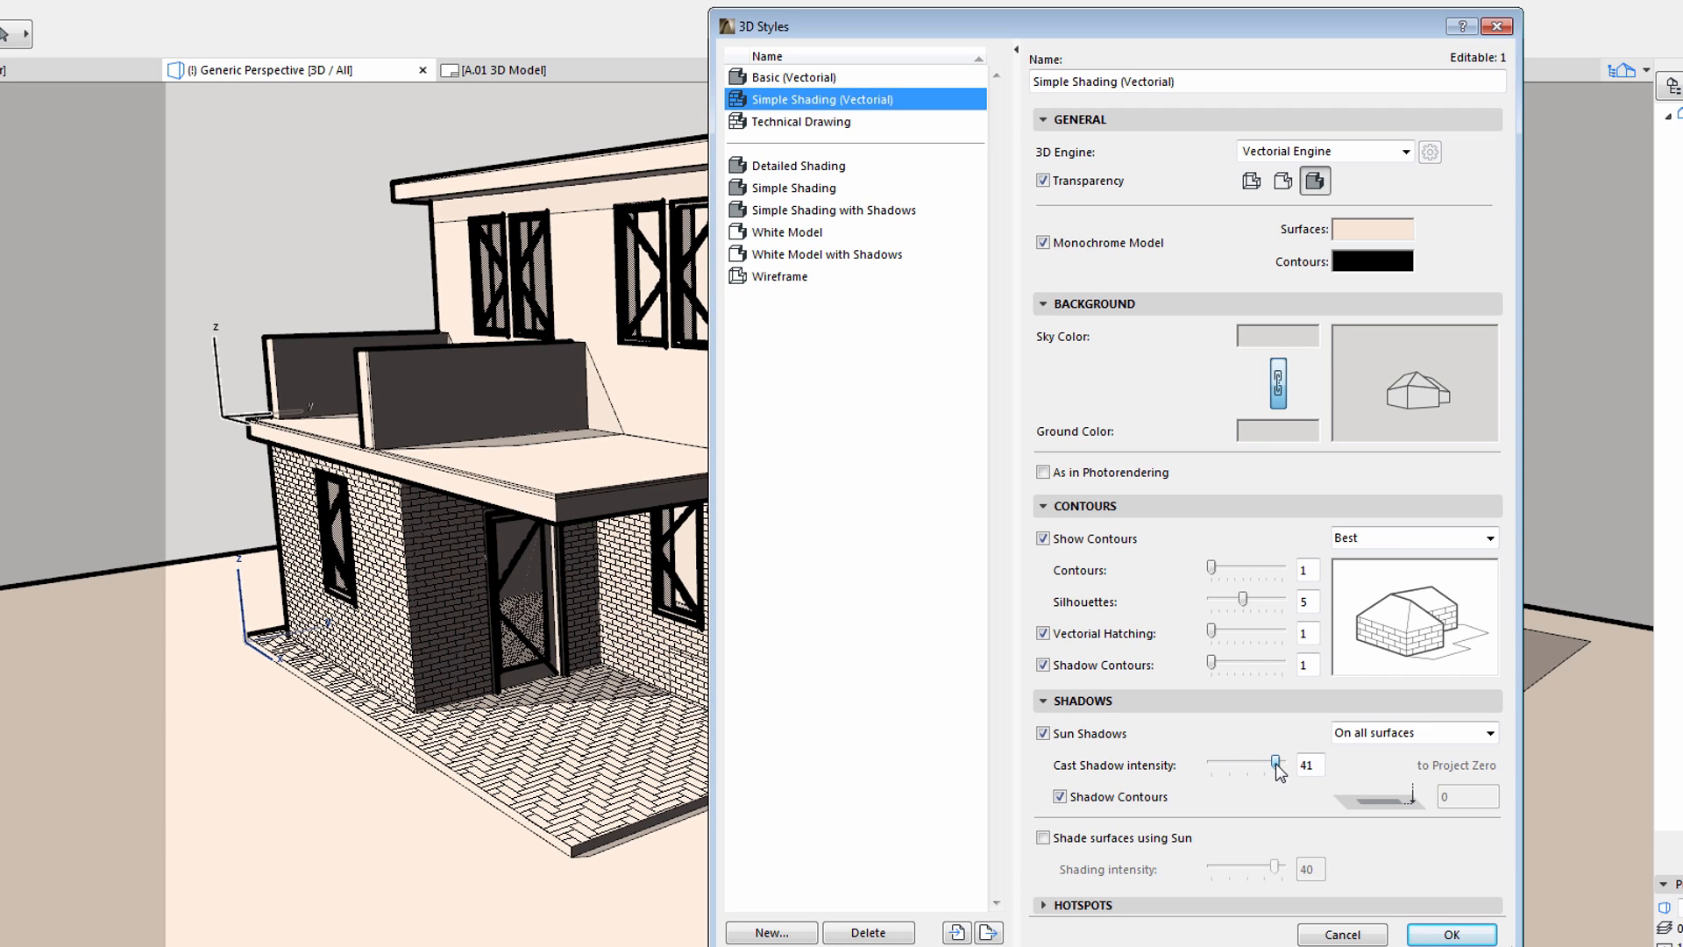
pyautogui.click(1061, 796)
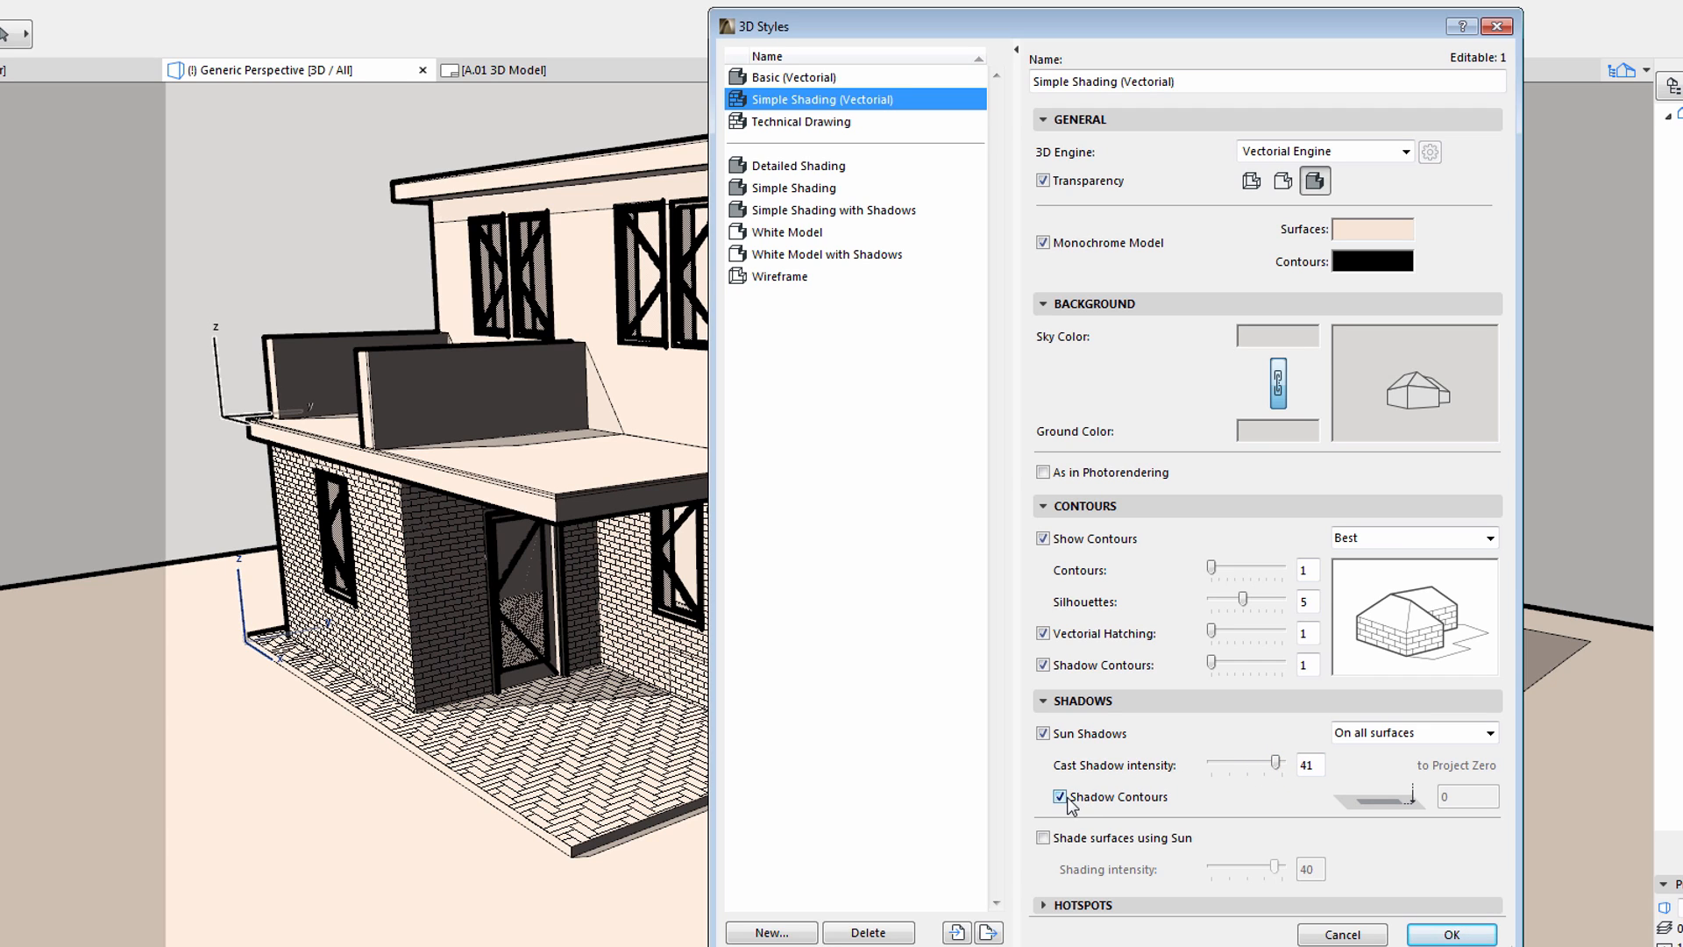
pyautogui.click(1060, 797)
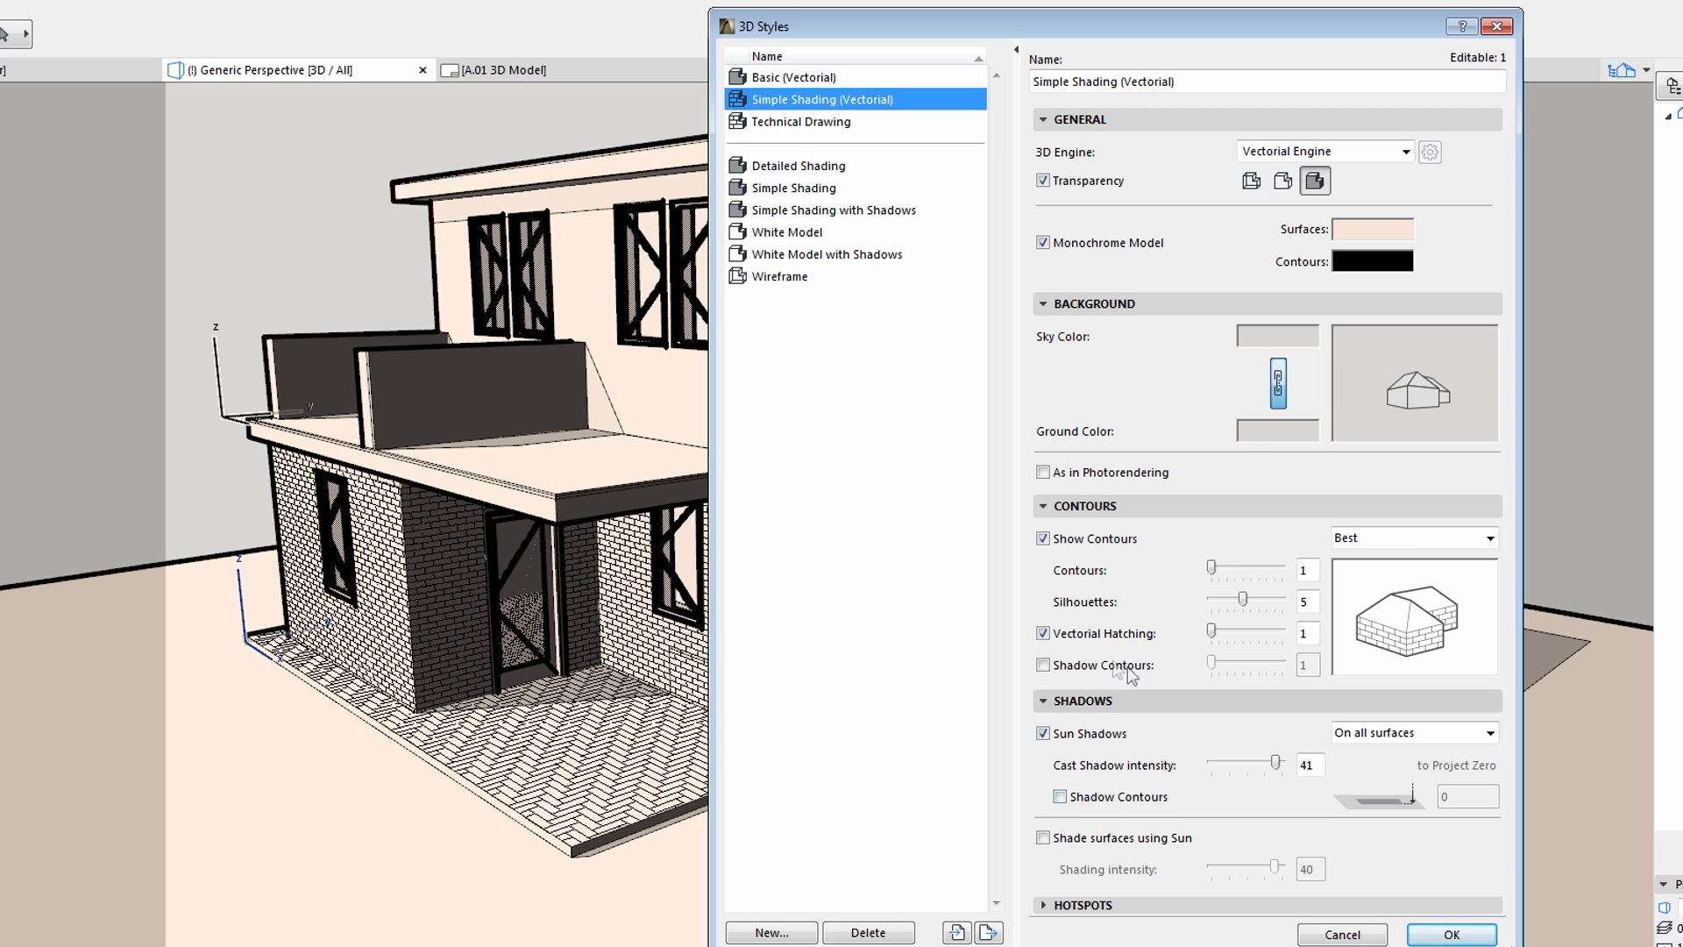
pyautogui.click(1043, 632)
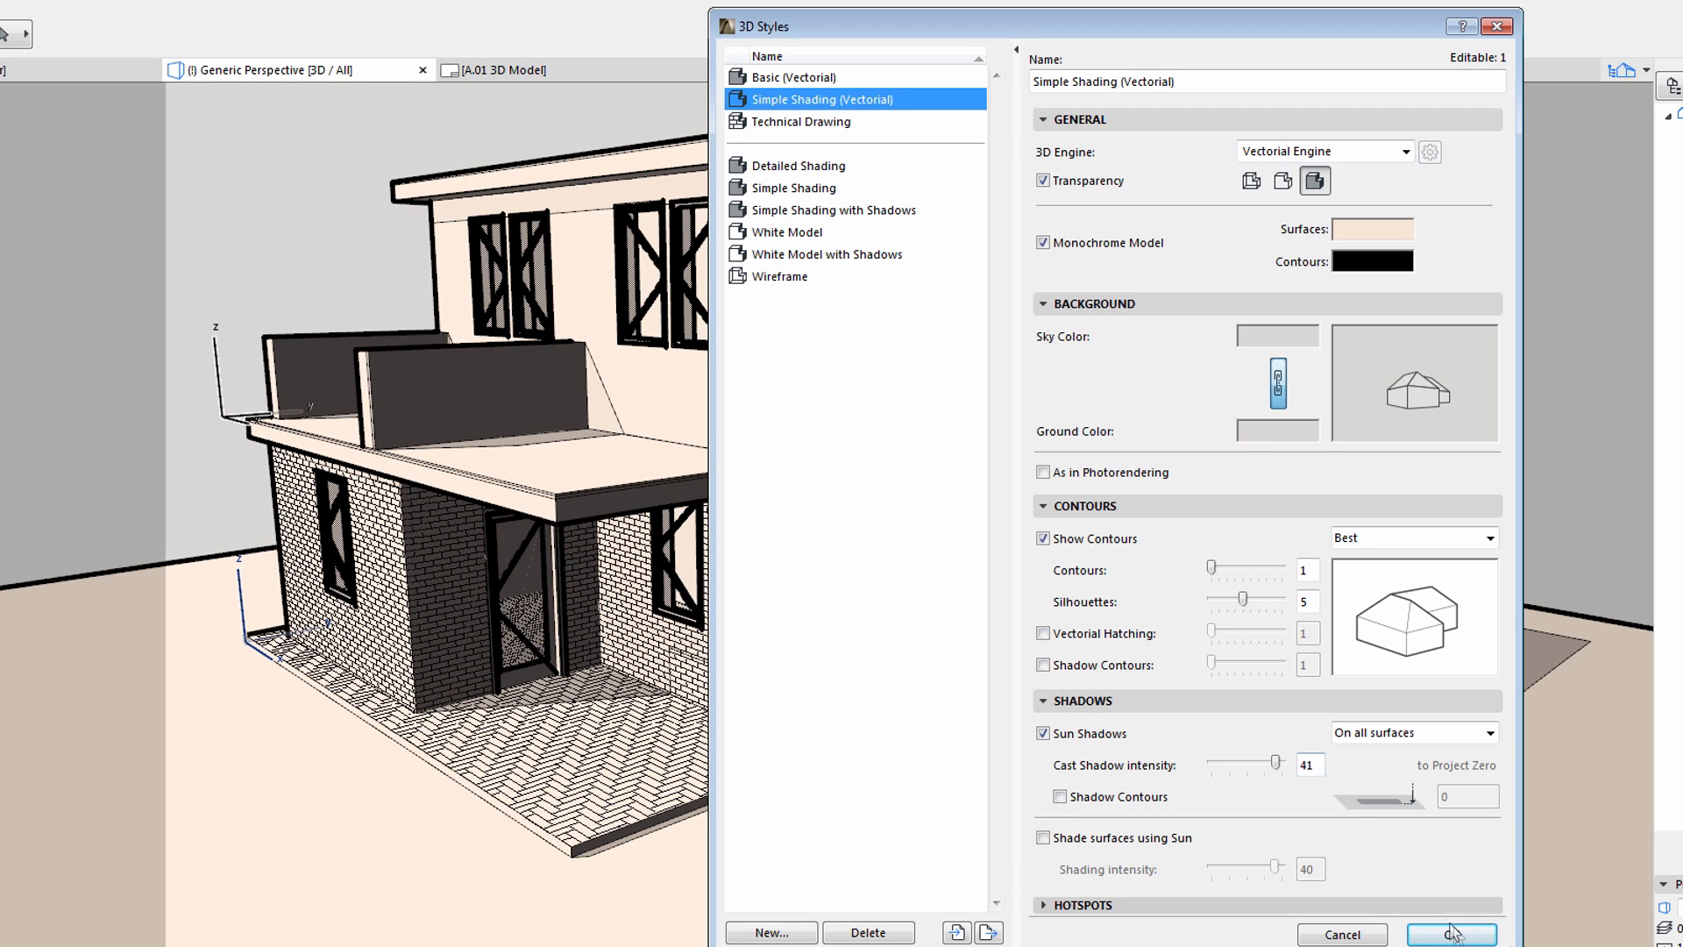
pyautogui.click(1449, 933)
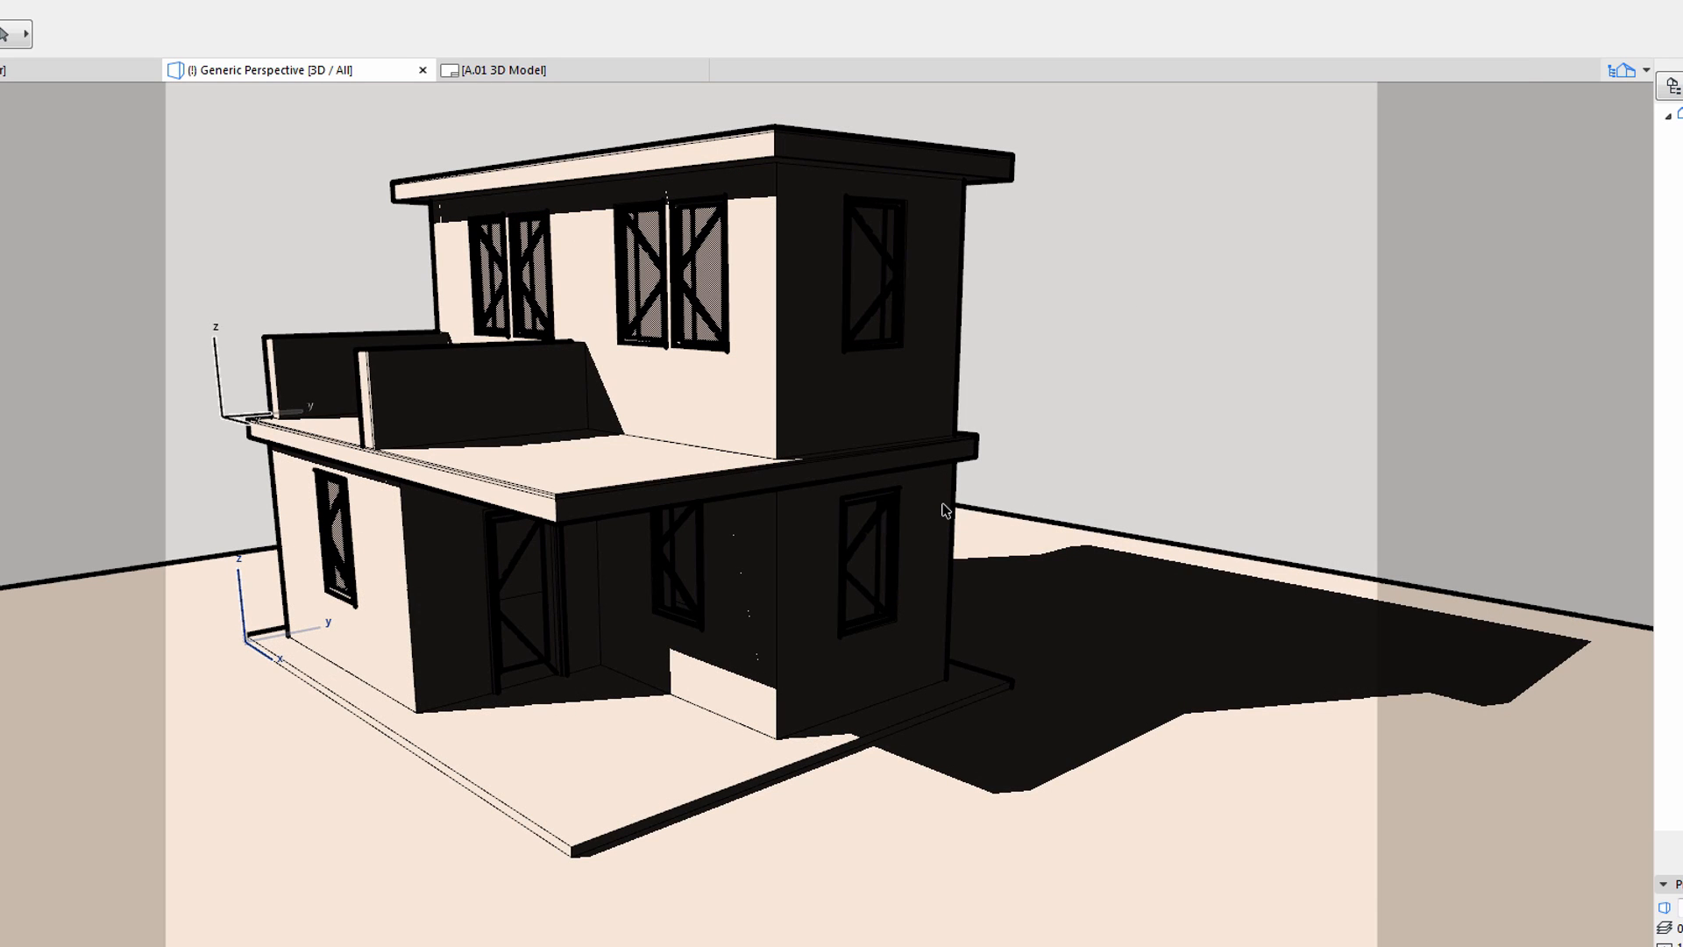
pyautogui.moveTo(1105, 459)
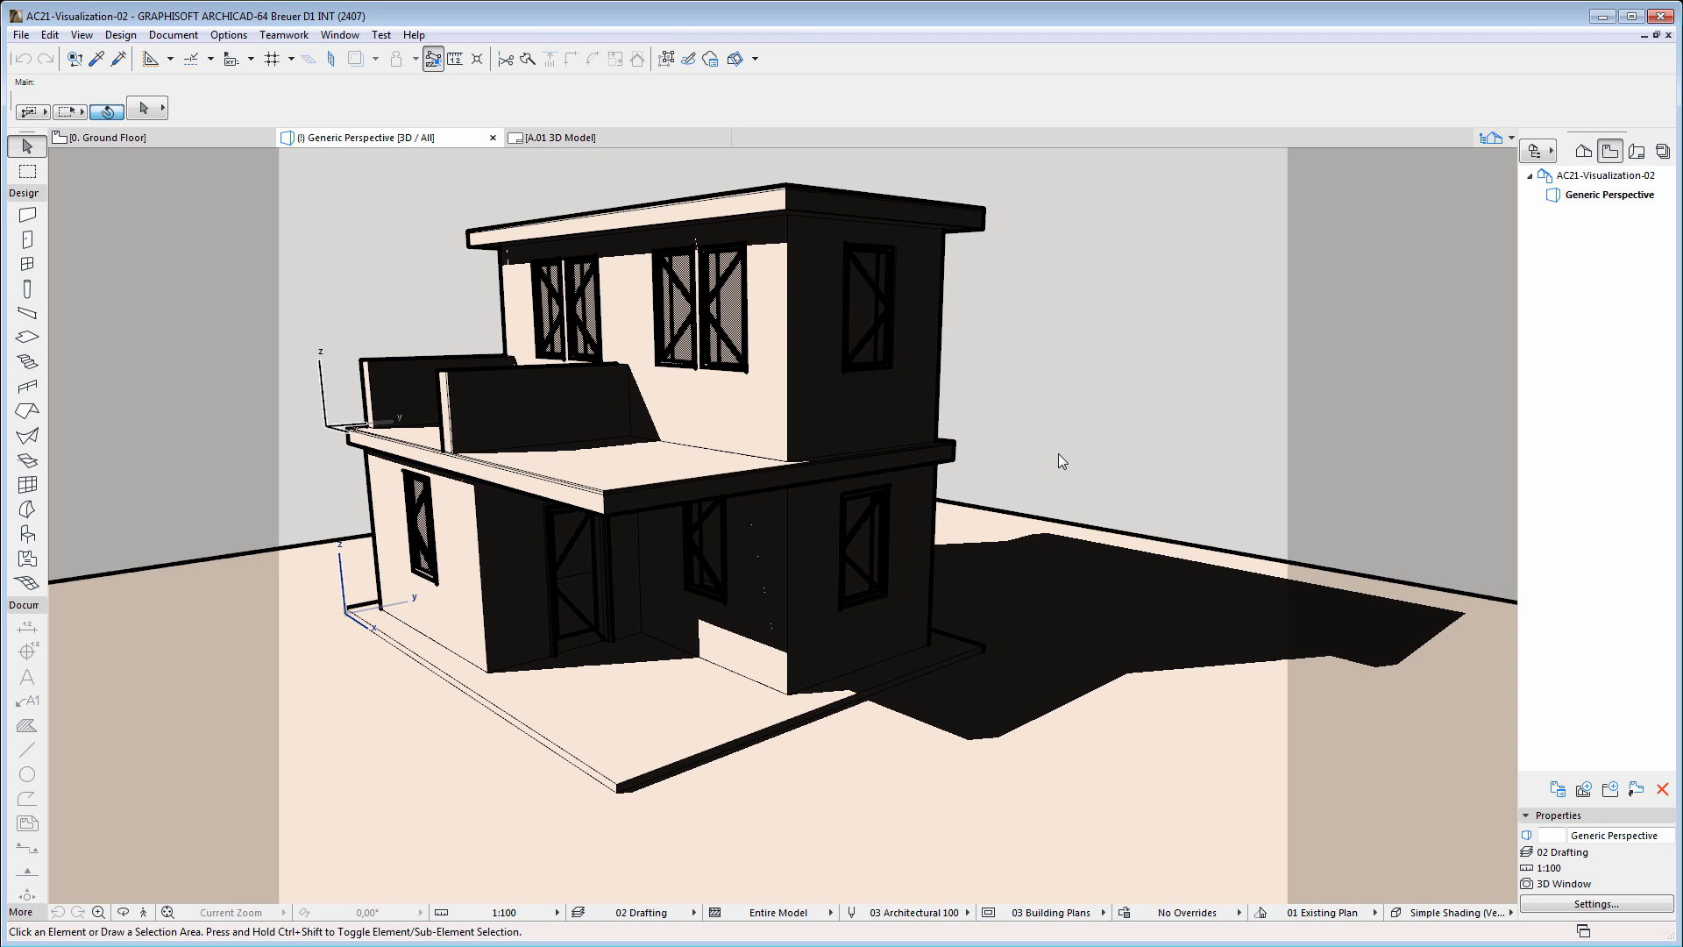
pyautogui.click(584, 137)
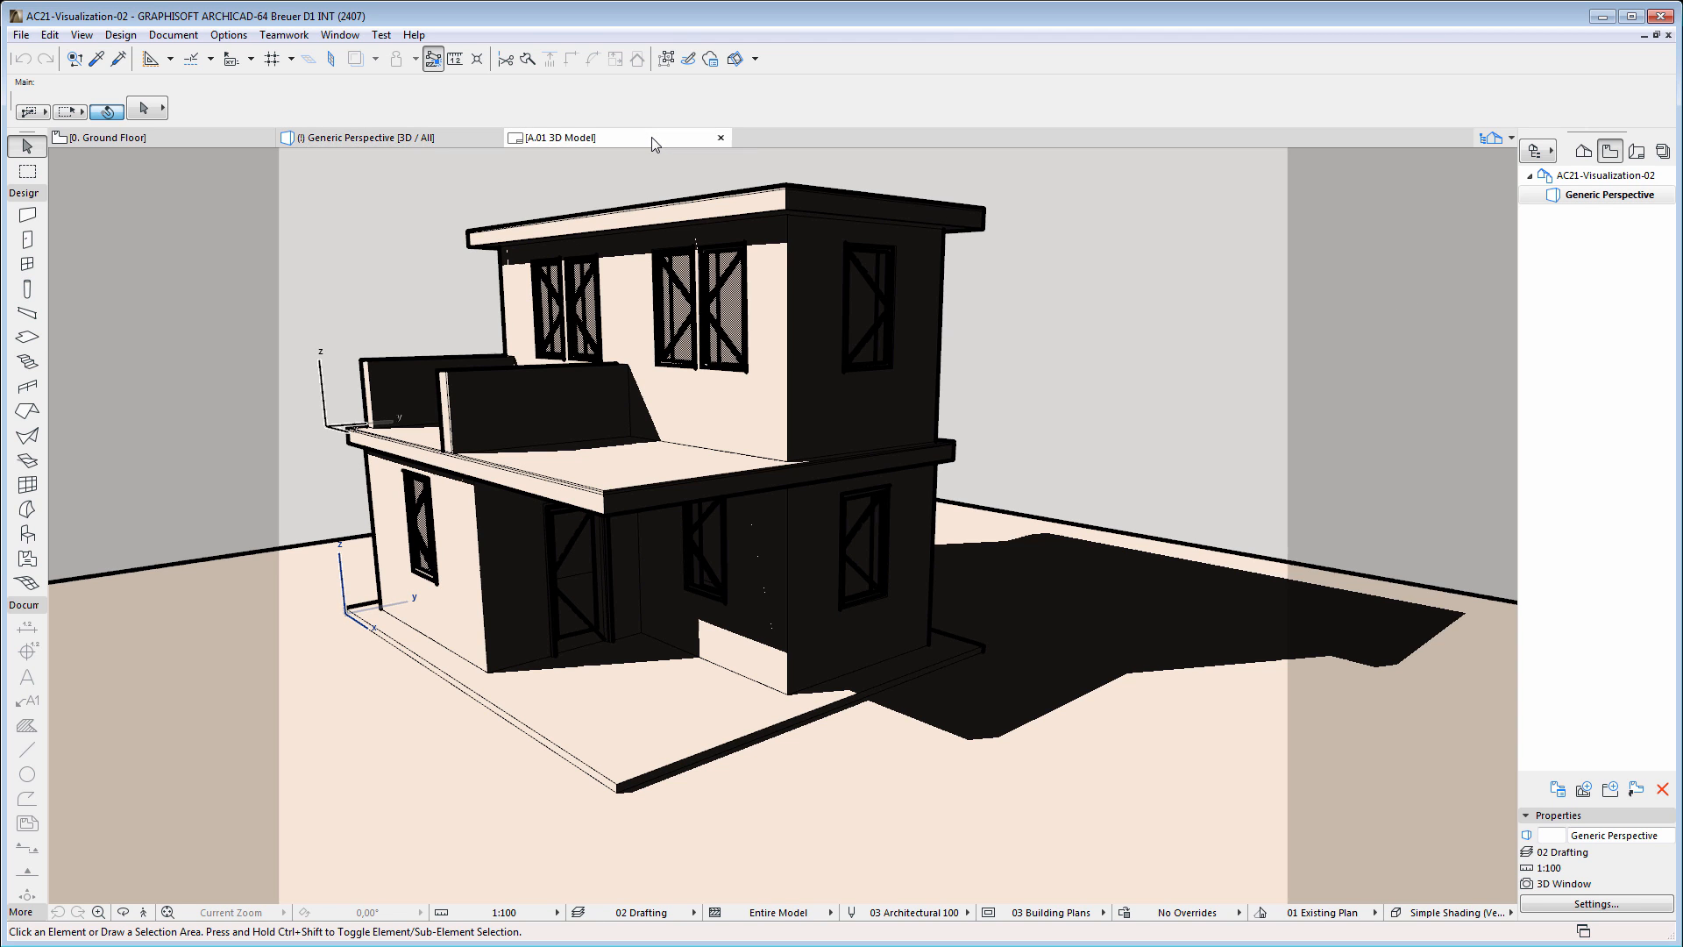